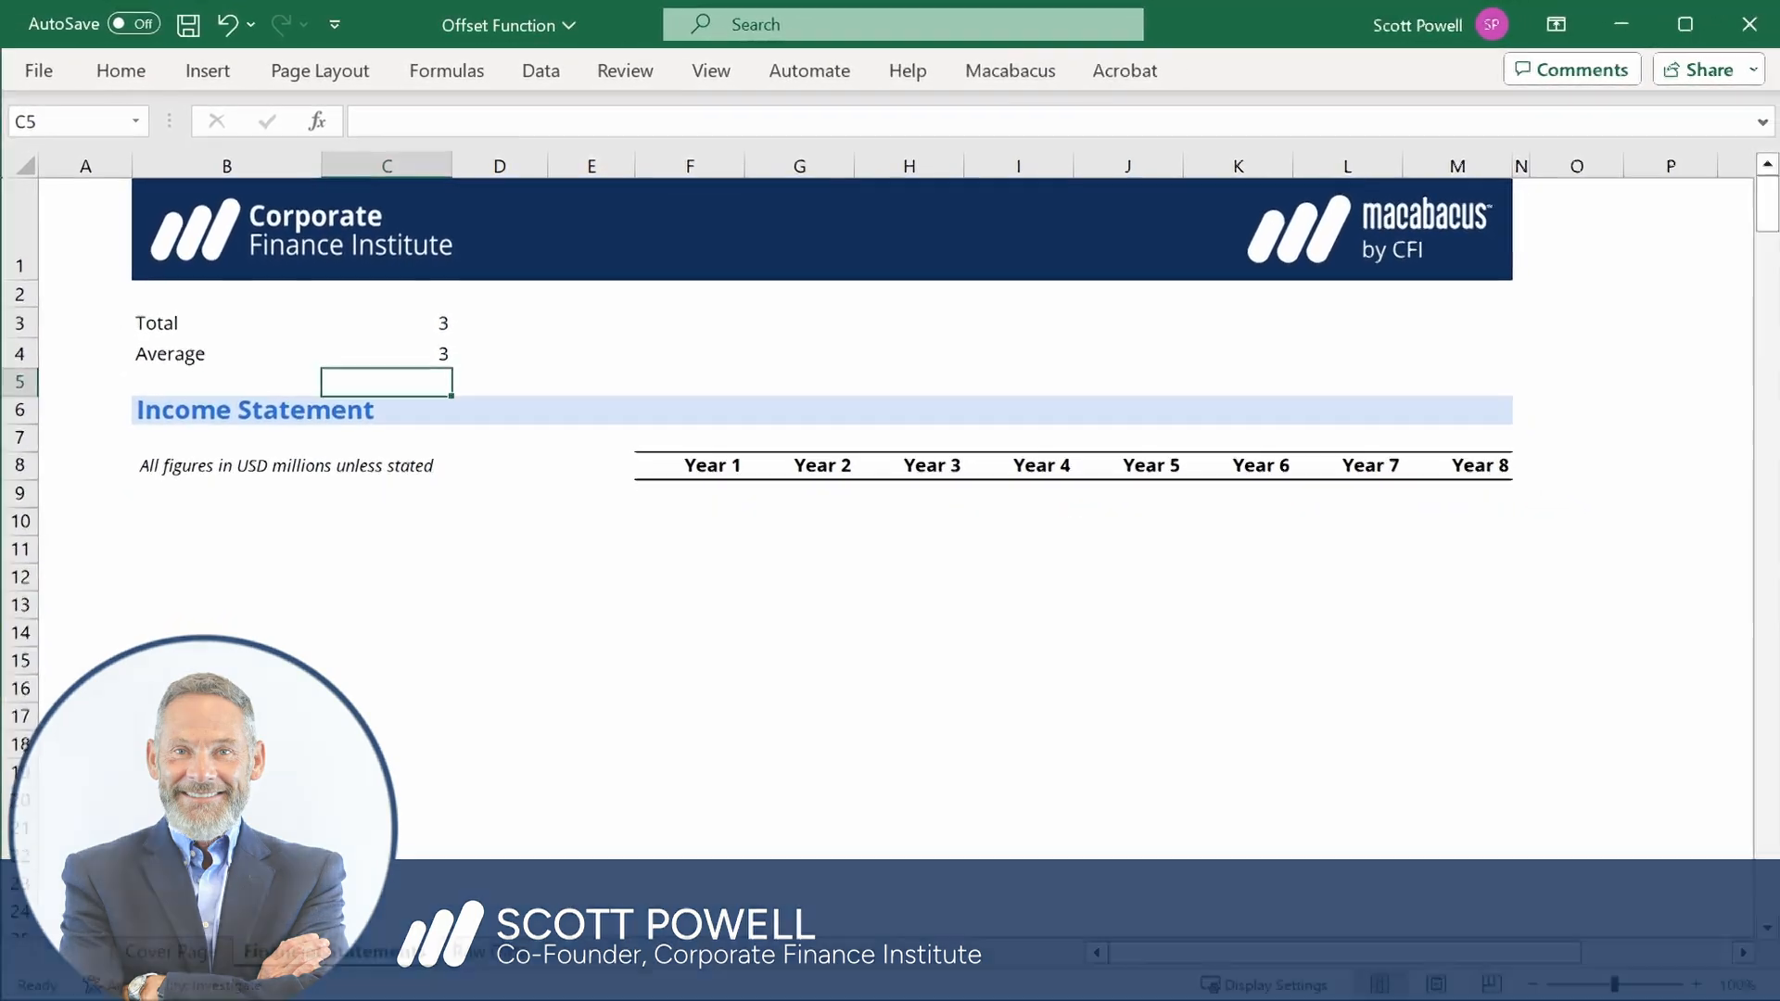
# Switch to the Raw Data sheet holding the eight years of line item figures.
pyautogui.click(491, 949)
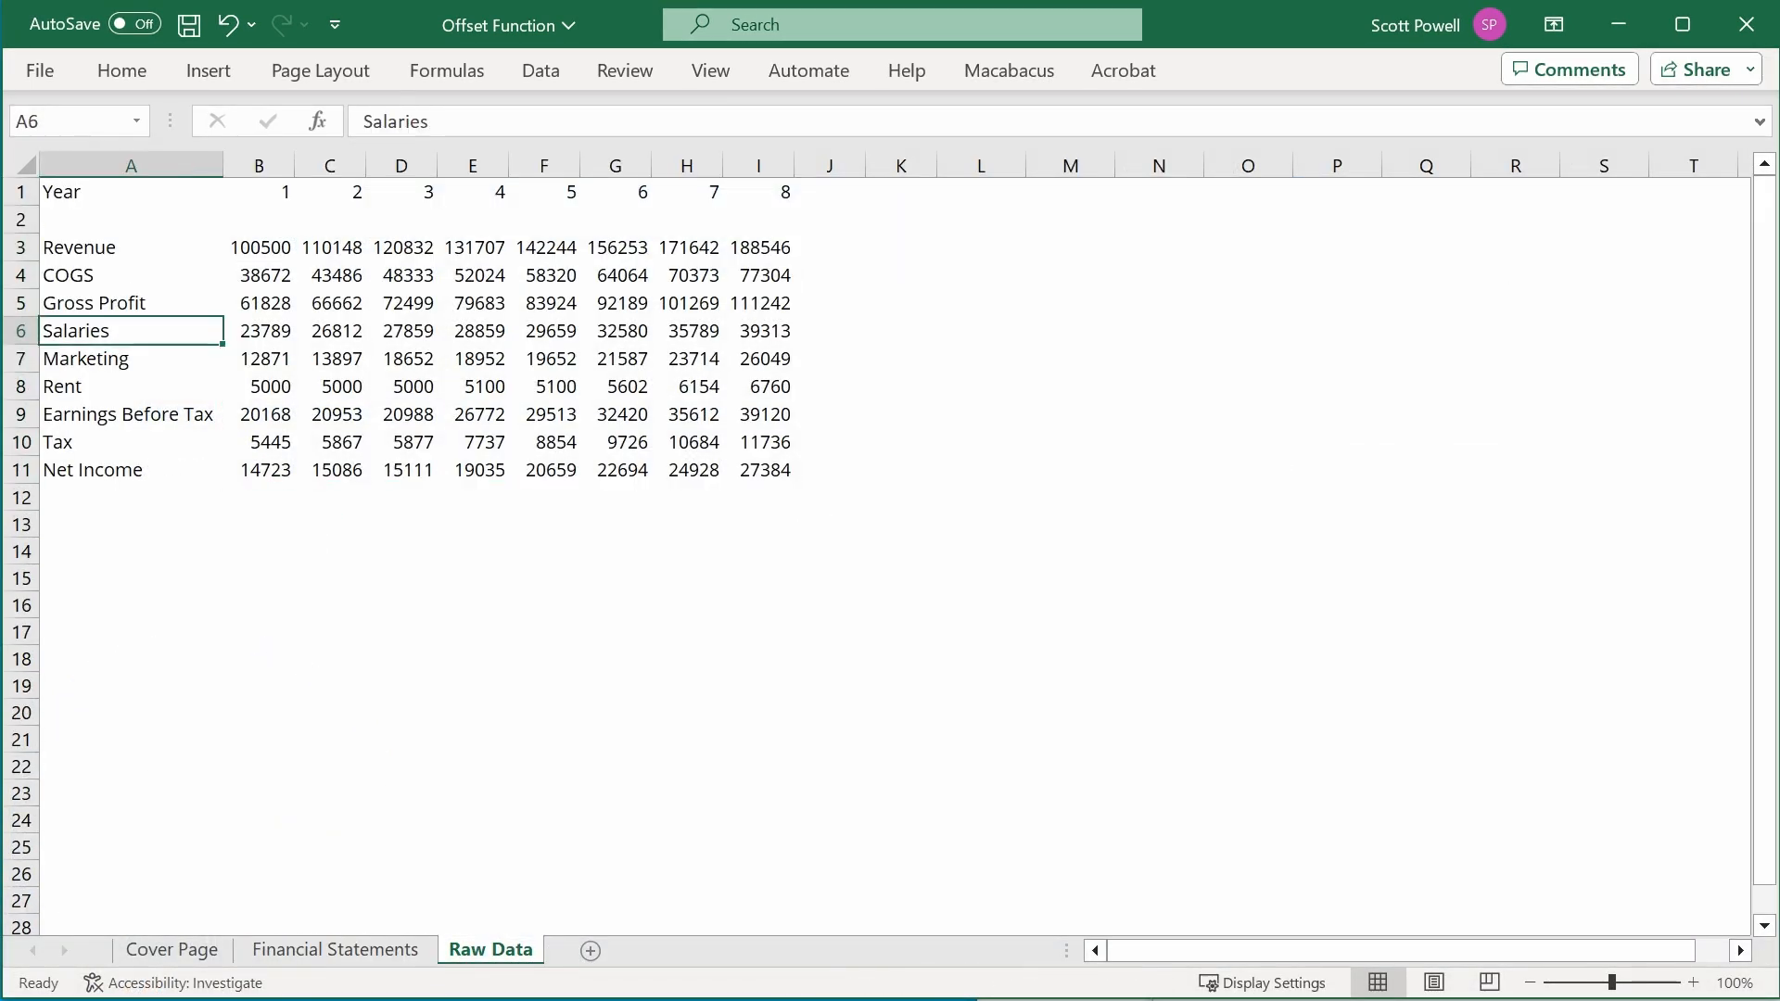
# Copy the Revenue-to-Net Income labels into the Income Statement, then copy Raw Data figures B3:I11.
pyautogui.click(131, 247)
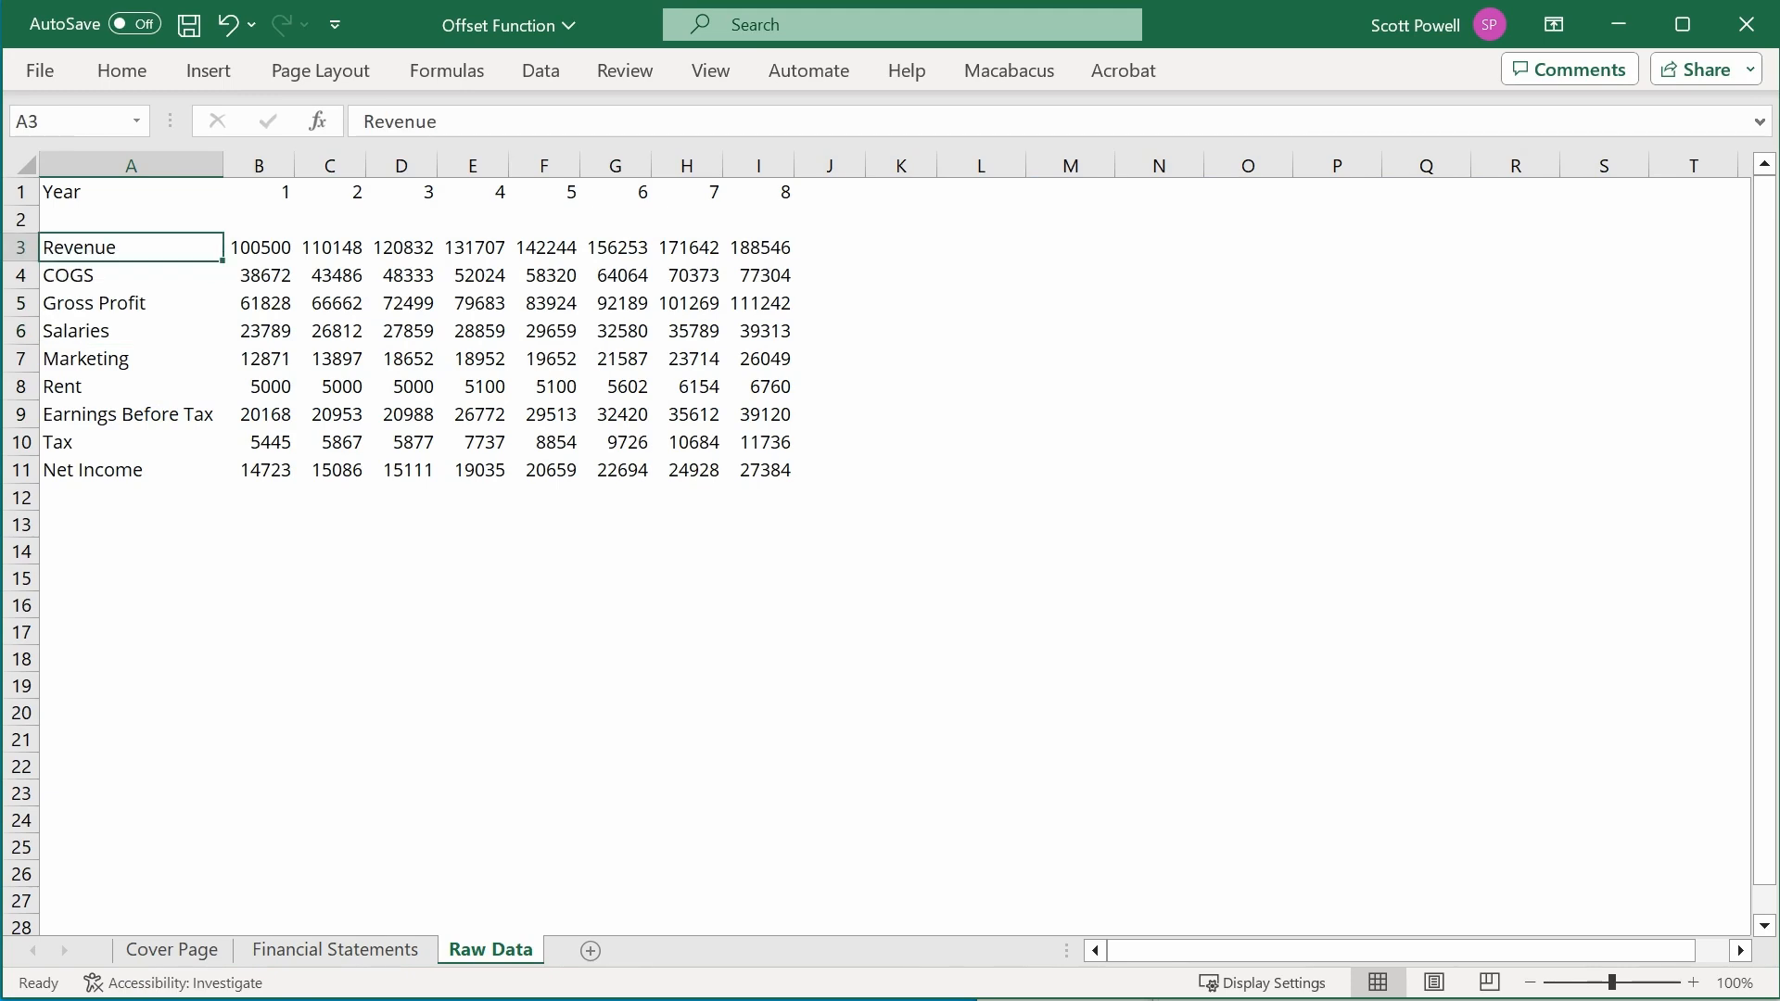
pyautogui.press('ctrl+c')
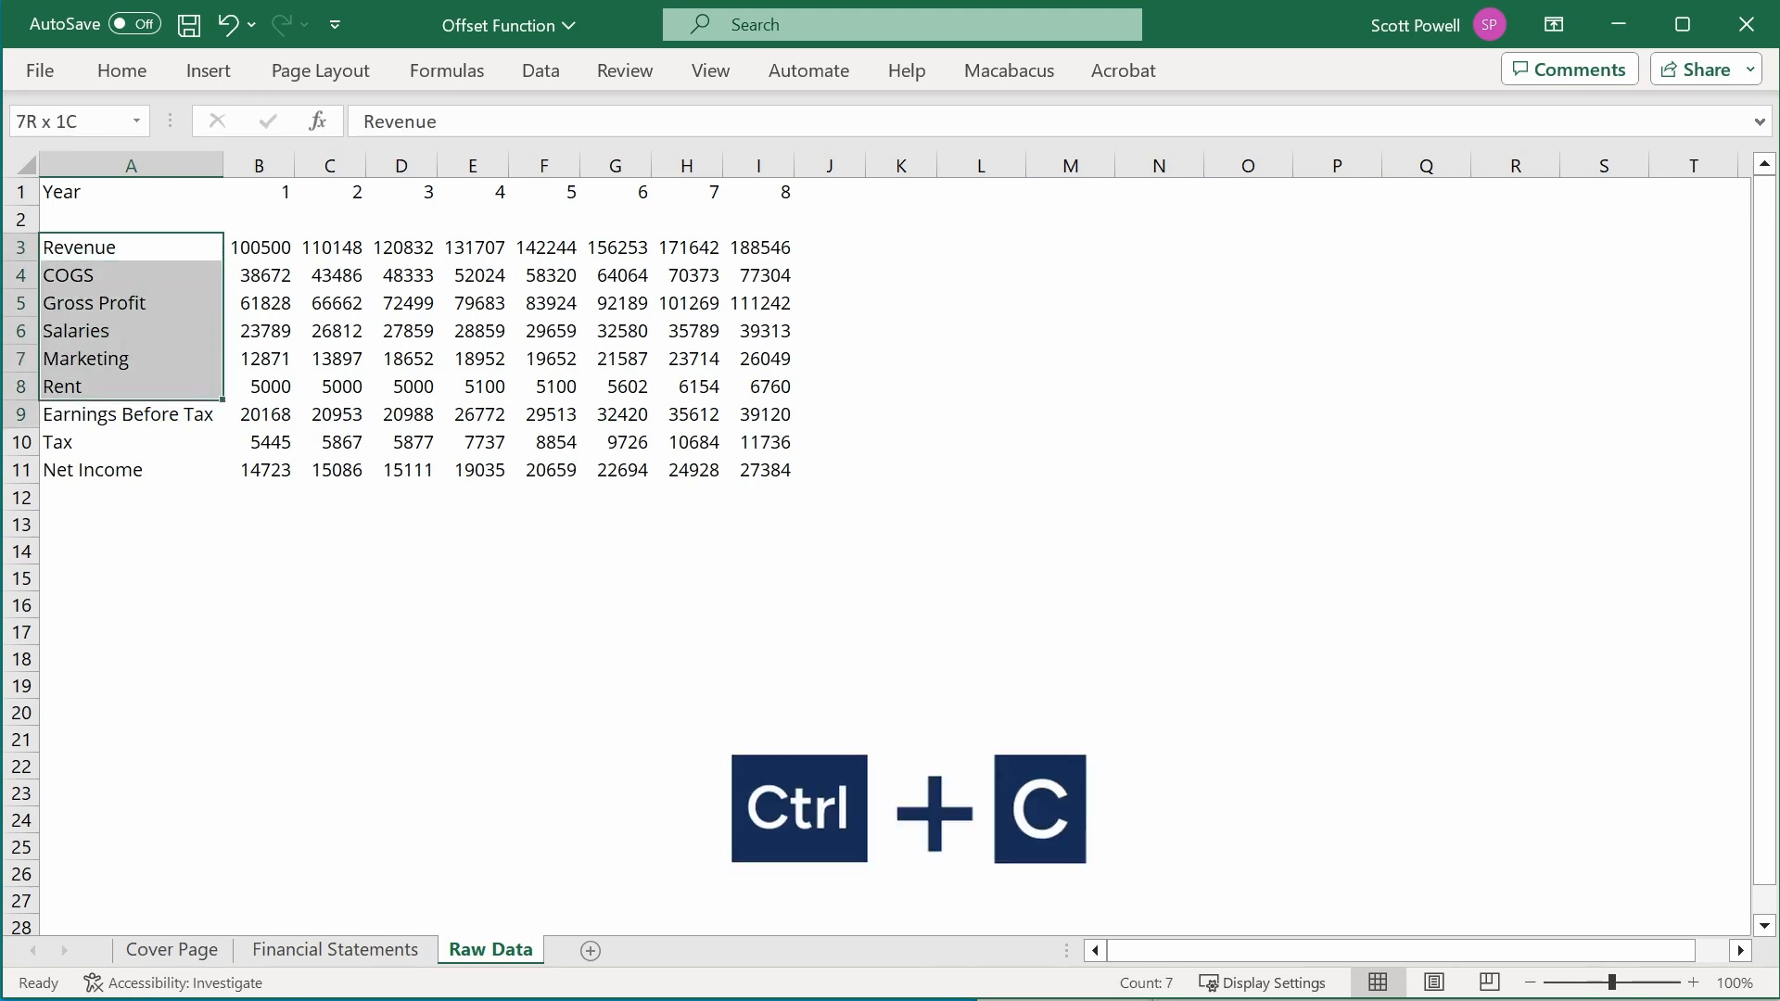
pyautogui.press('ctrl+pageup')
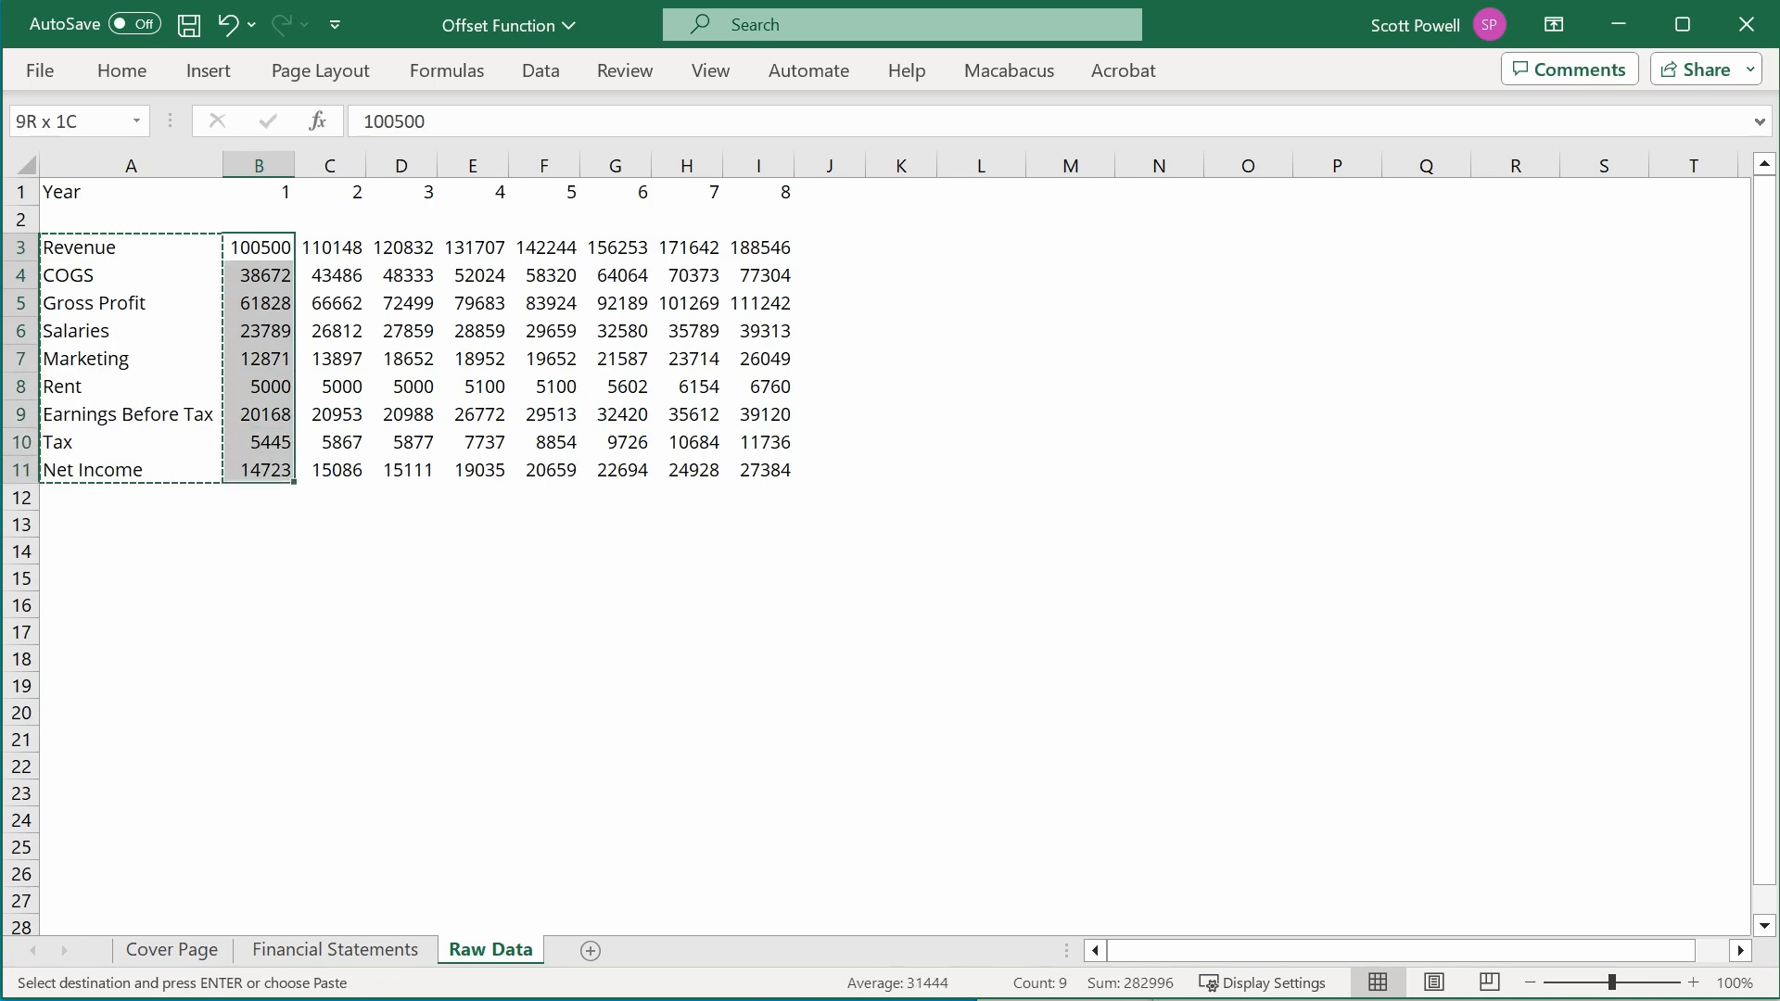
pyautogui.press('ctrl+c')
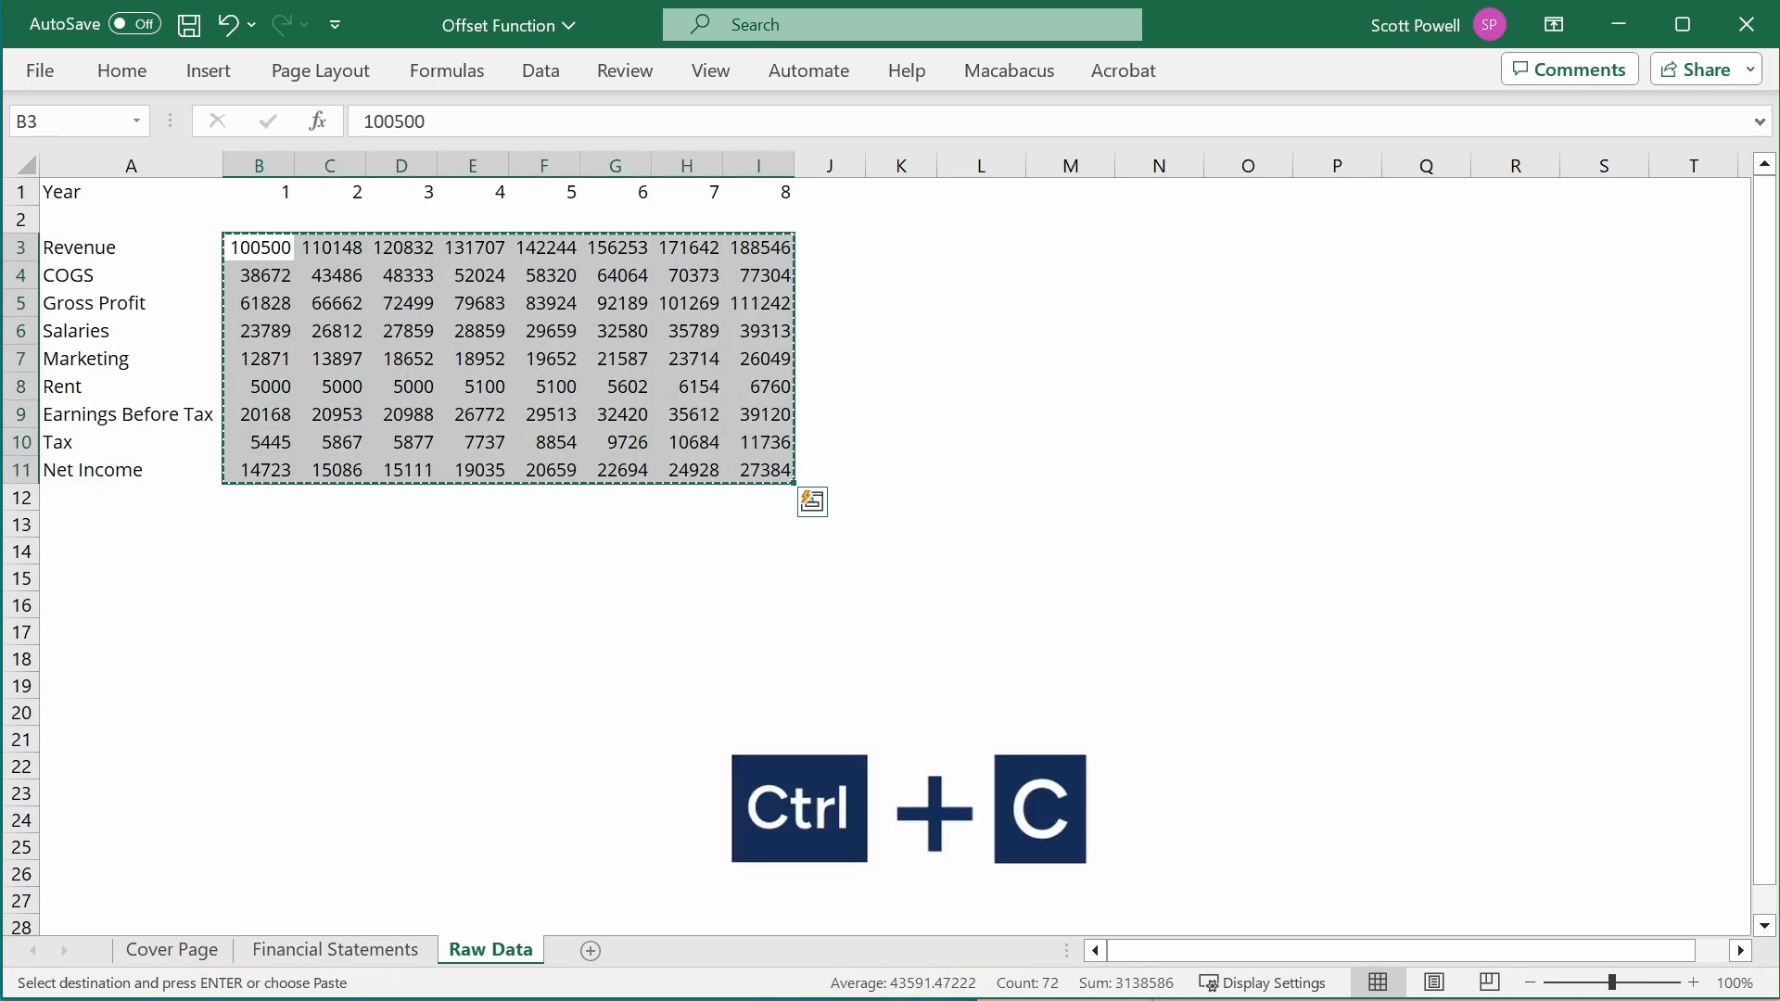
pyautogui.click(335, 949)
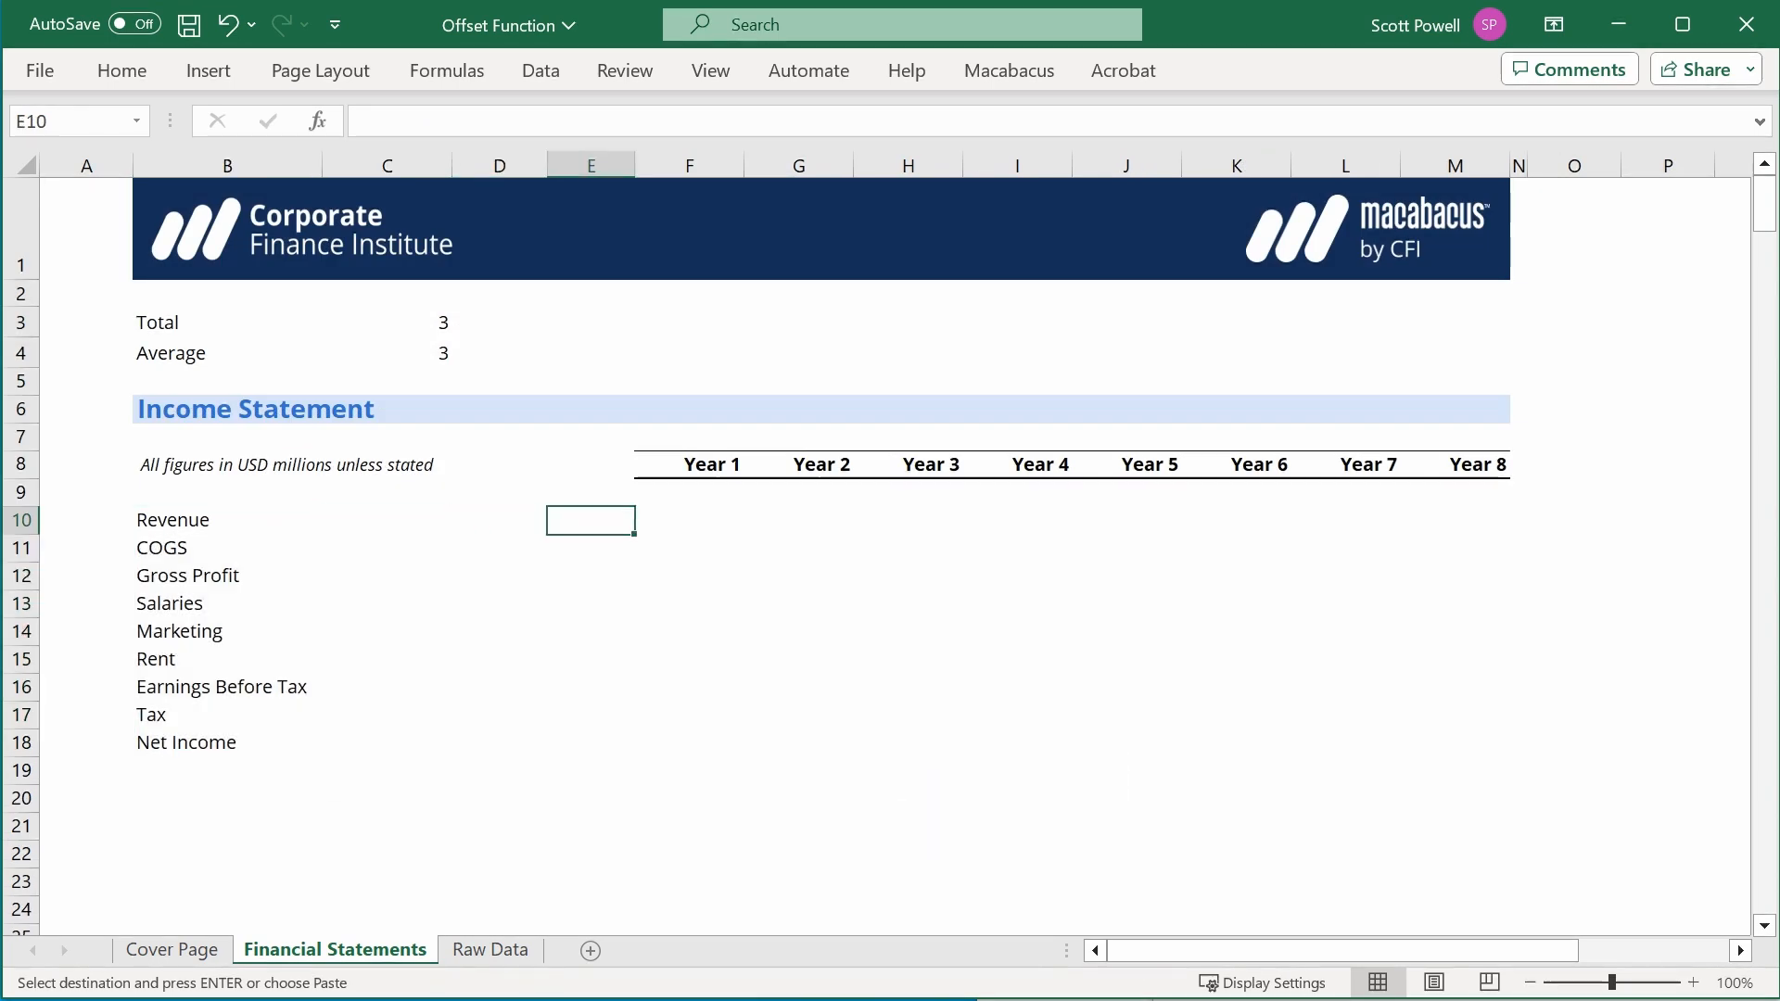
# Paste Special the copied yearly figures into the Income Statement starting at F10.
pyautogui.press('alt')
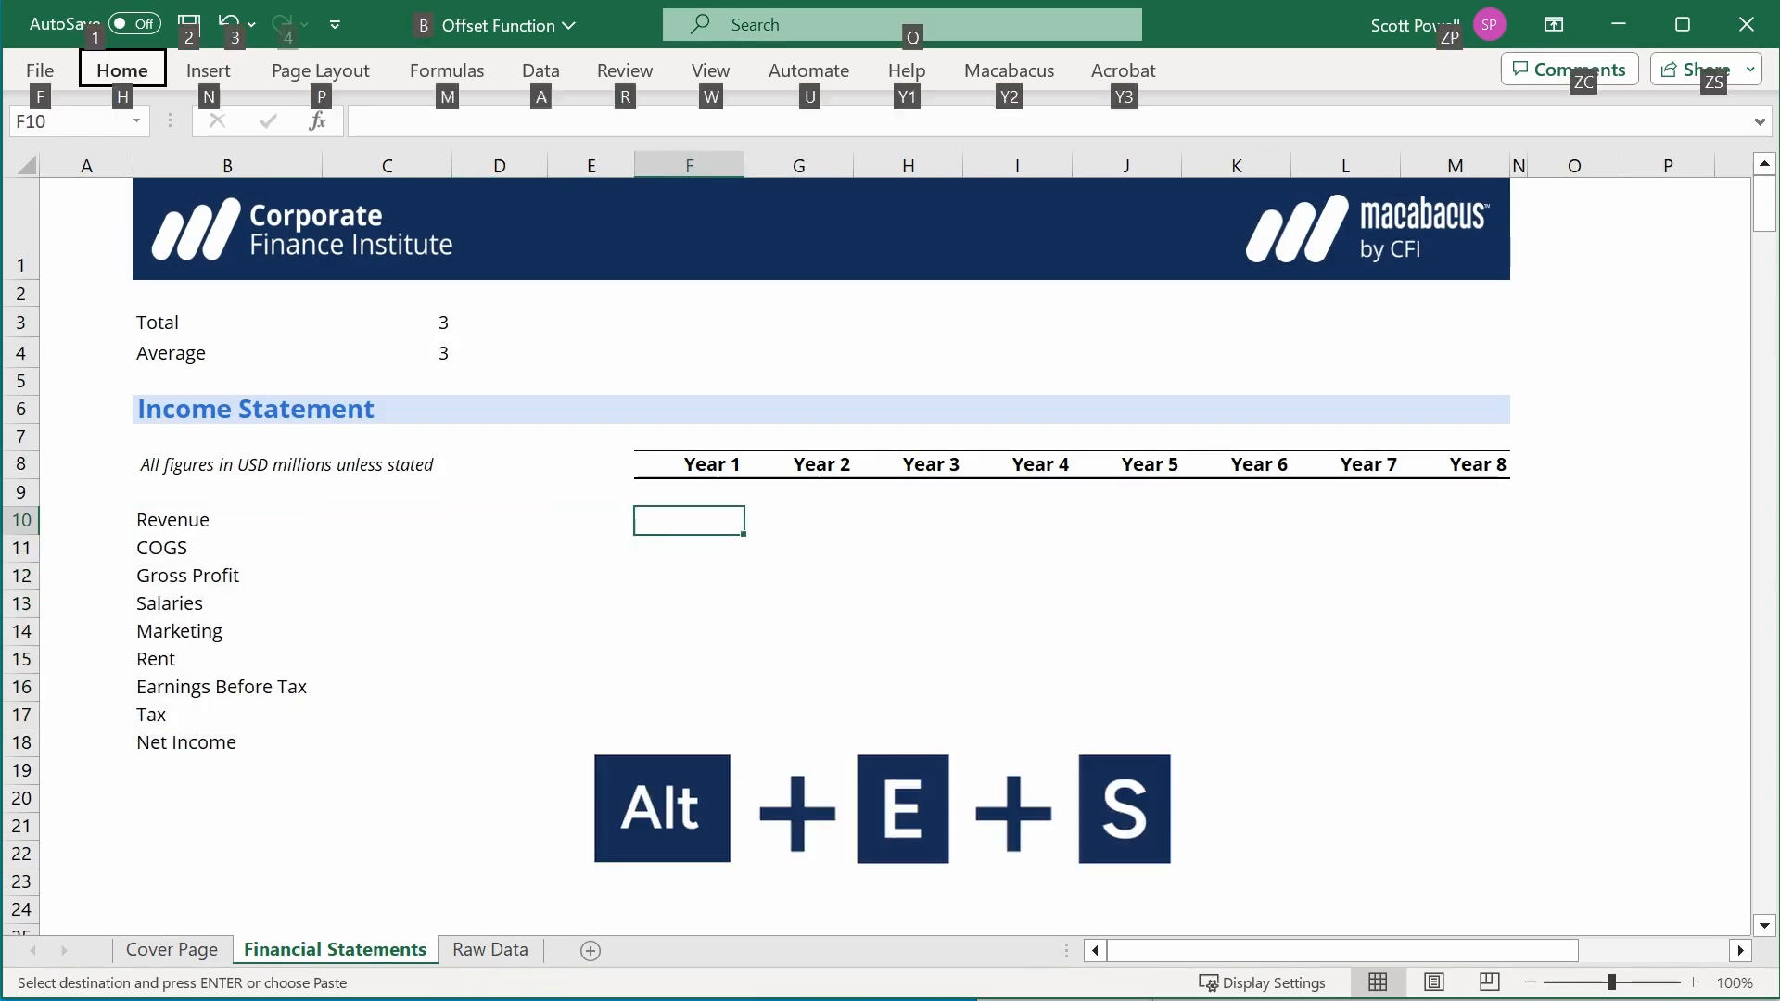
pyautogui.press('alt+e+s')
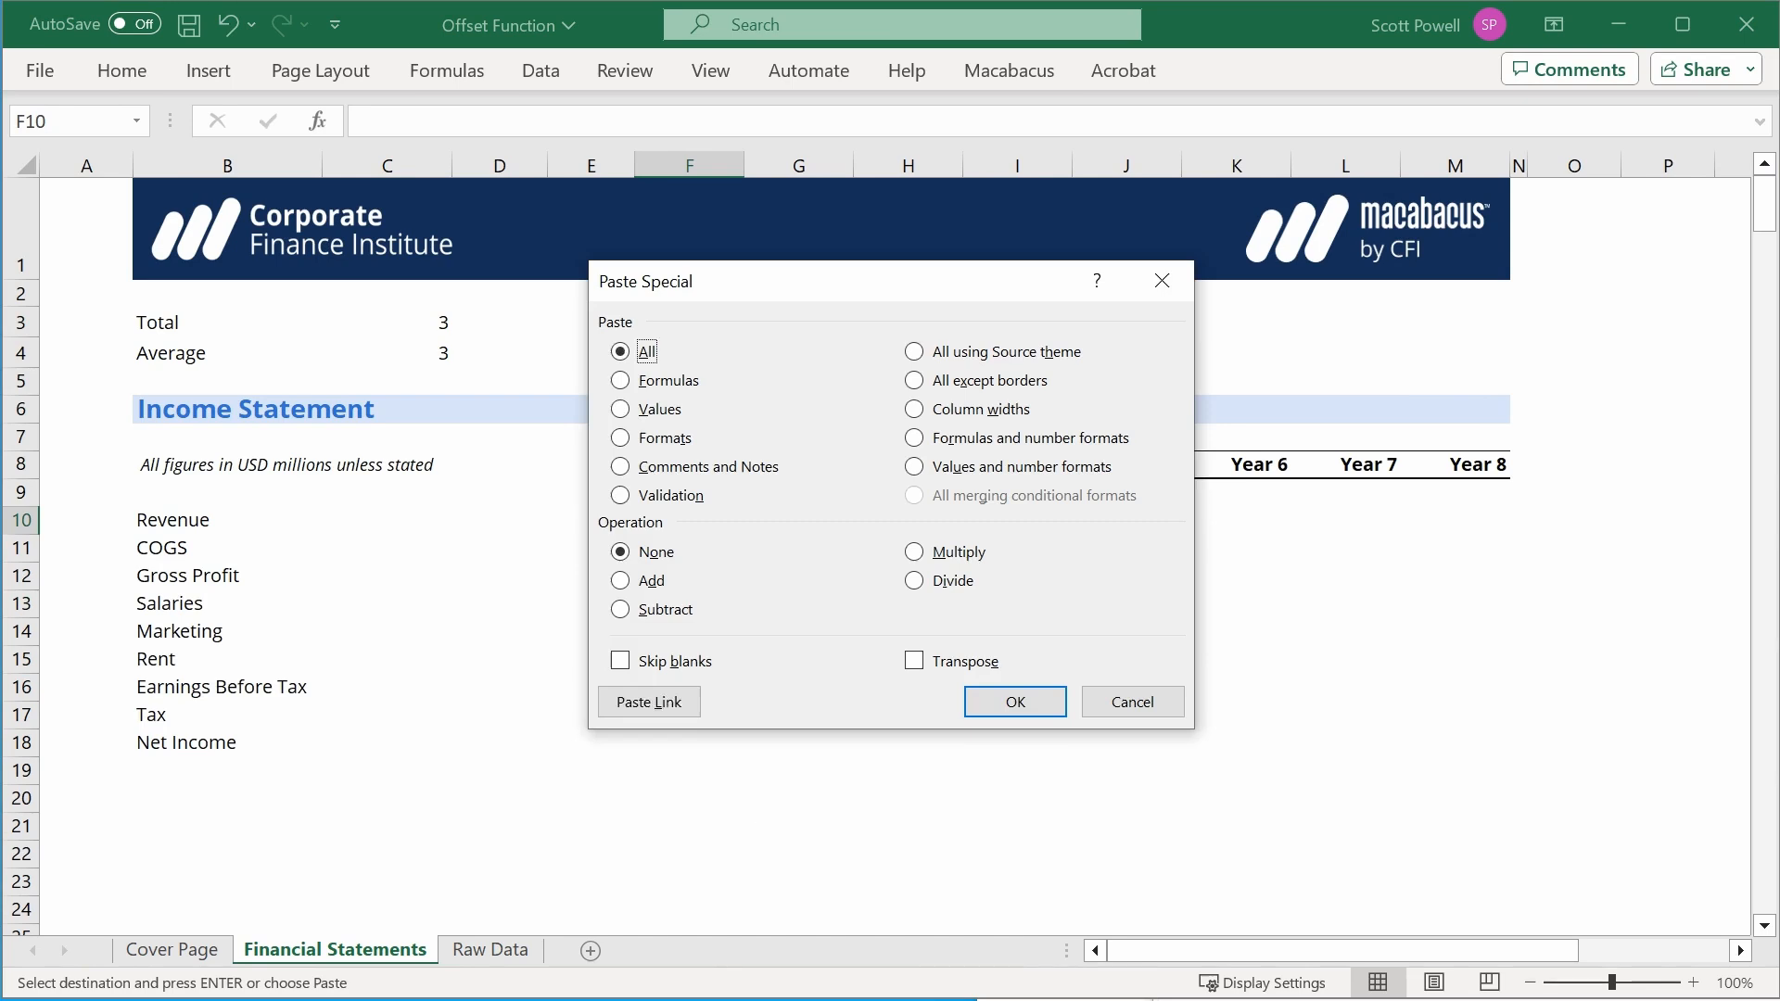
pyautogui.click(1011, 701)
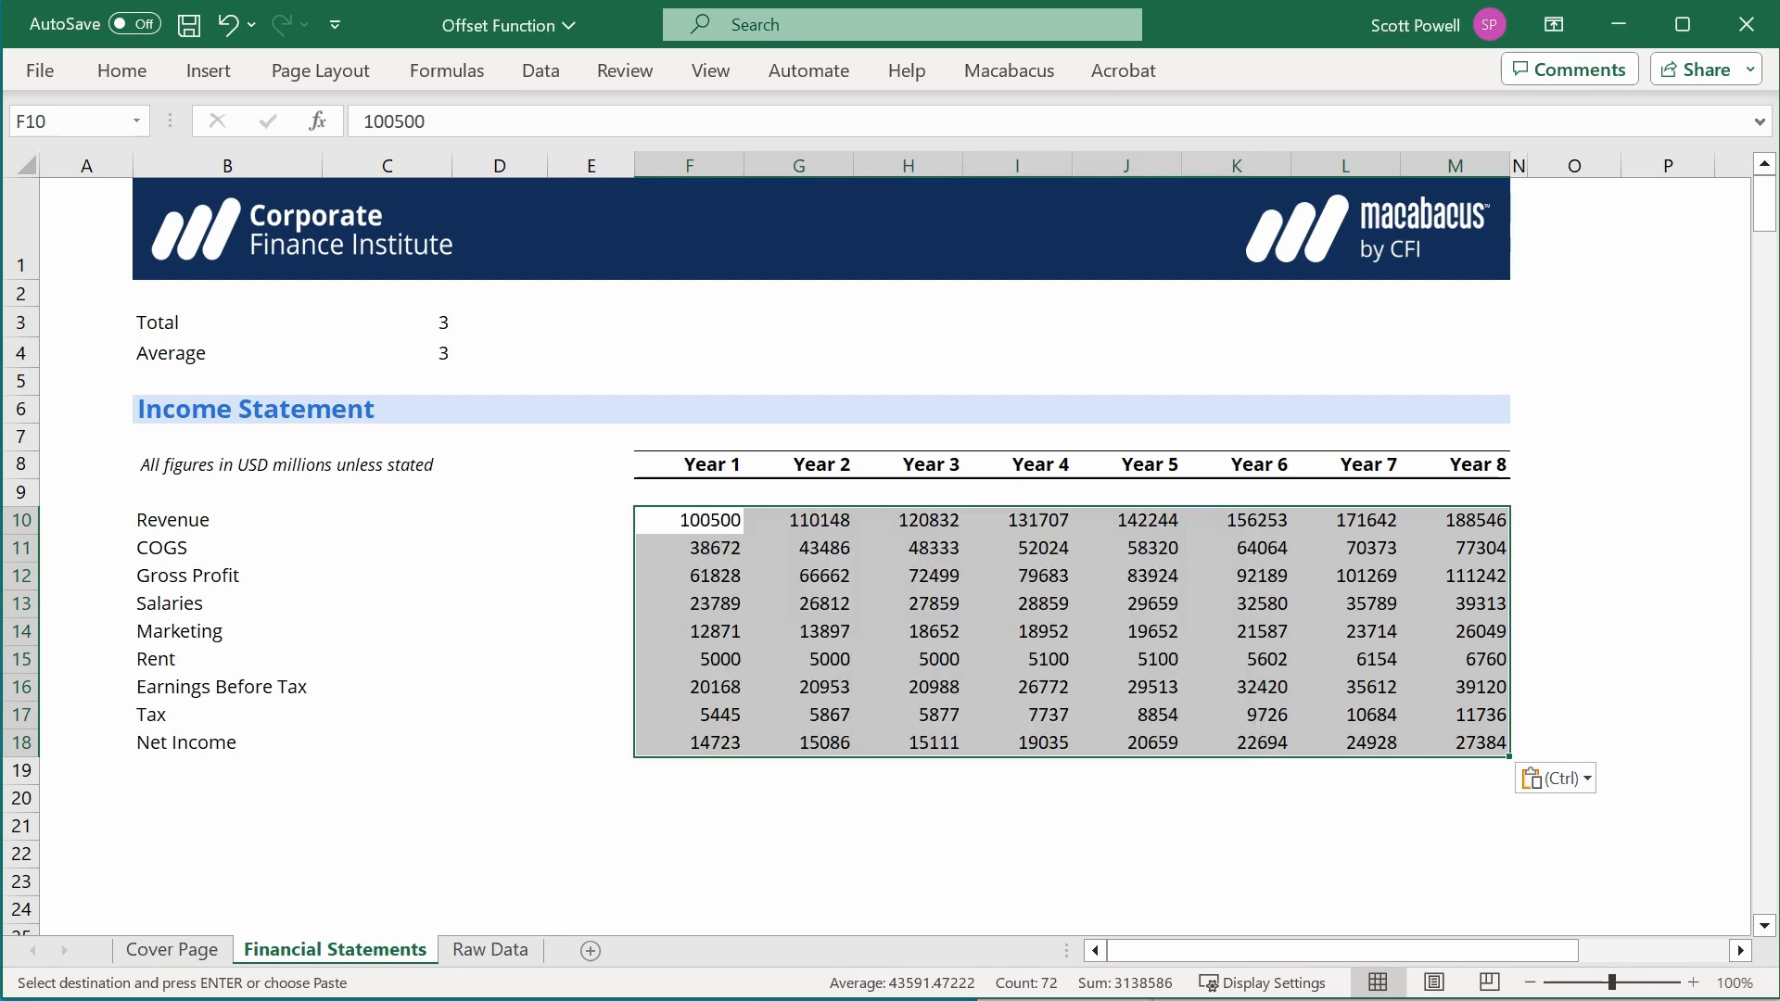
pyautogui.press('ctrl+1')
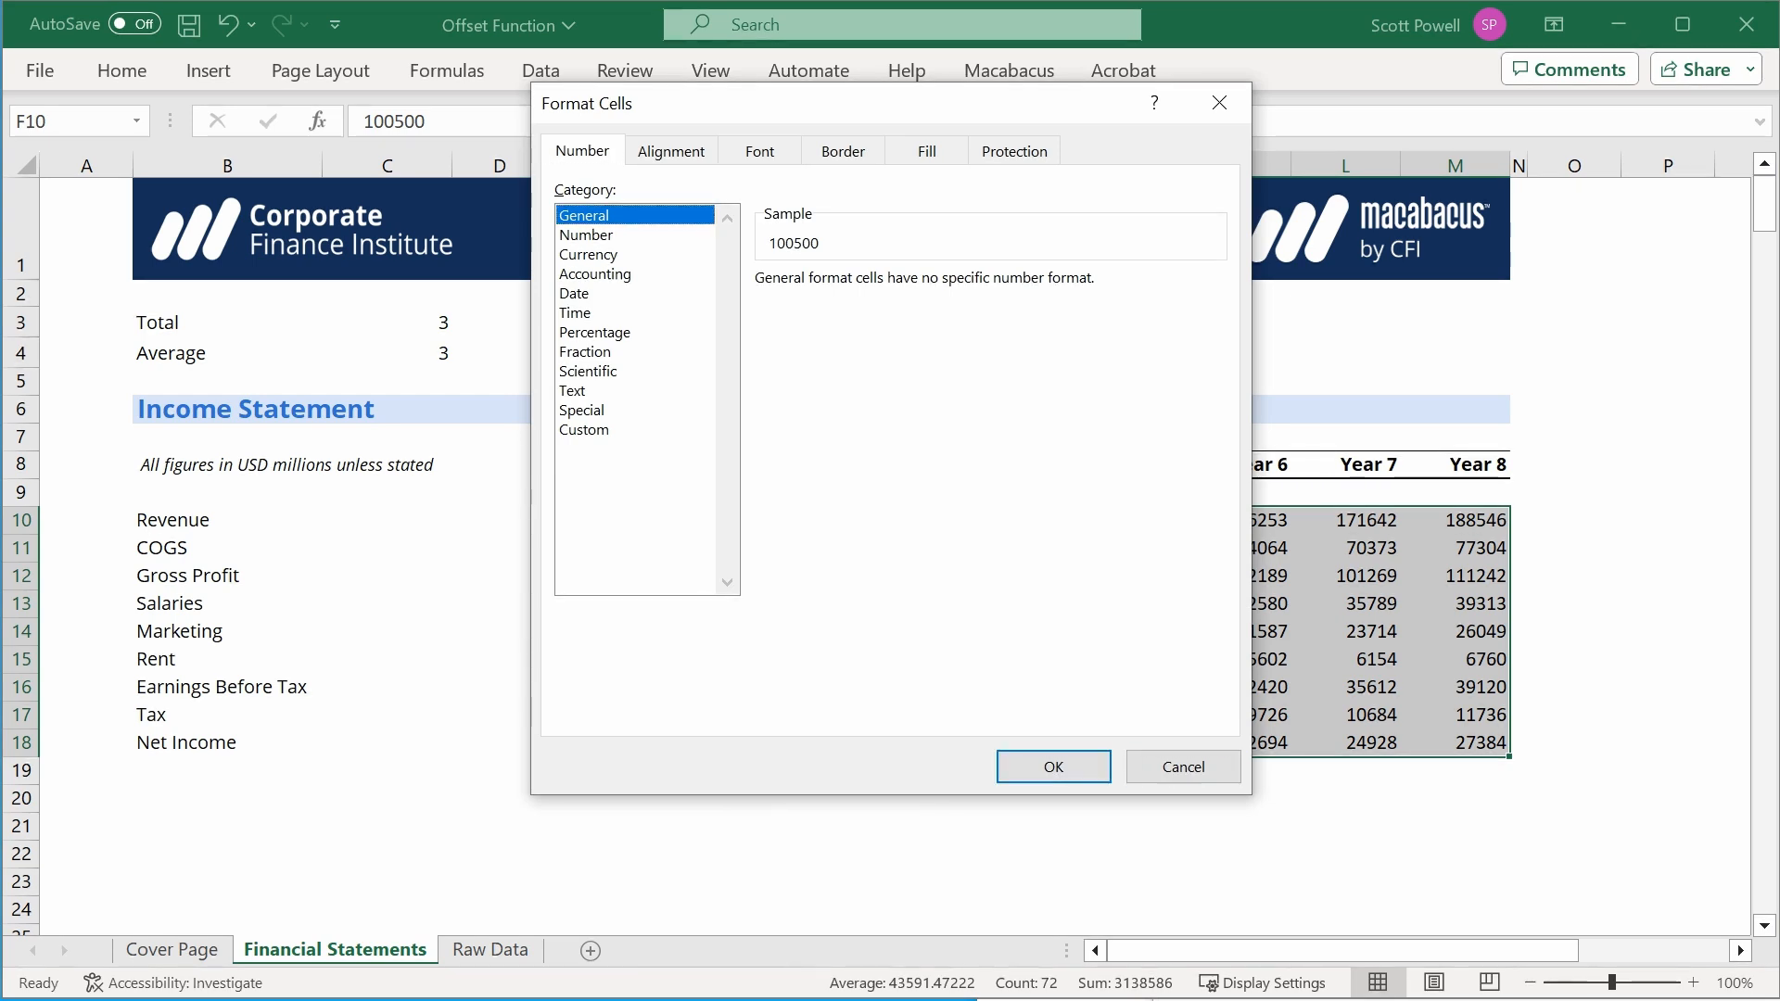
# Format the figures as Number with 0 decimals, a 1000 separator and (1,234) negatives.
pyautogui.click(587, 235)
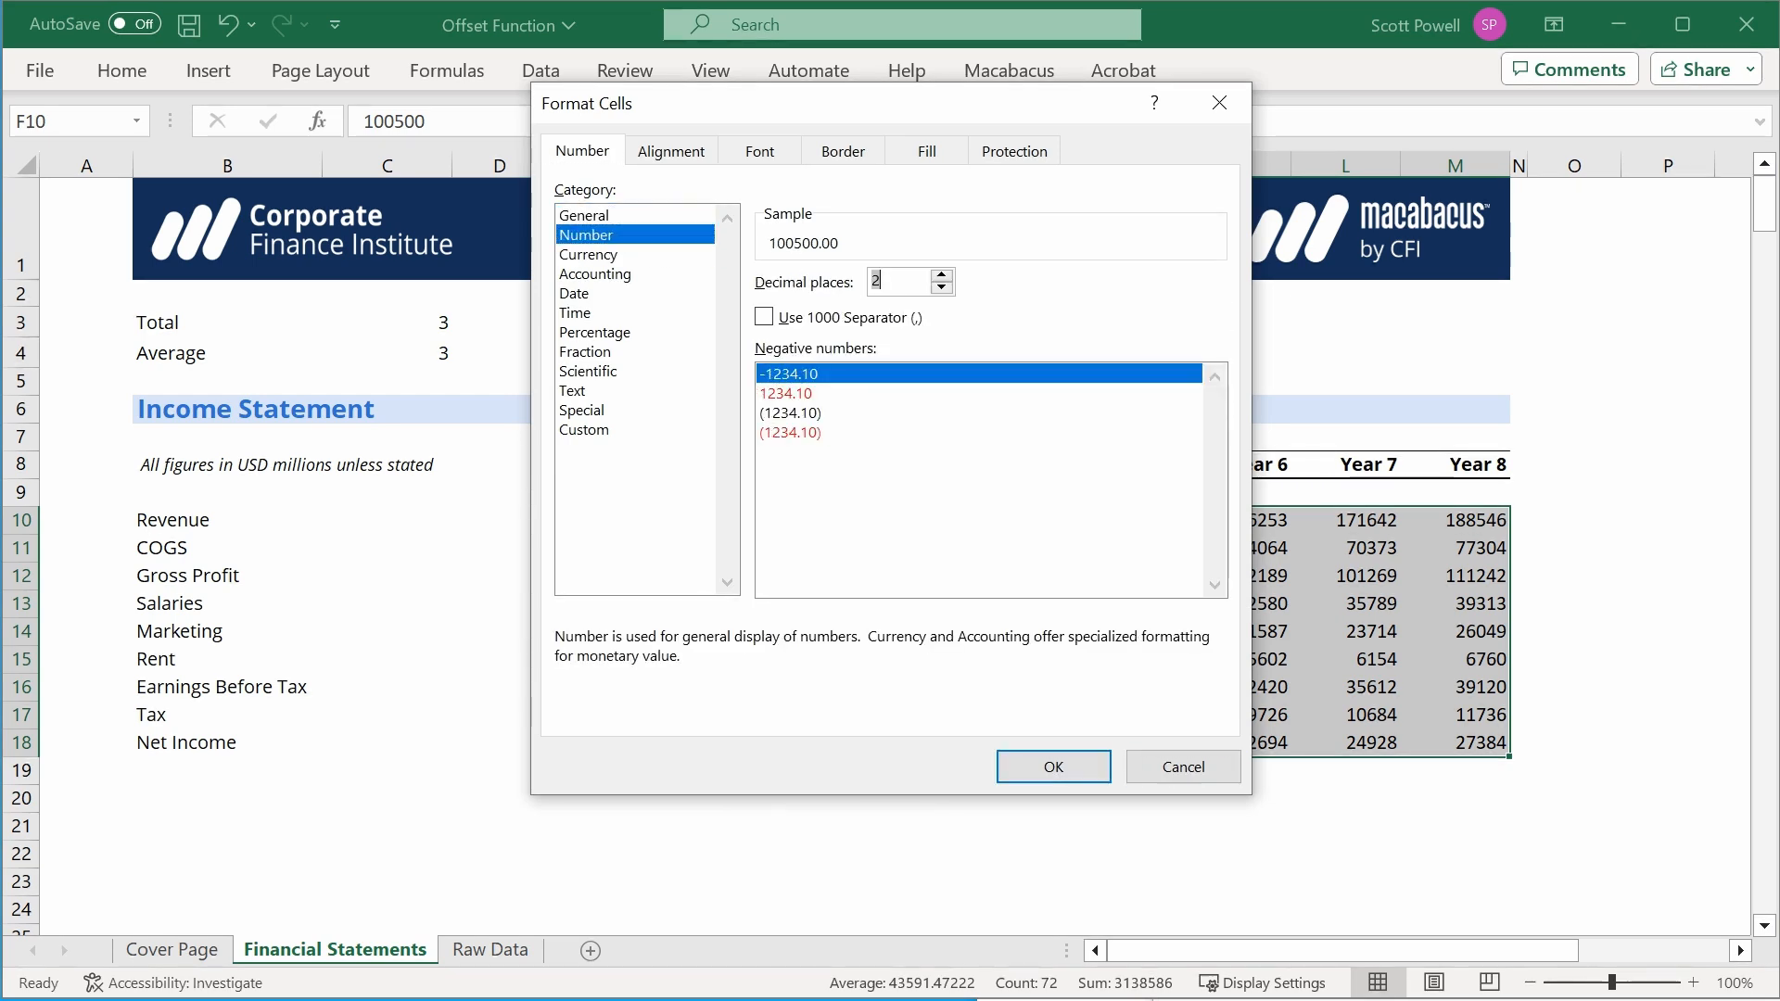
pyautogui.click(940, 288)
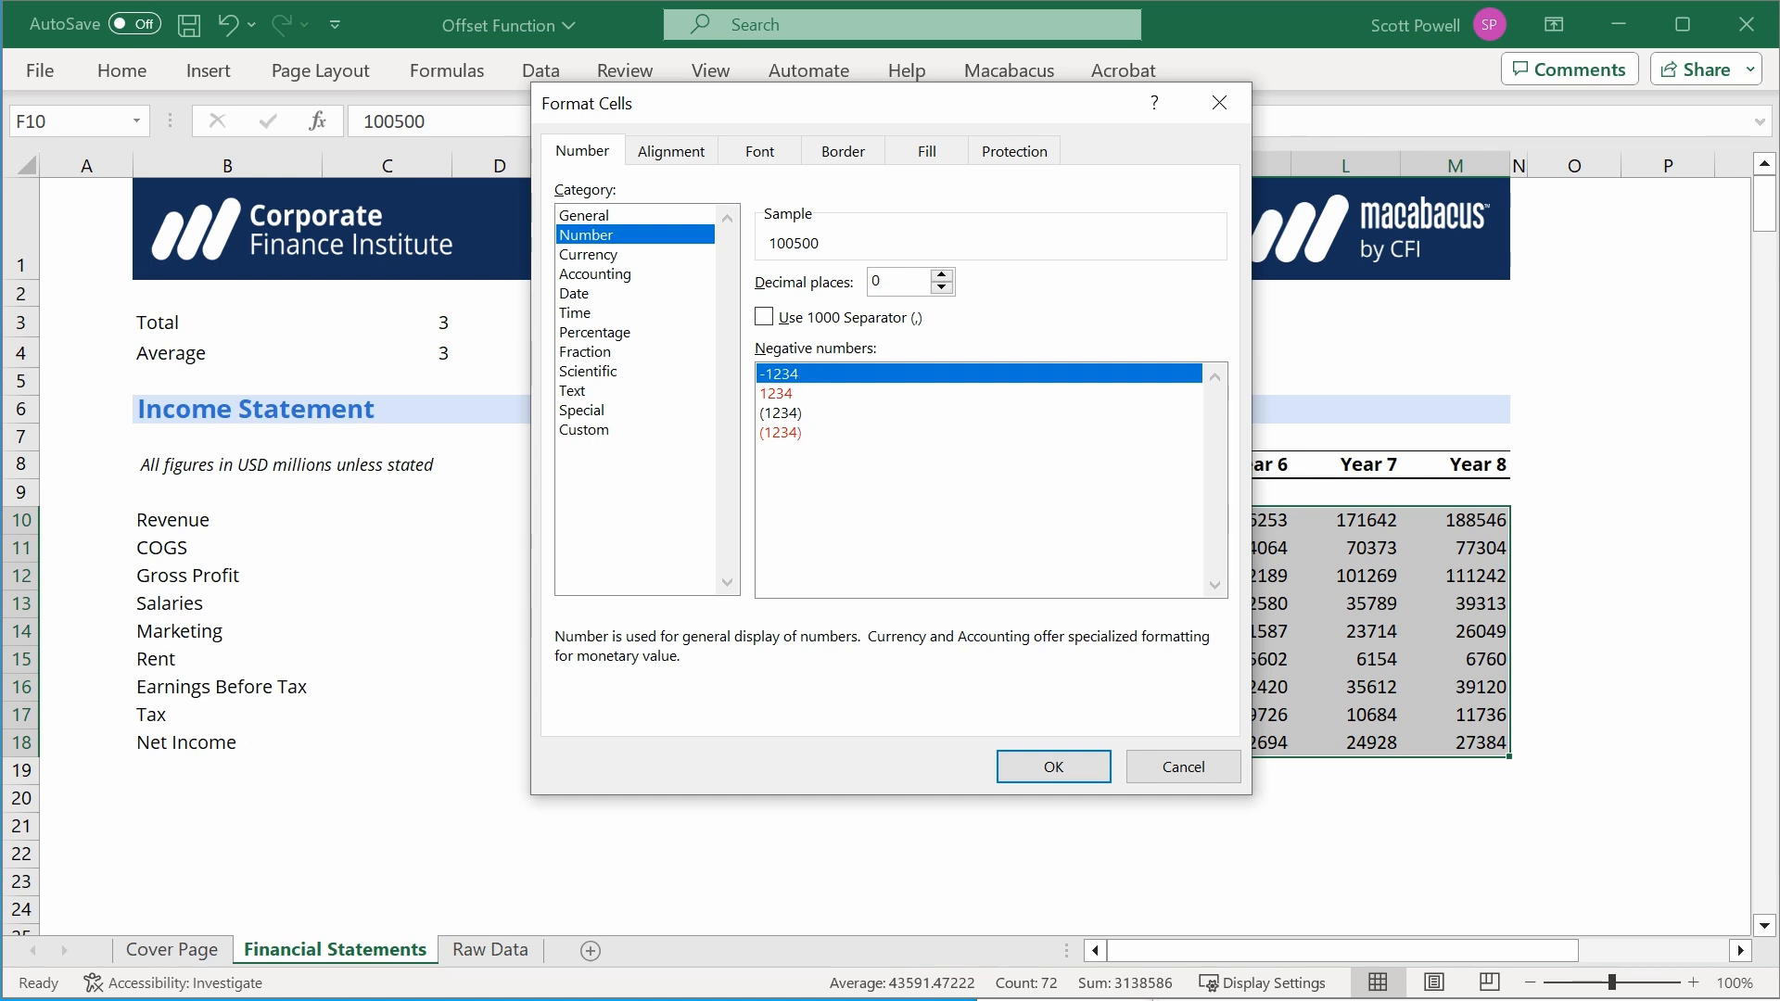
pyautogui.click(764, 317)
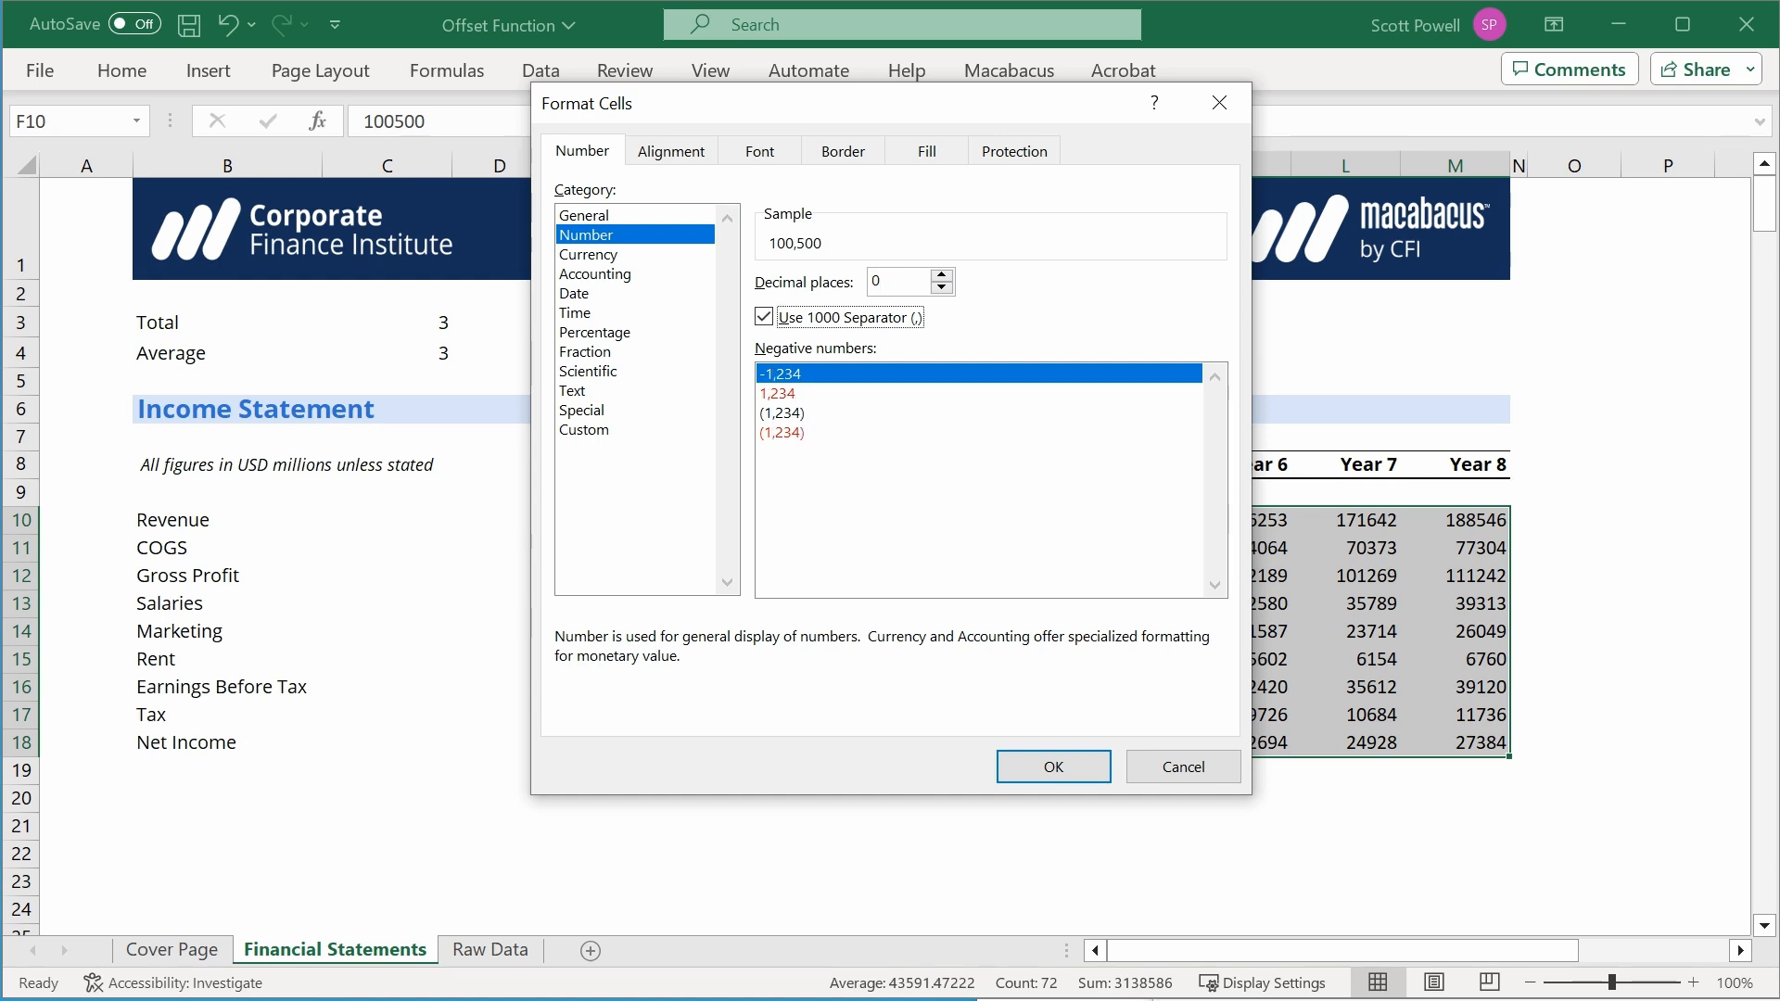
pyautogui.press('Tab')
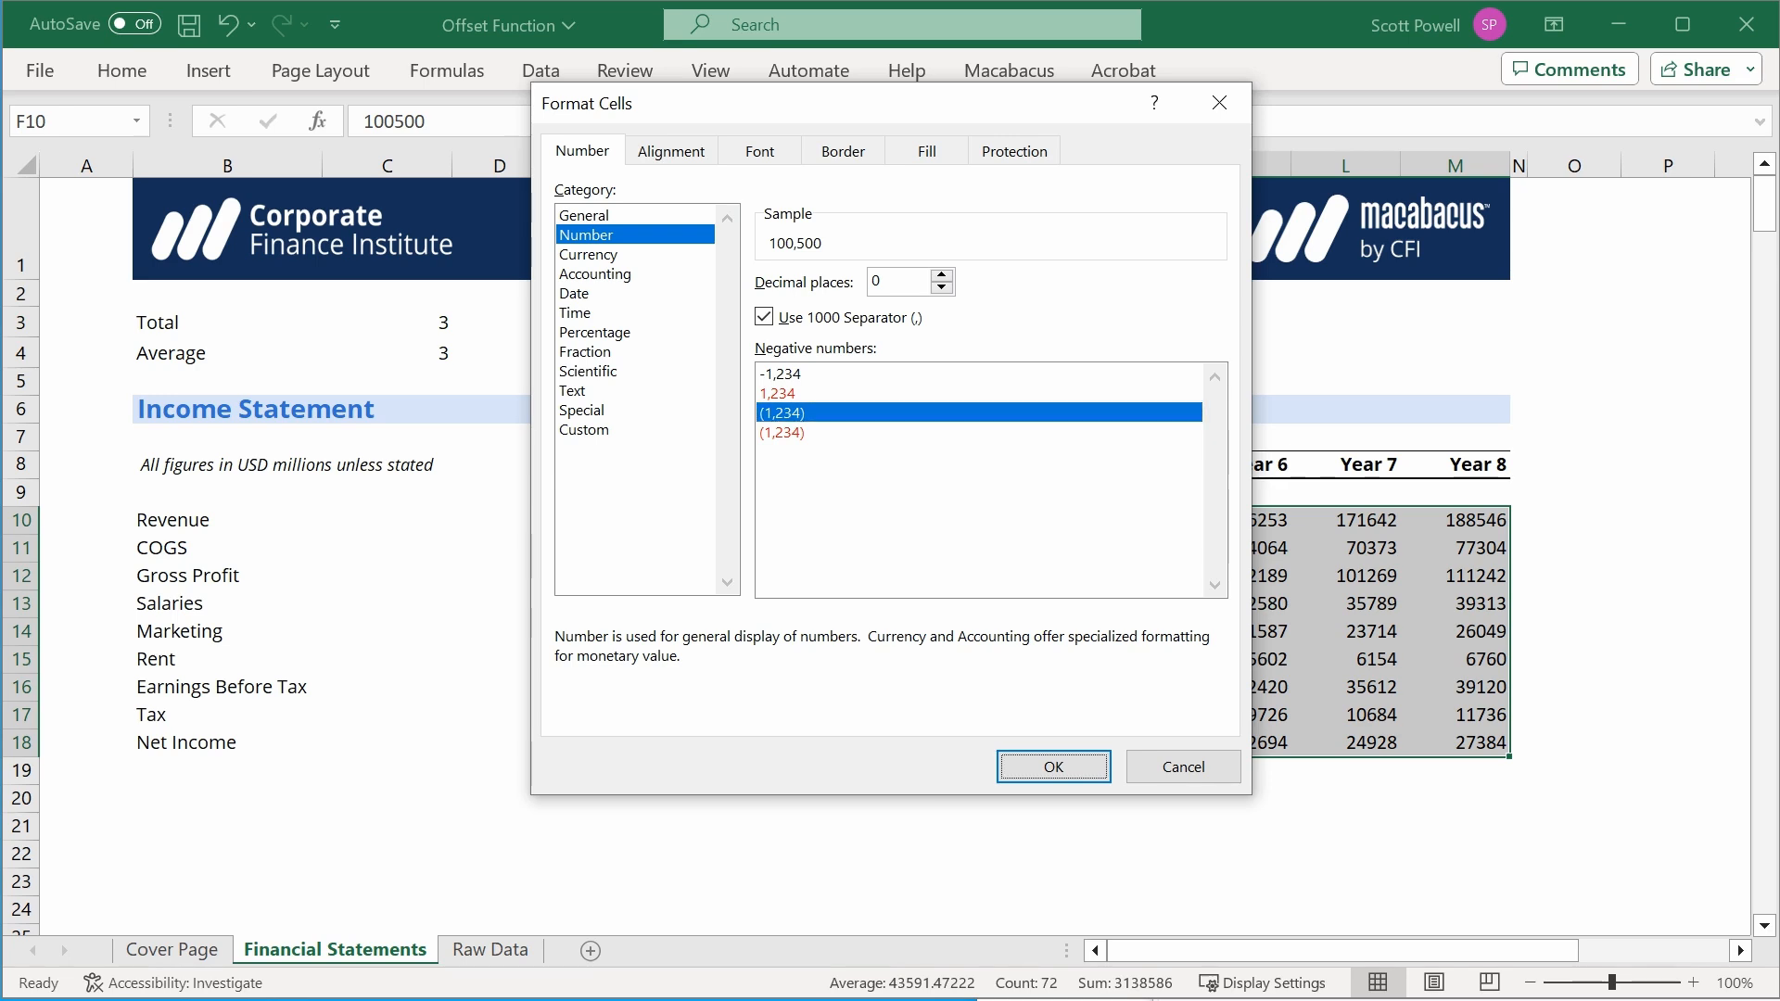
pyautogui.click(1051, 766)
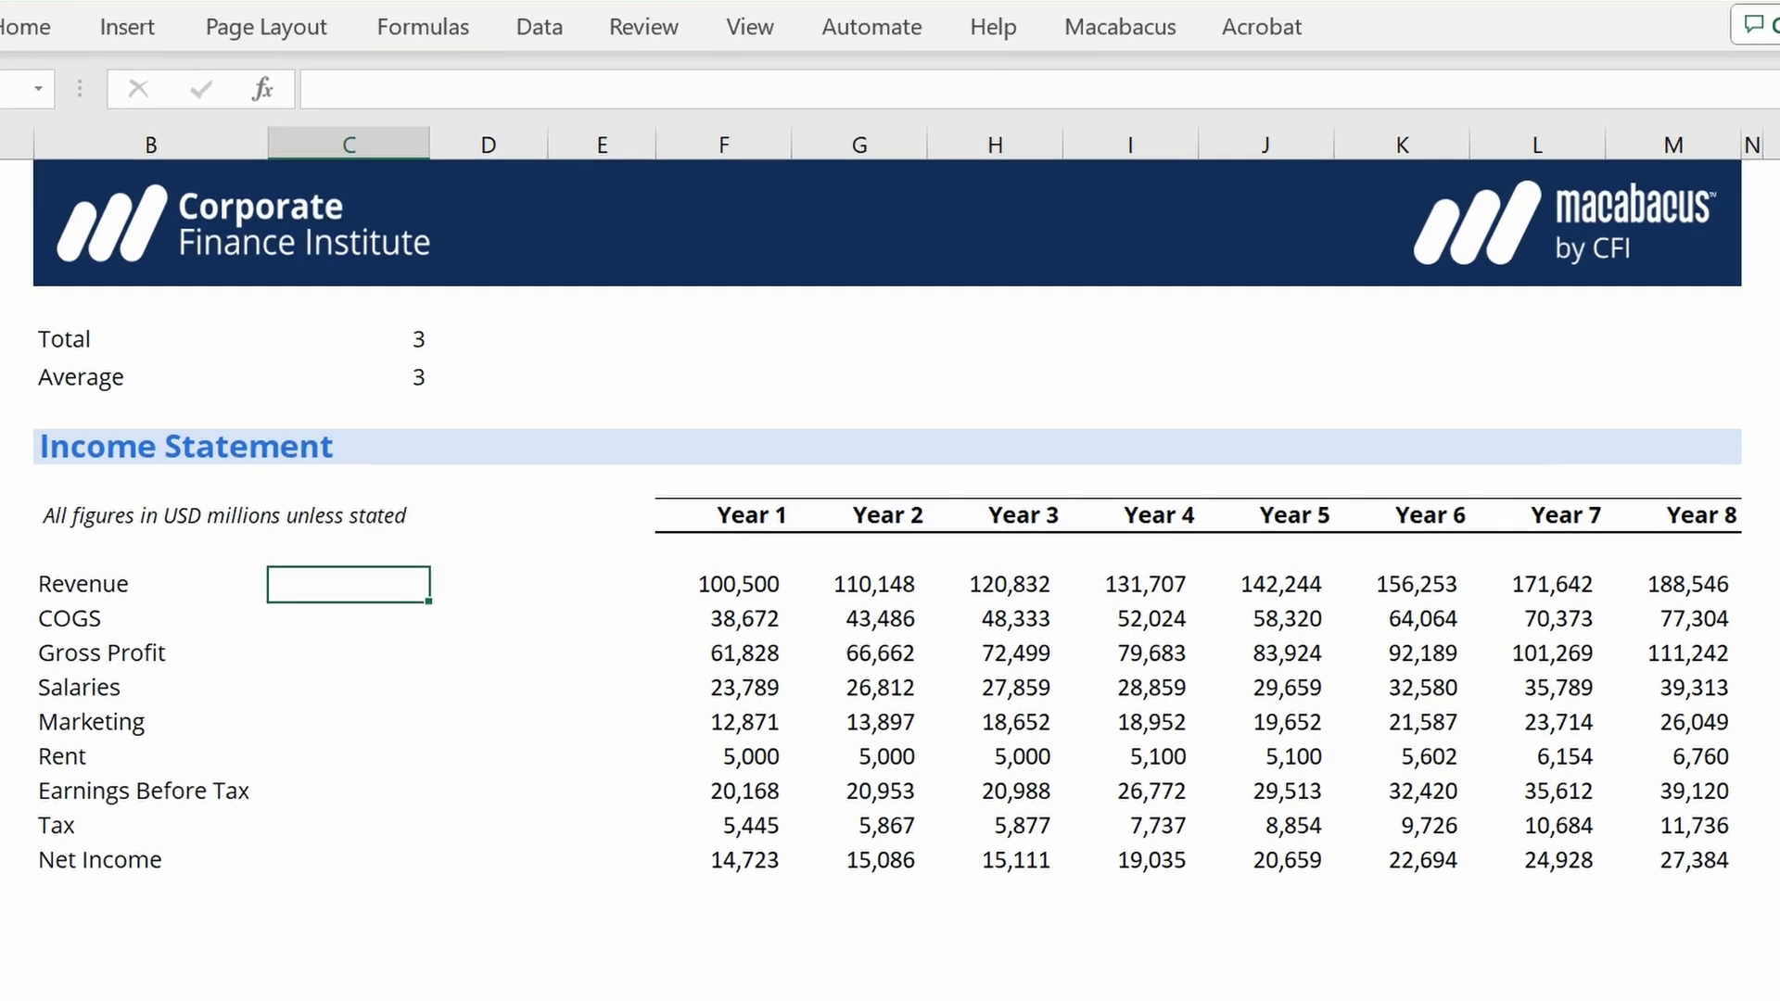
pyautogui.click(723, 585)
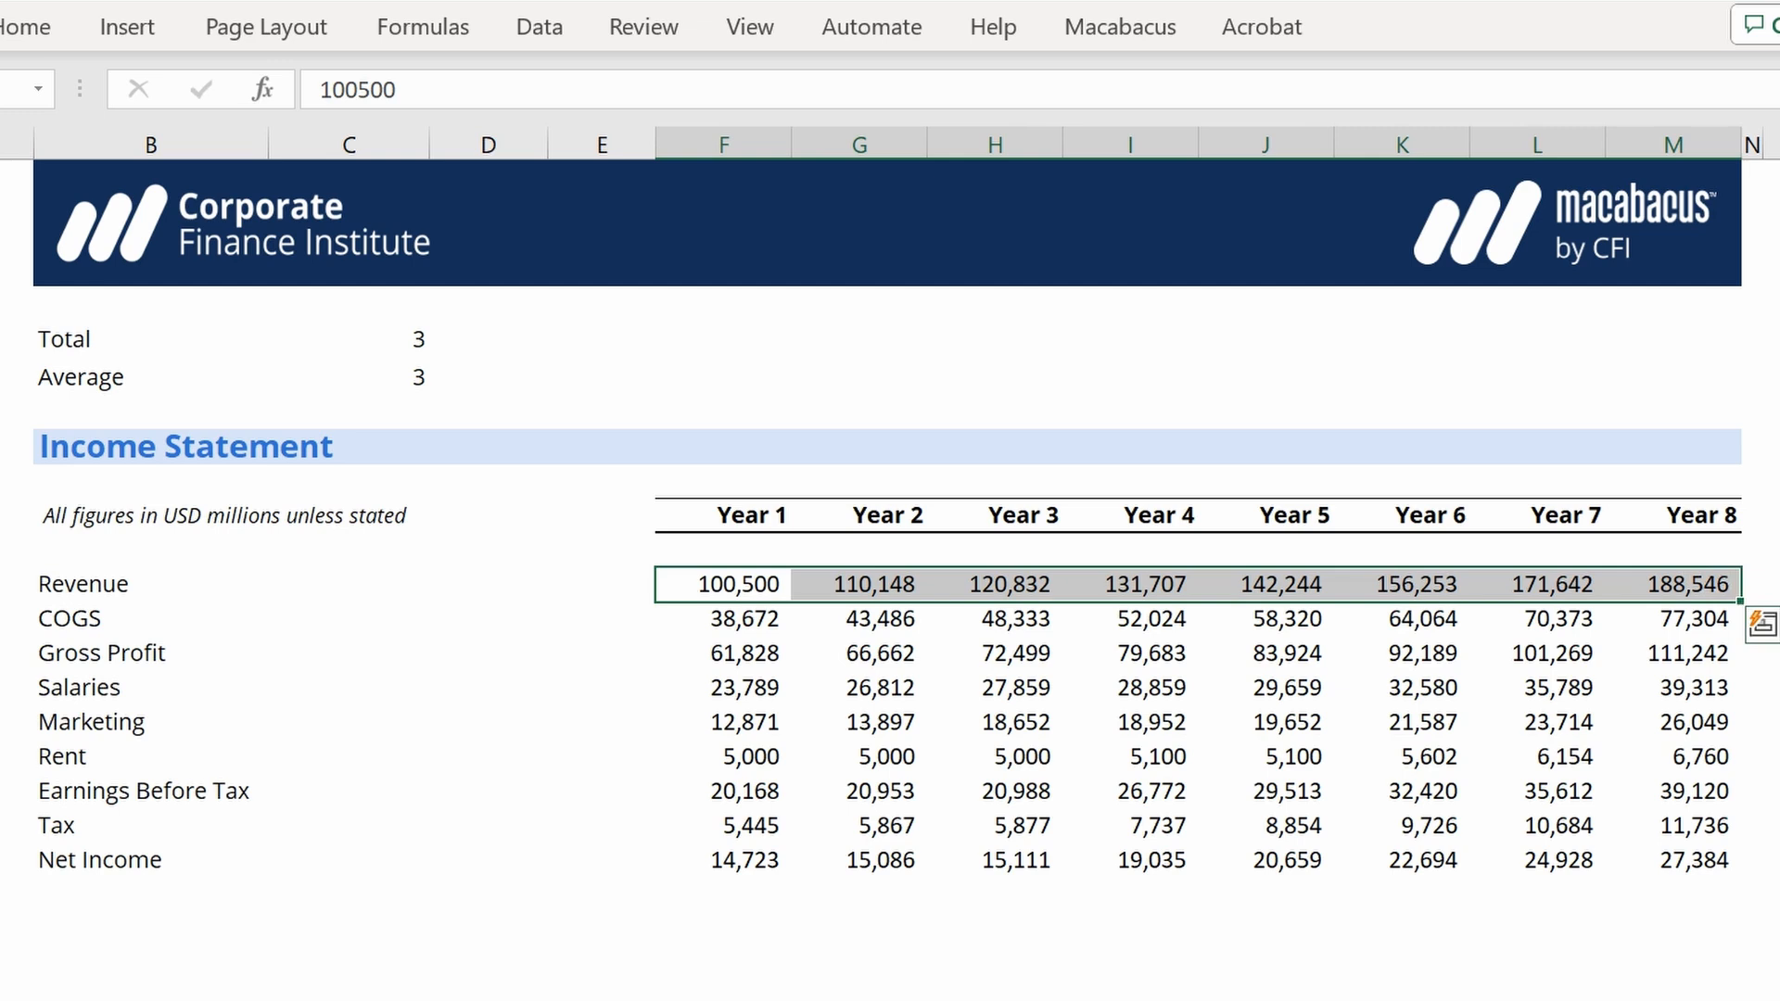
pyautogui.click(723, 415)
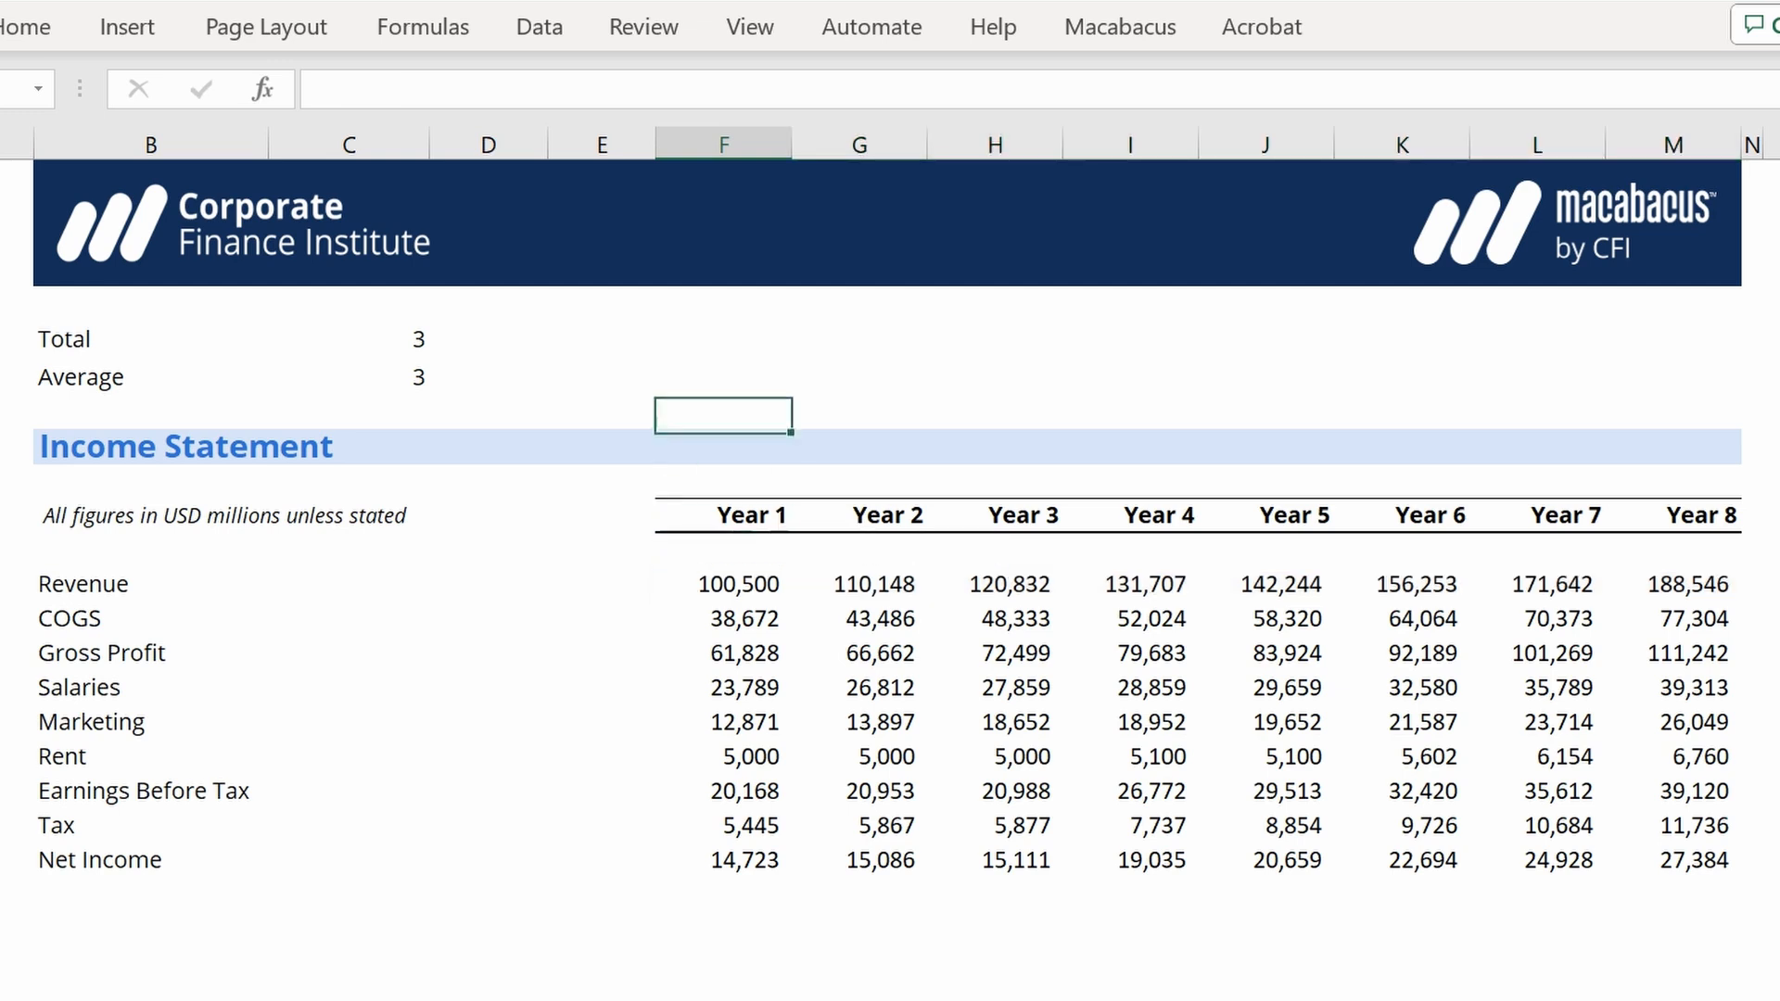
pyautogui.click(346, 338)
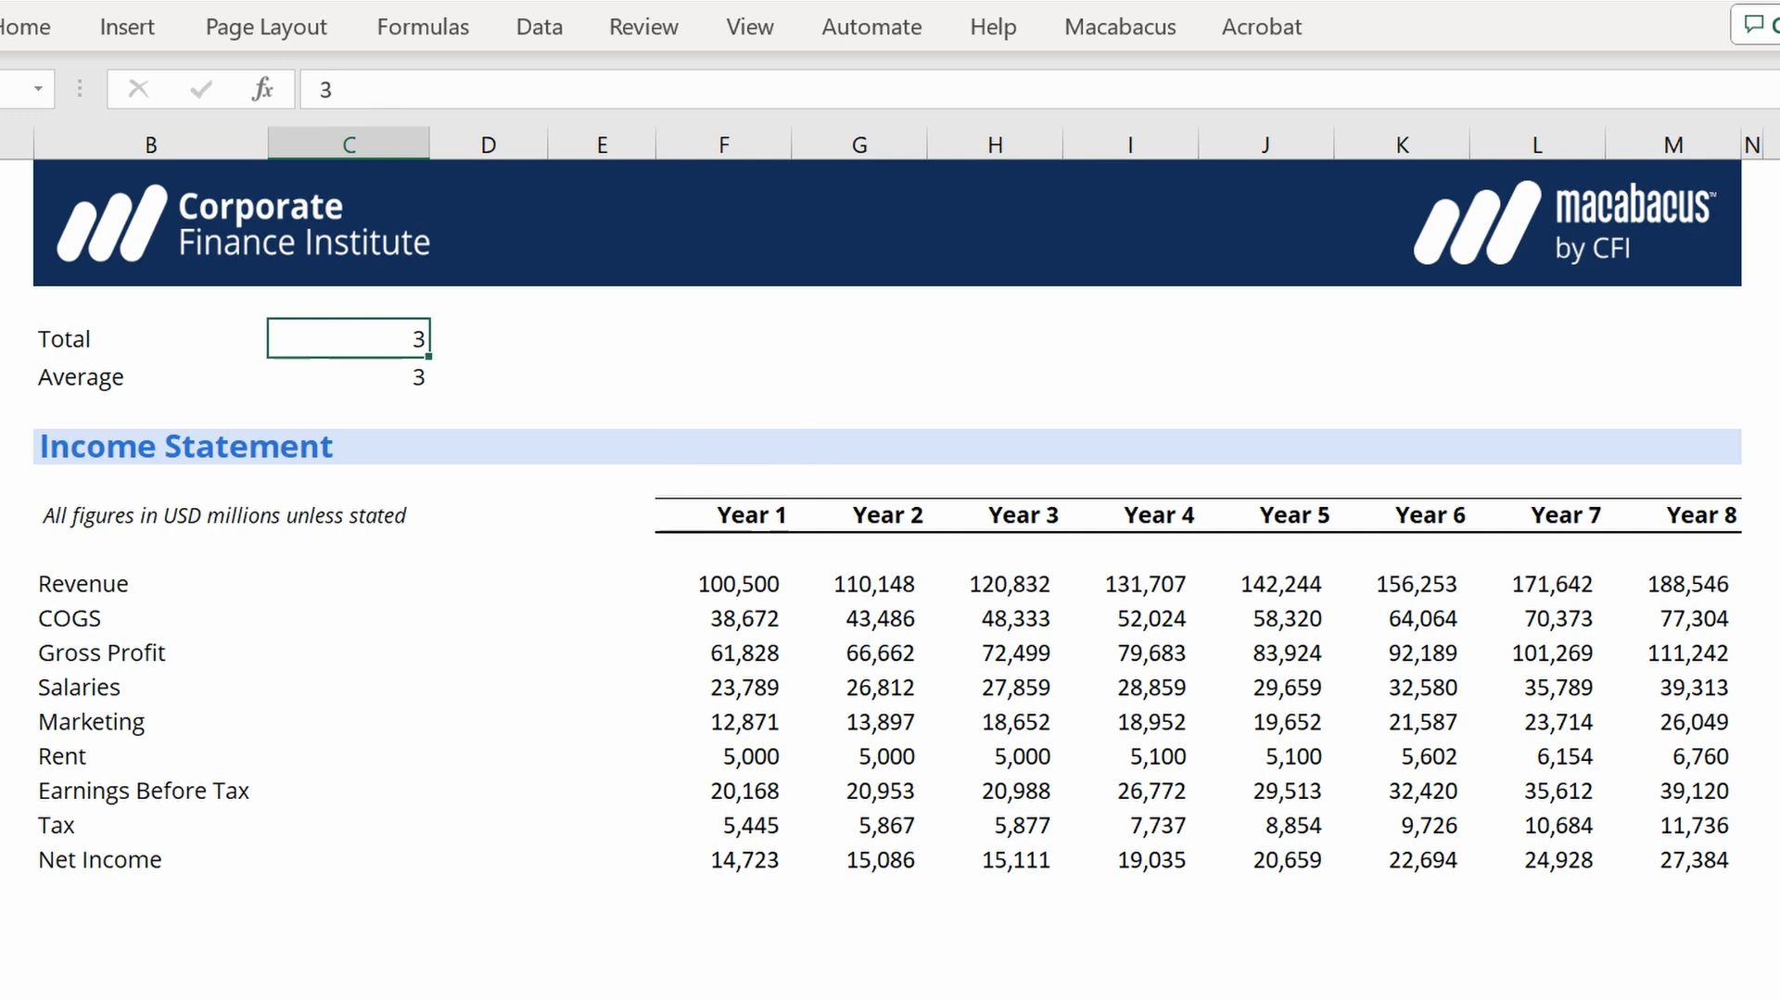
pyautogui.click(348, 582)
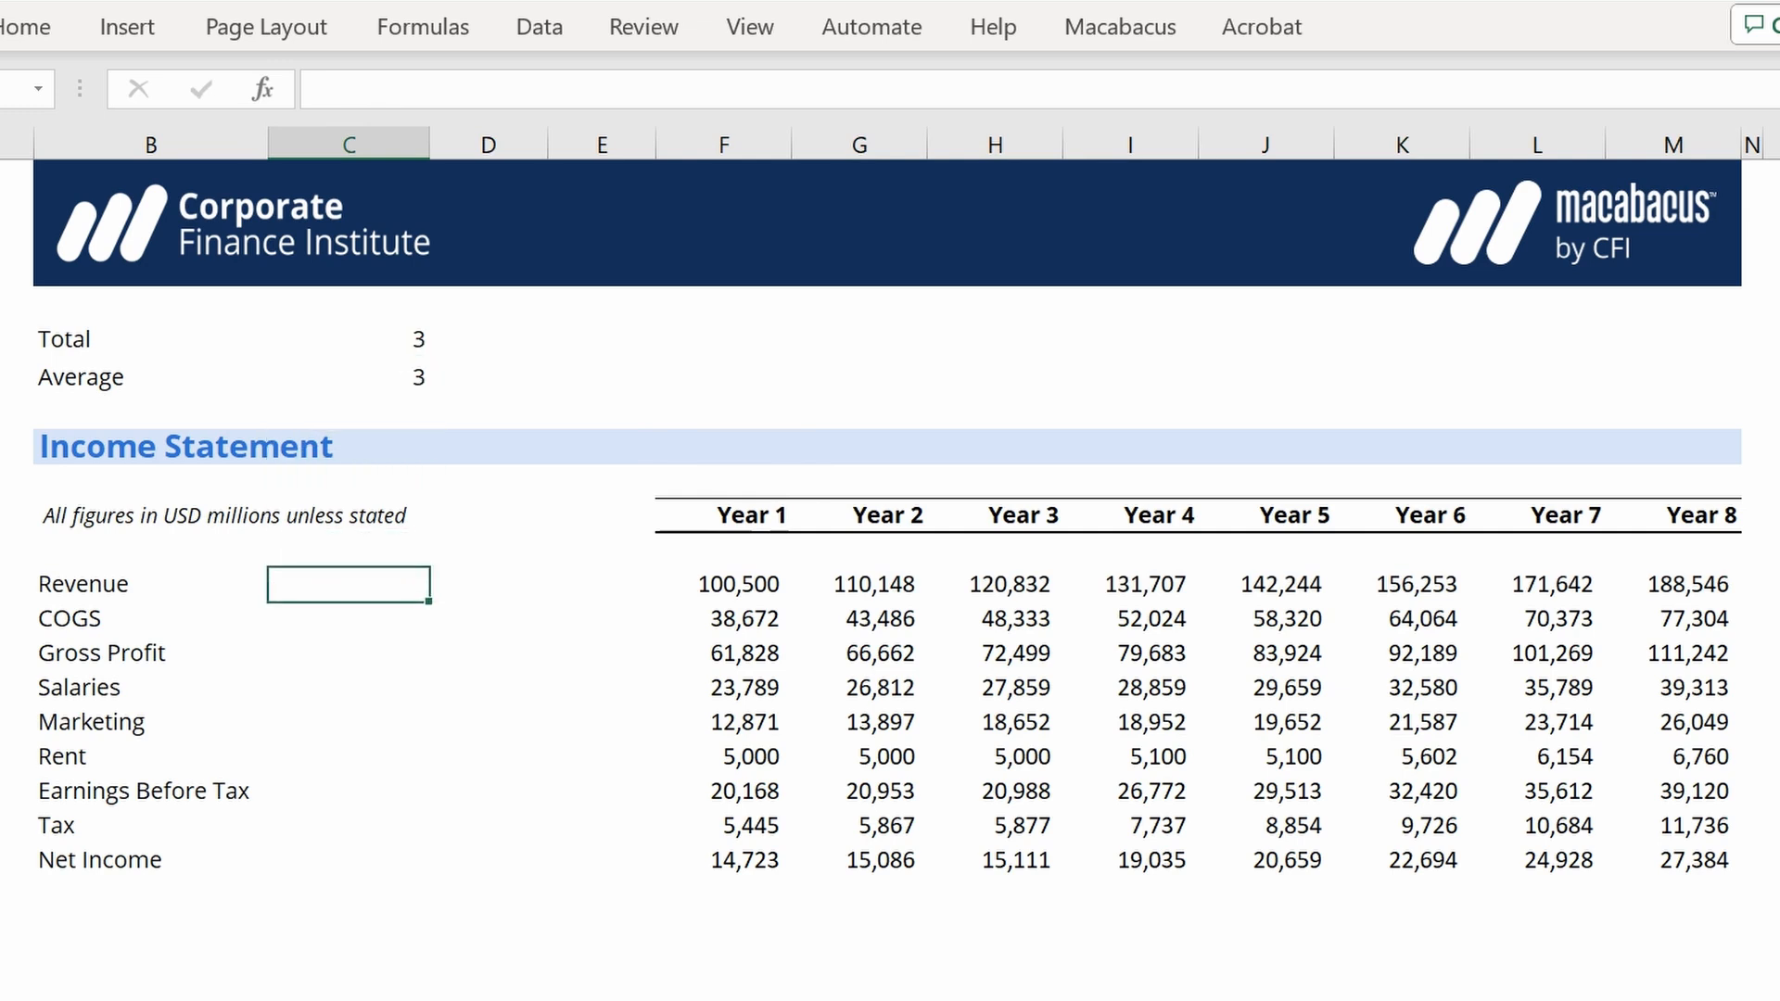
# Enter =SUM(F10:OFFSET(F10,0,$C$3-1)) in C10, giving a Revenue total of 331,480.
pyautogui.write('=')
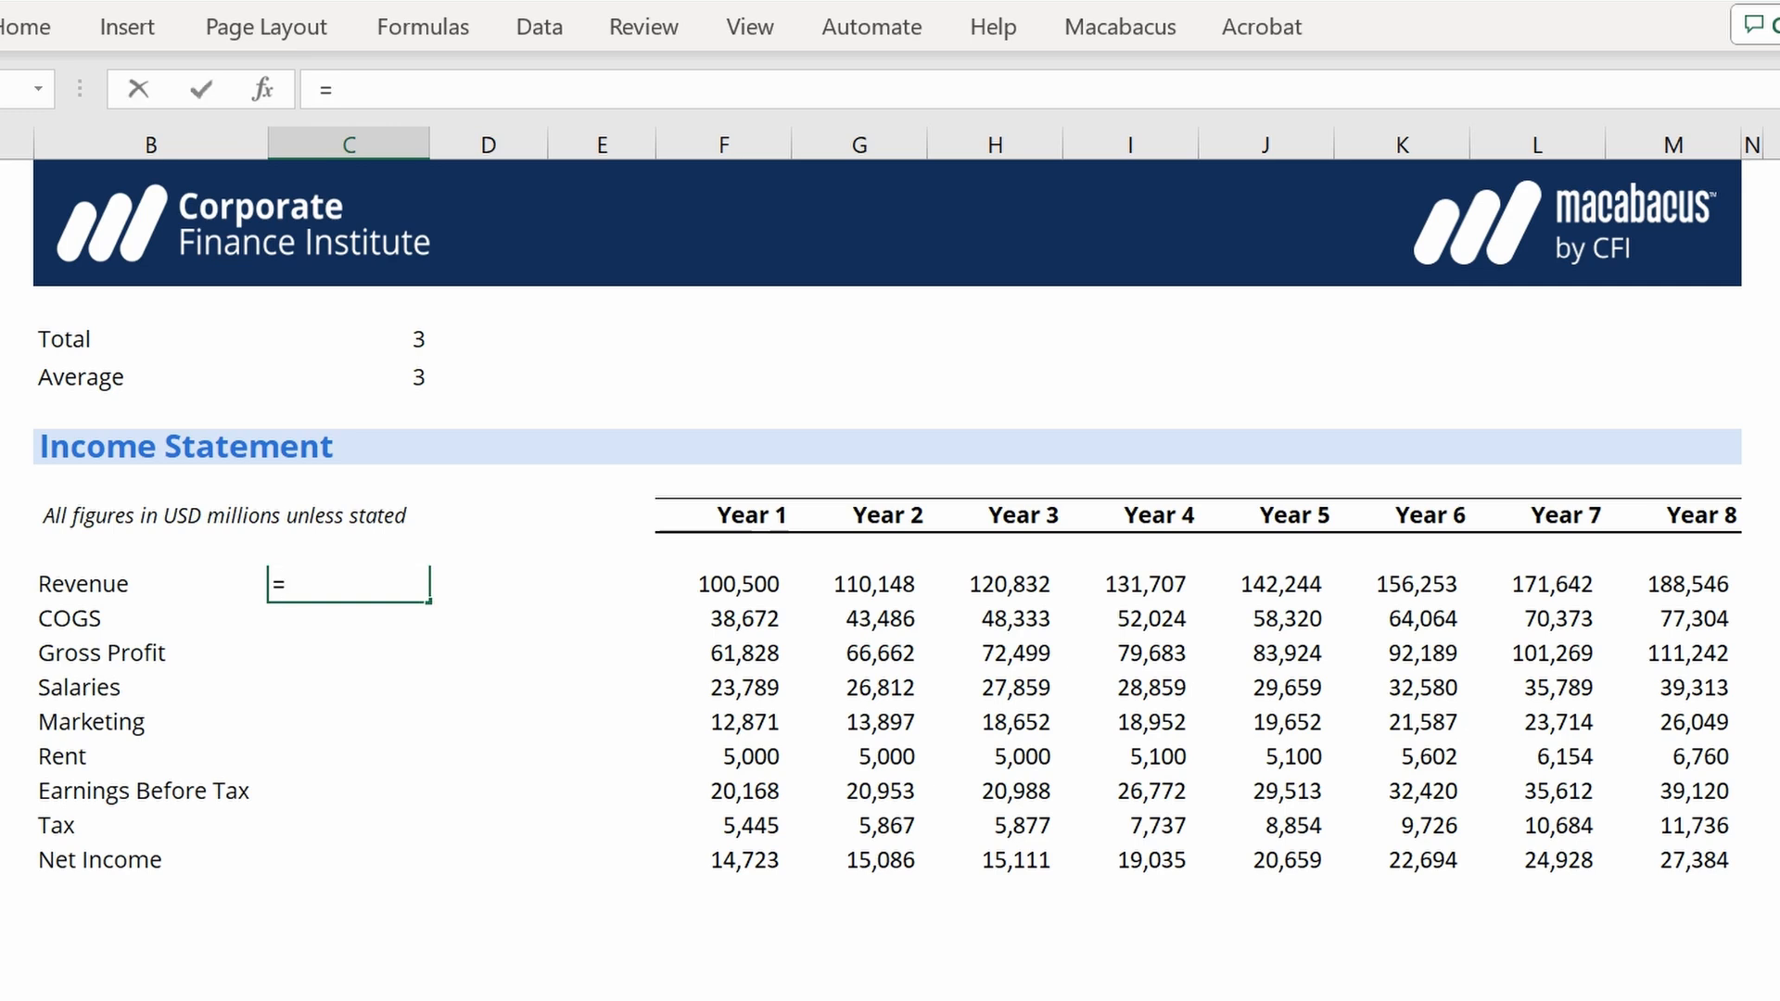
pyautogui.write('sum(')
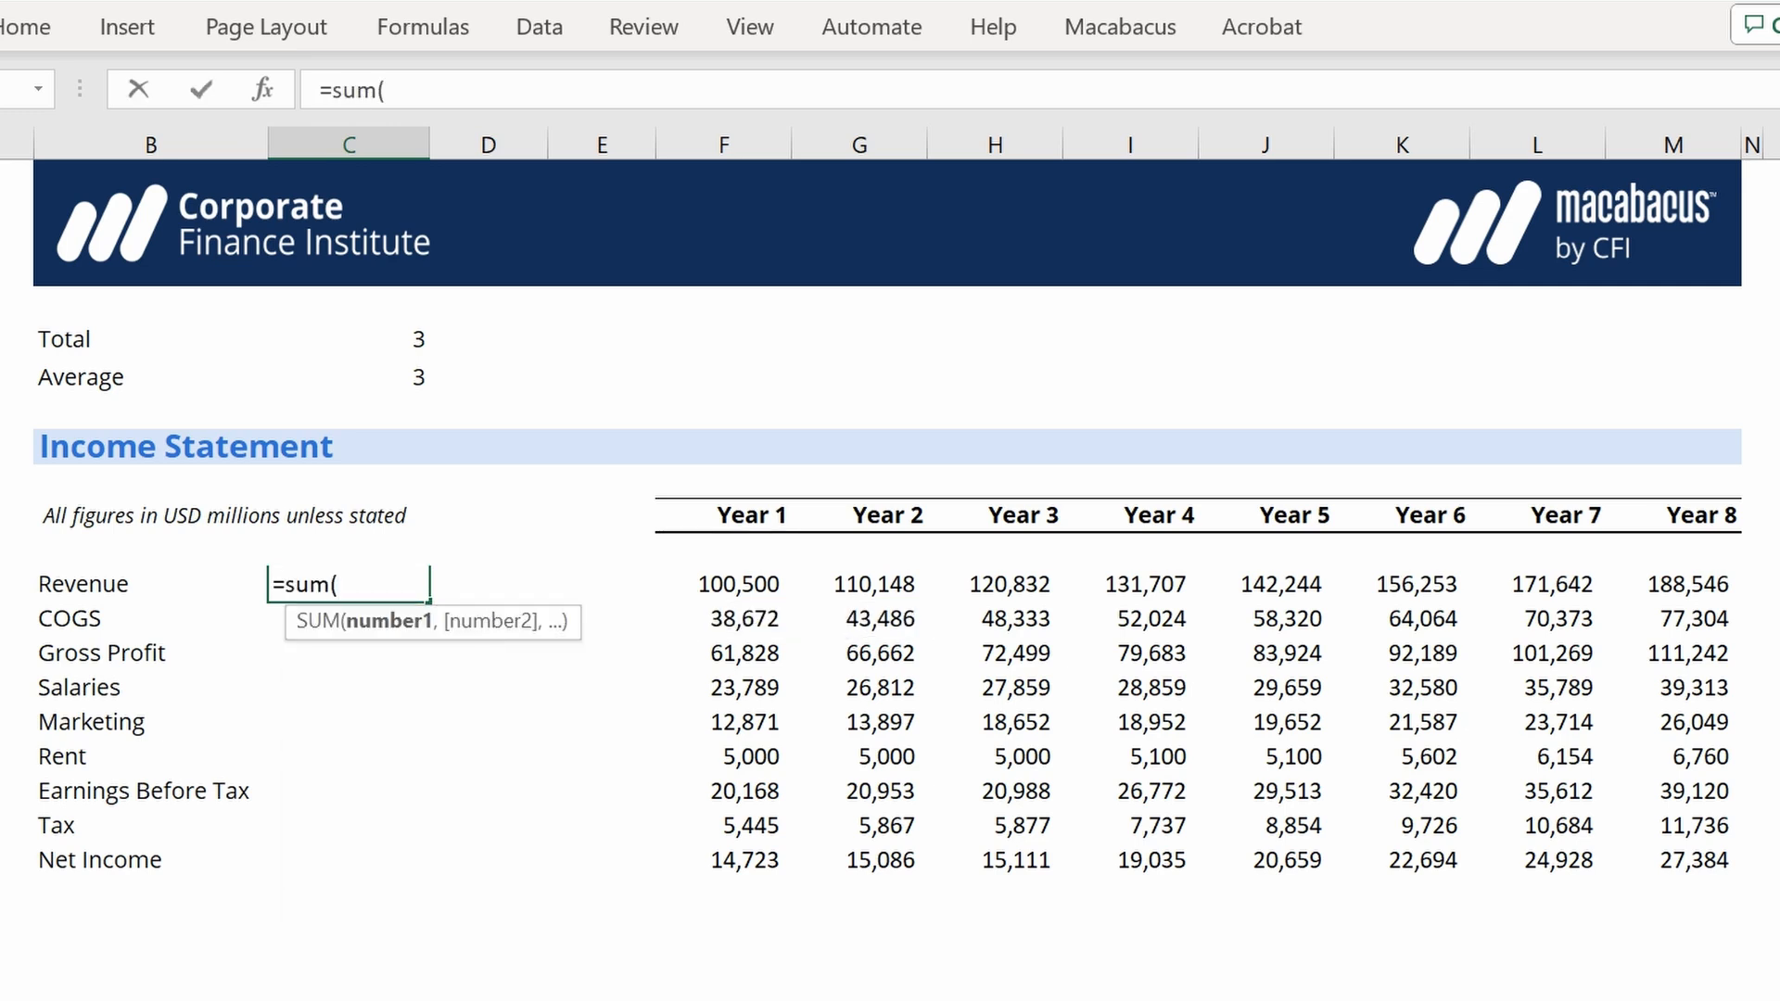
pyautogui.click(723, 583)
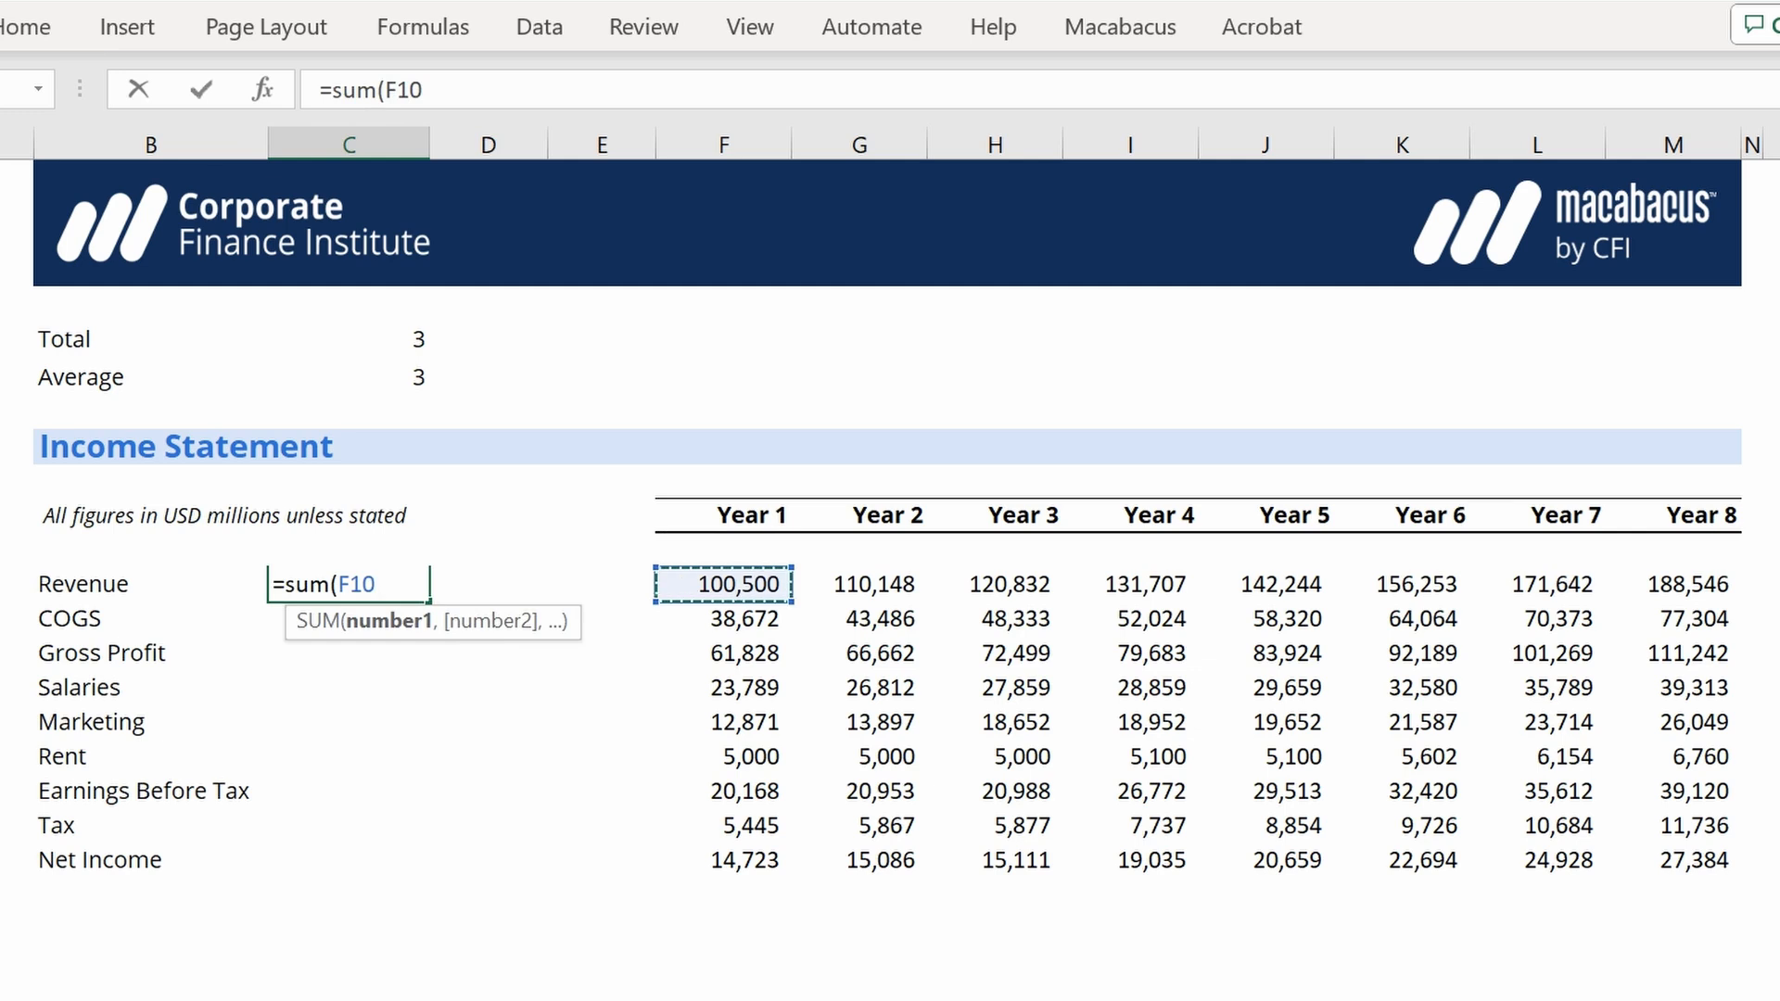
pyautogui.write(':F10')
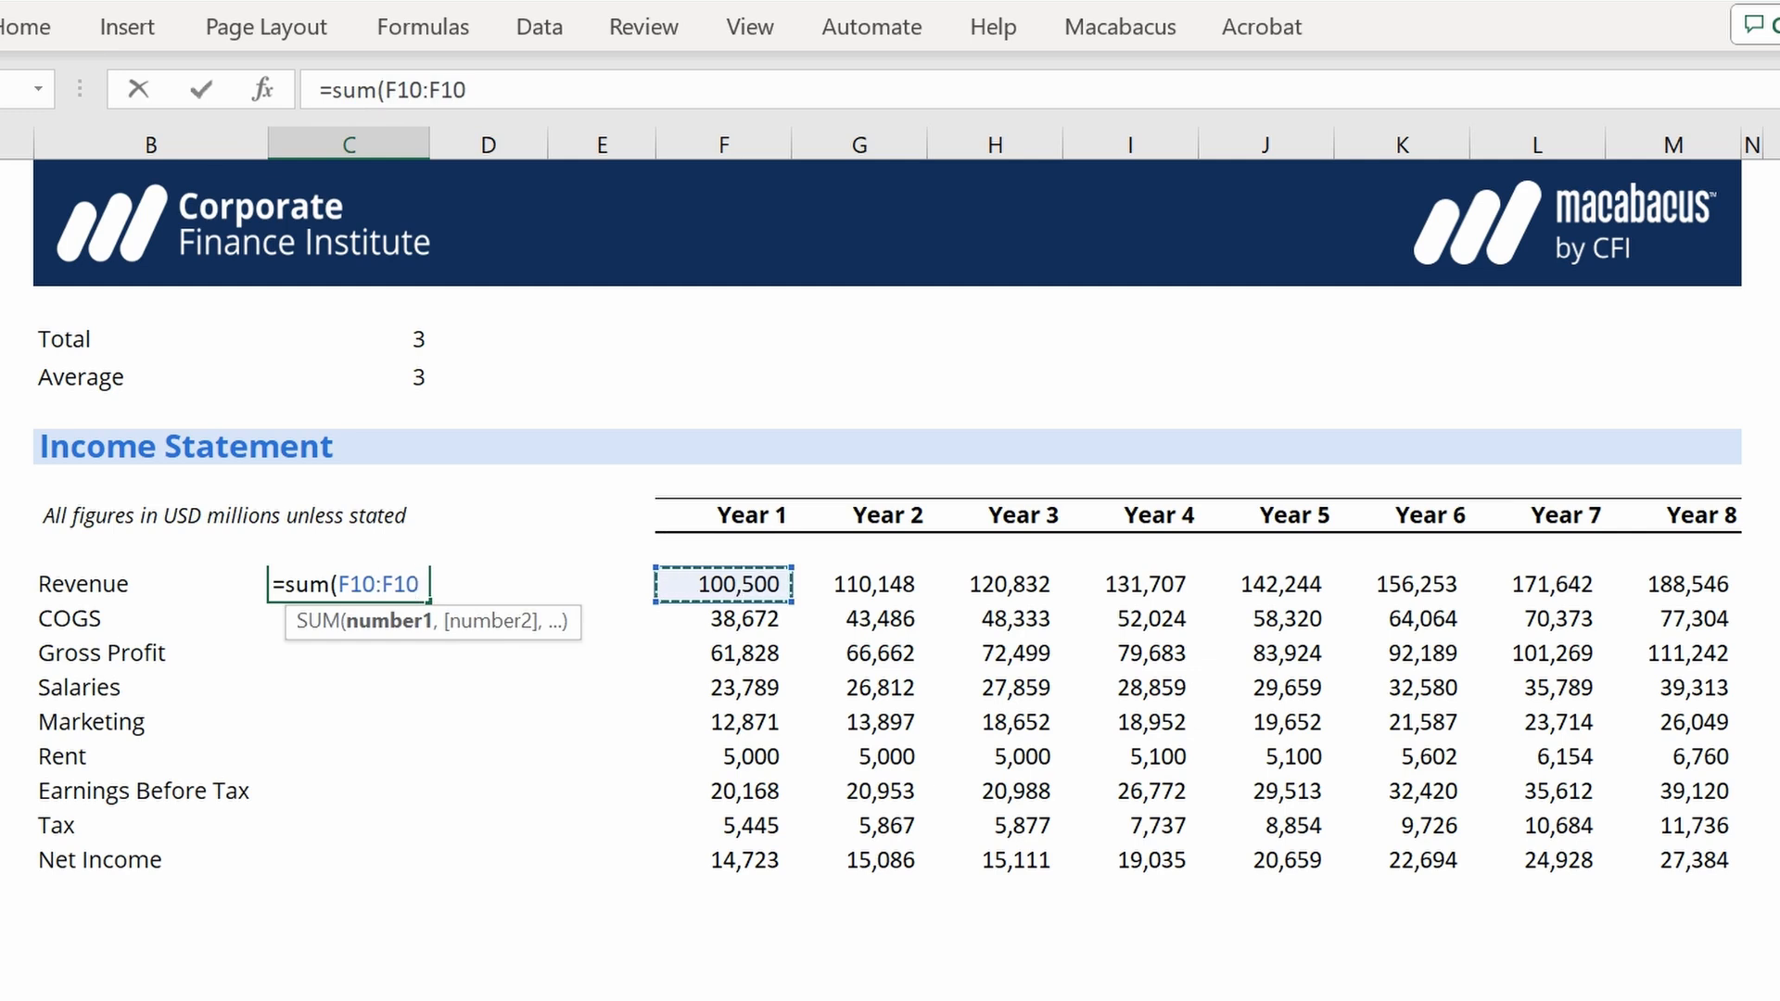
pyautogui.write('offs')
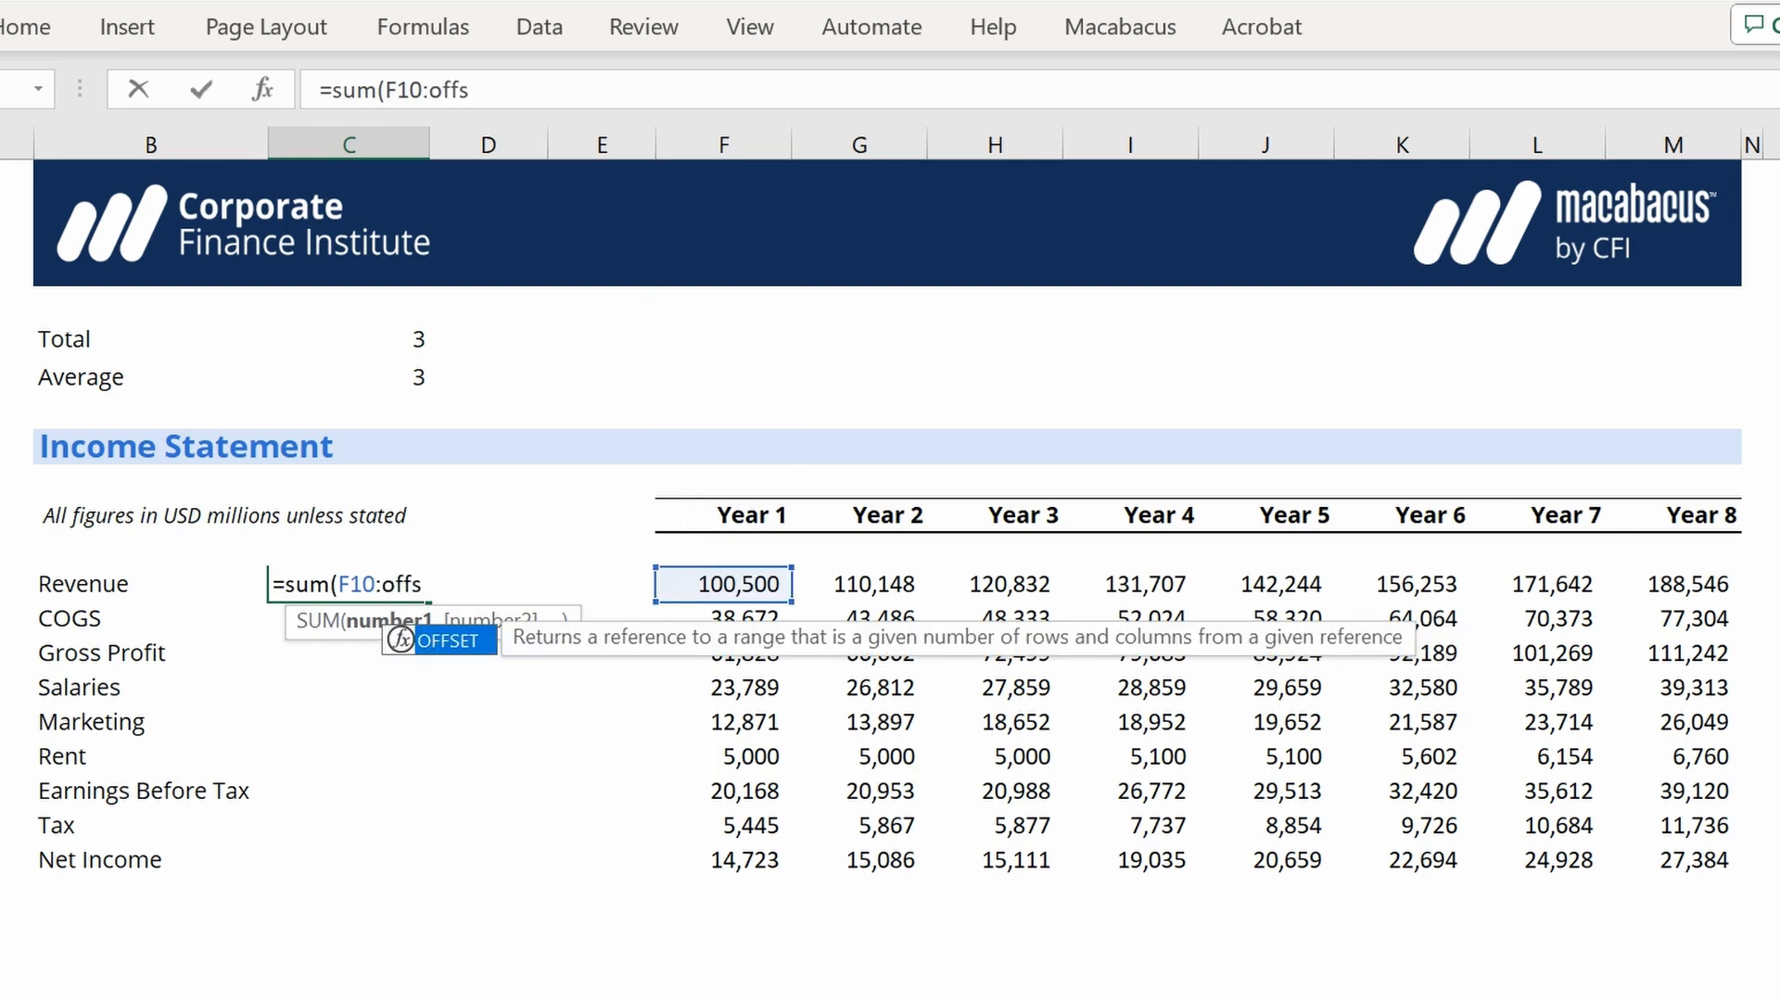
pyautogui.write('et(')
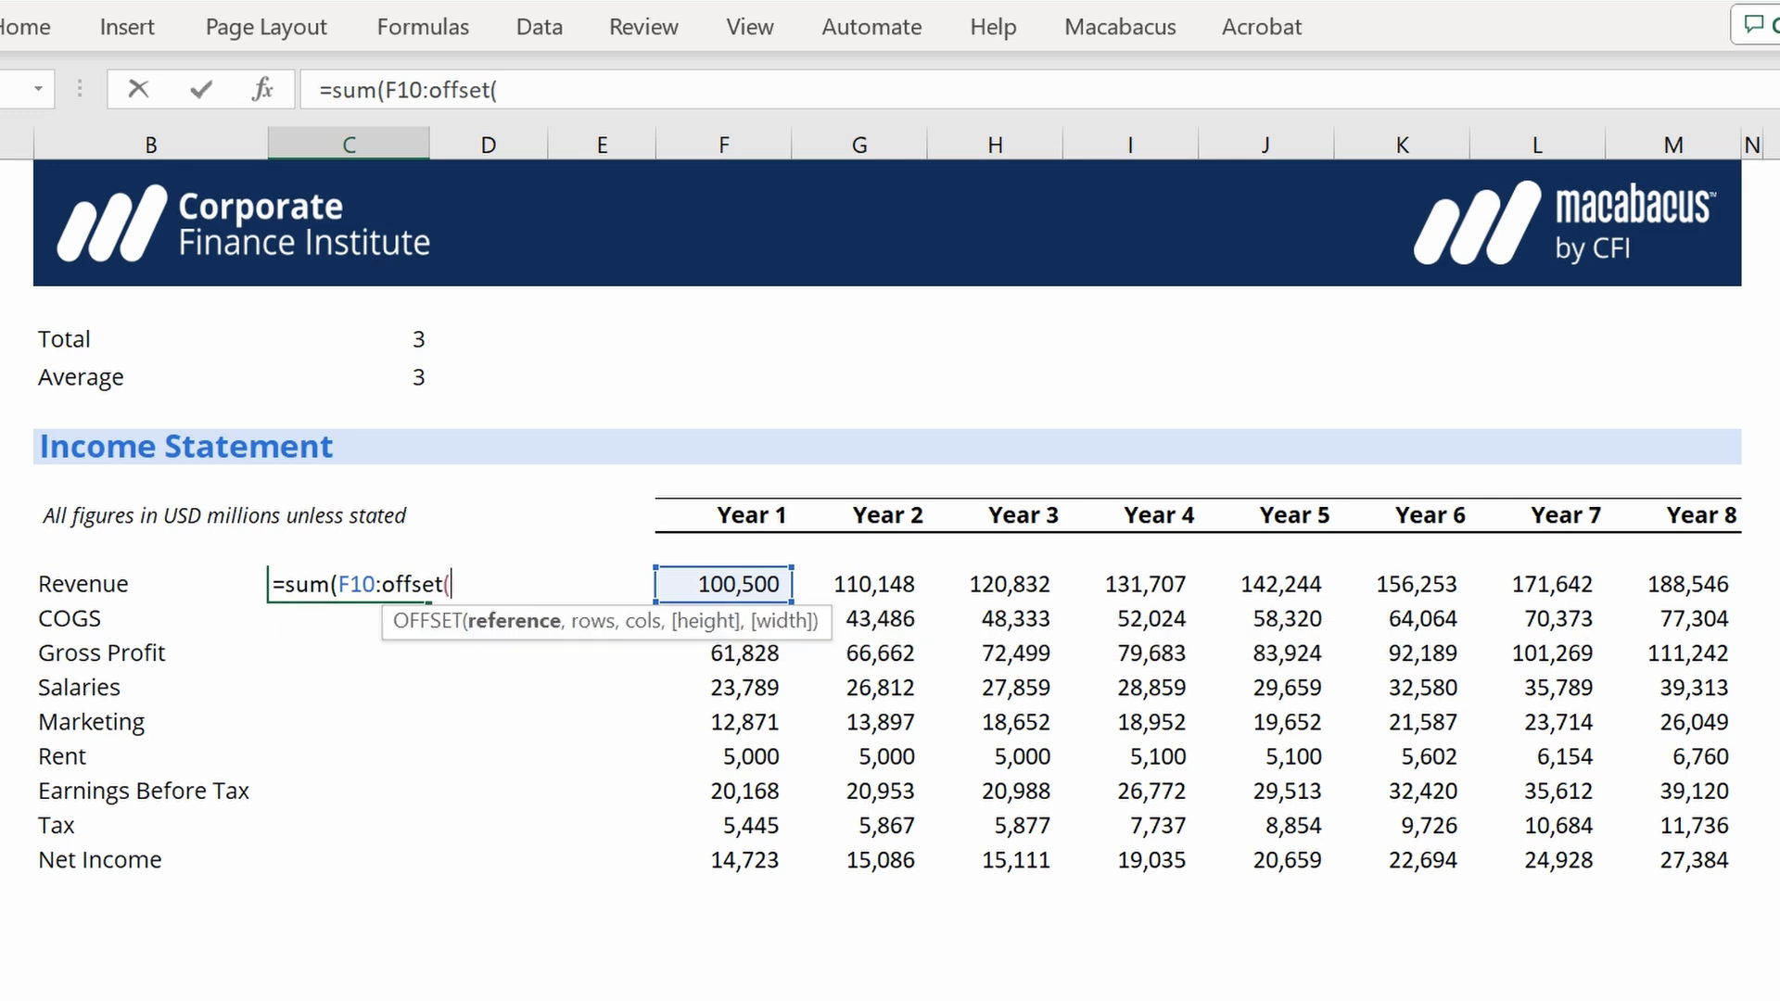
pyautogui.write('D10')
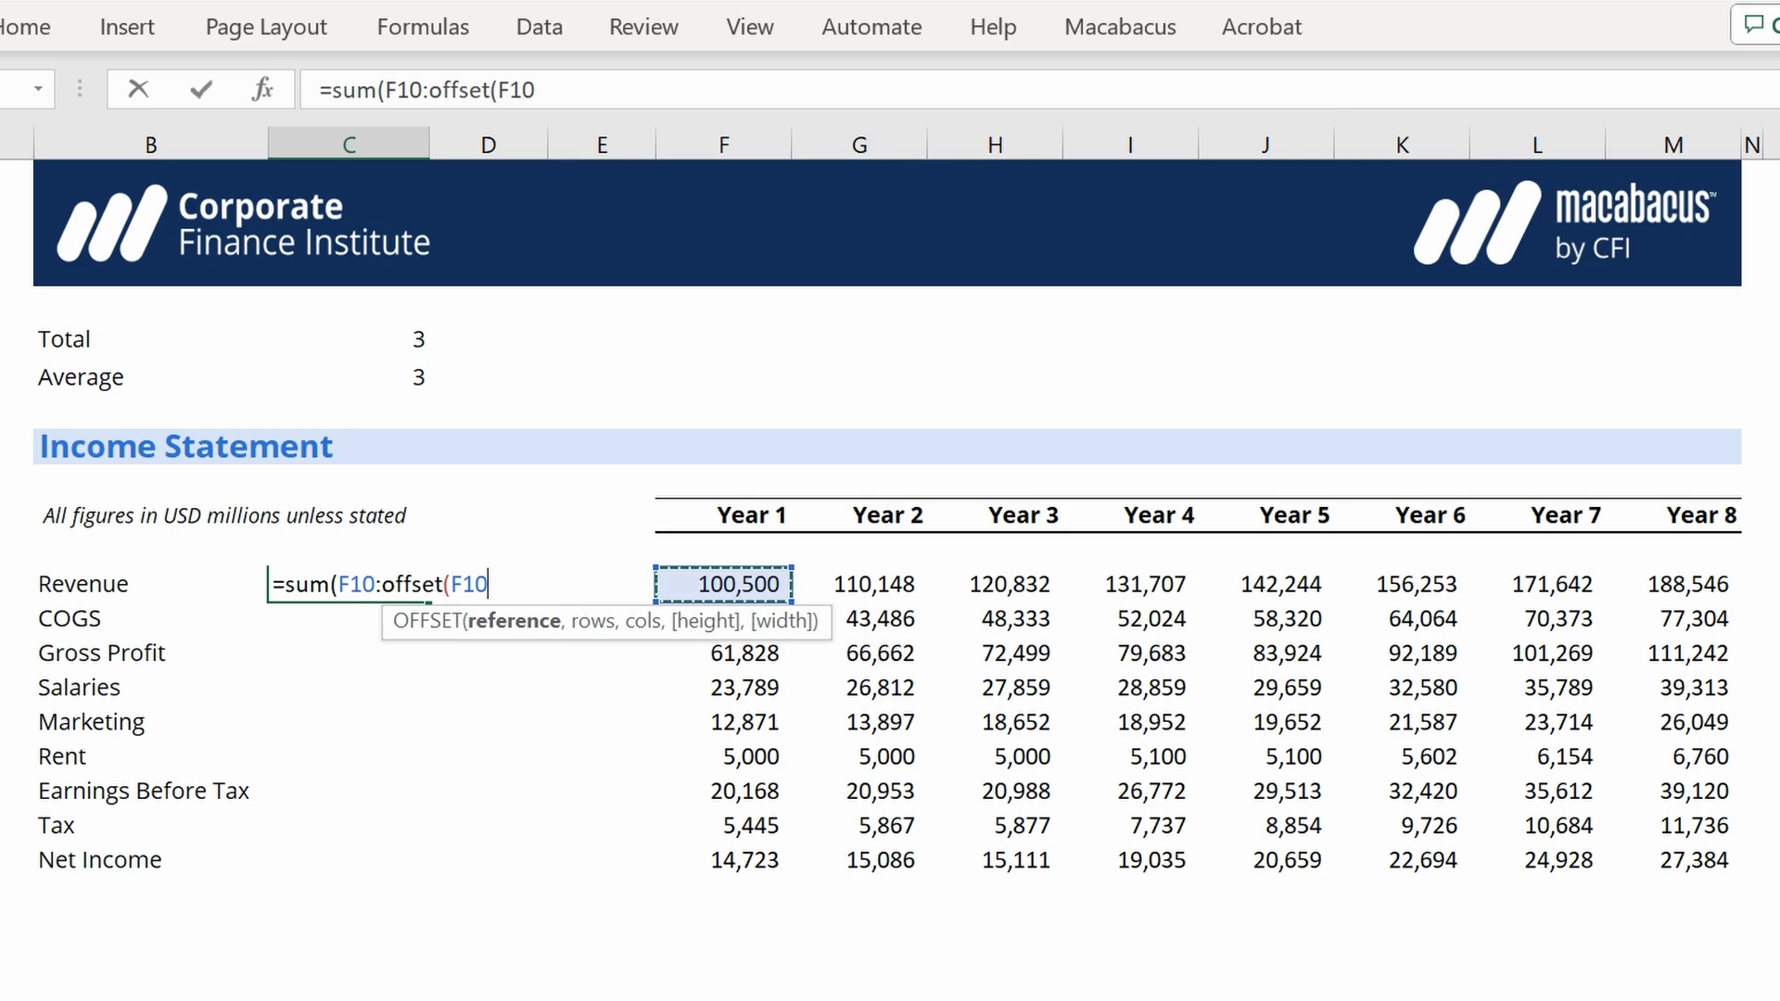
pyautogui.write(',')
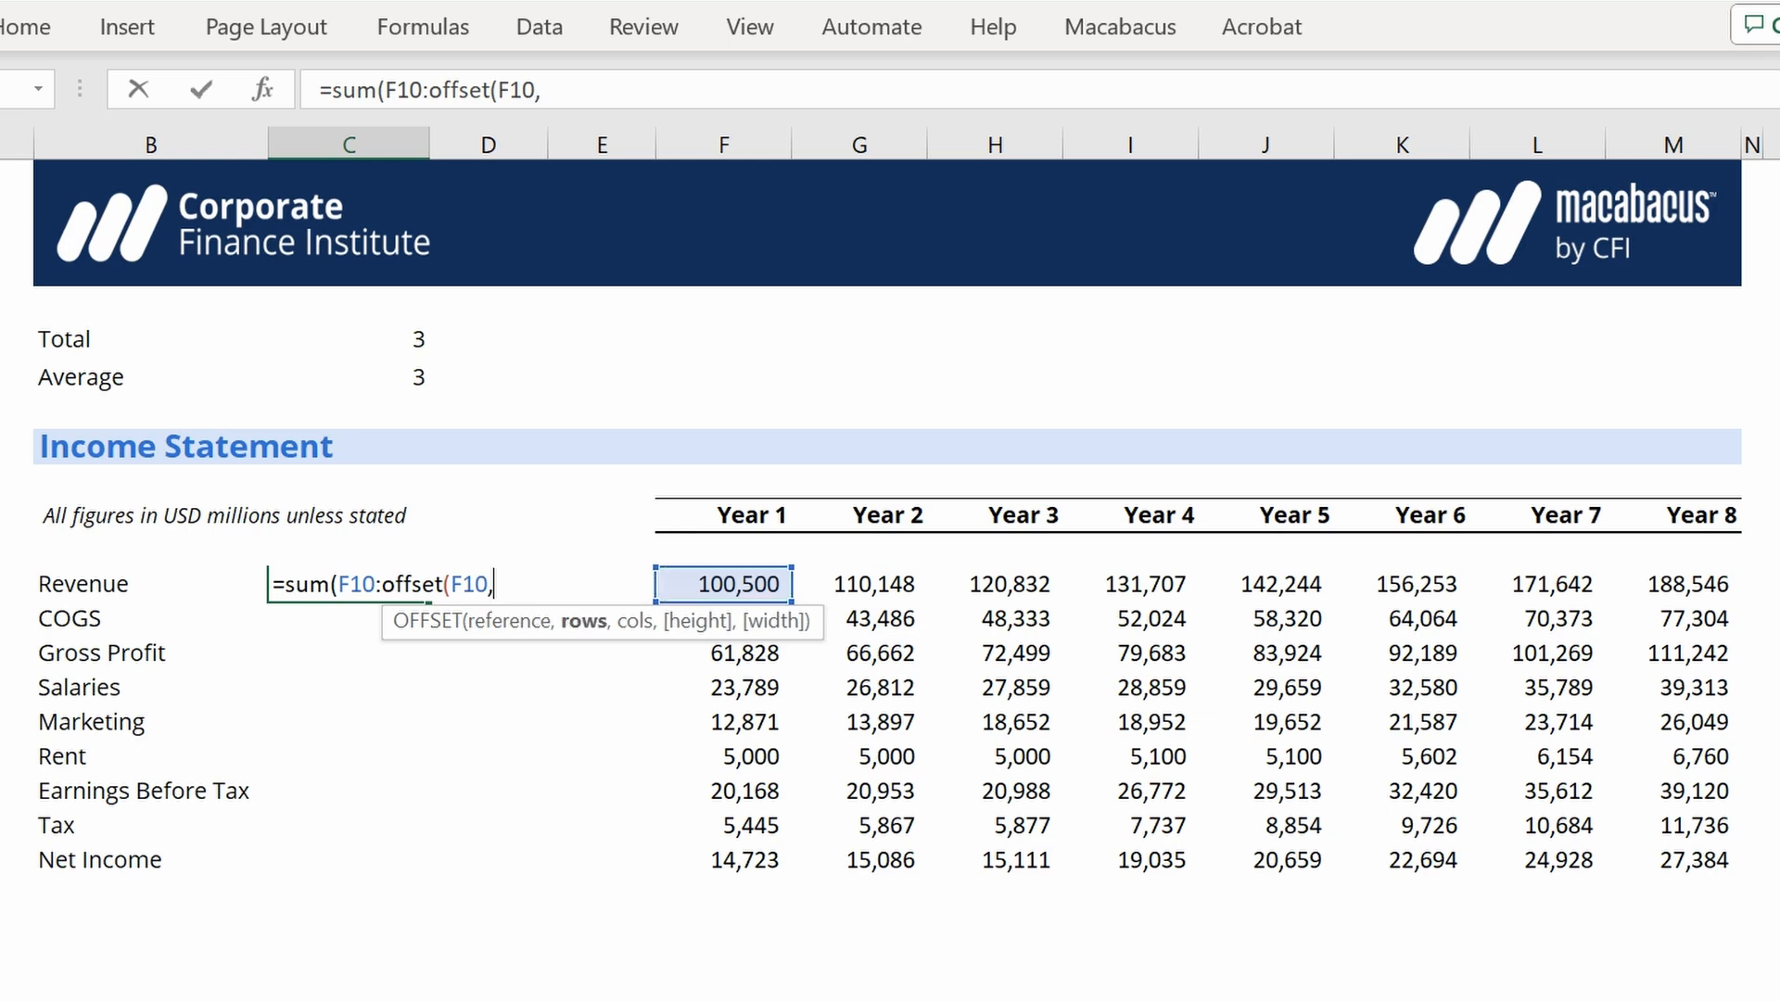
pyautogui.write('0')
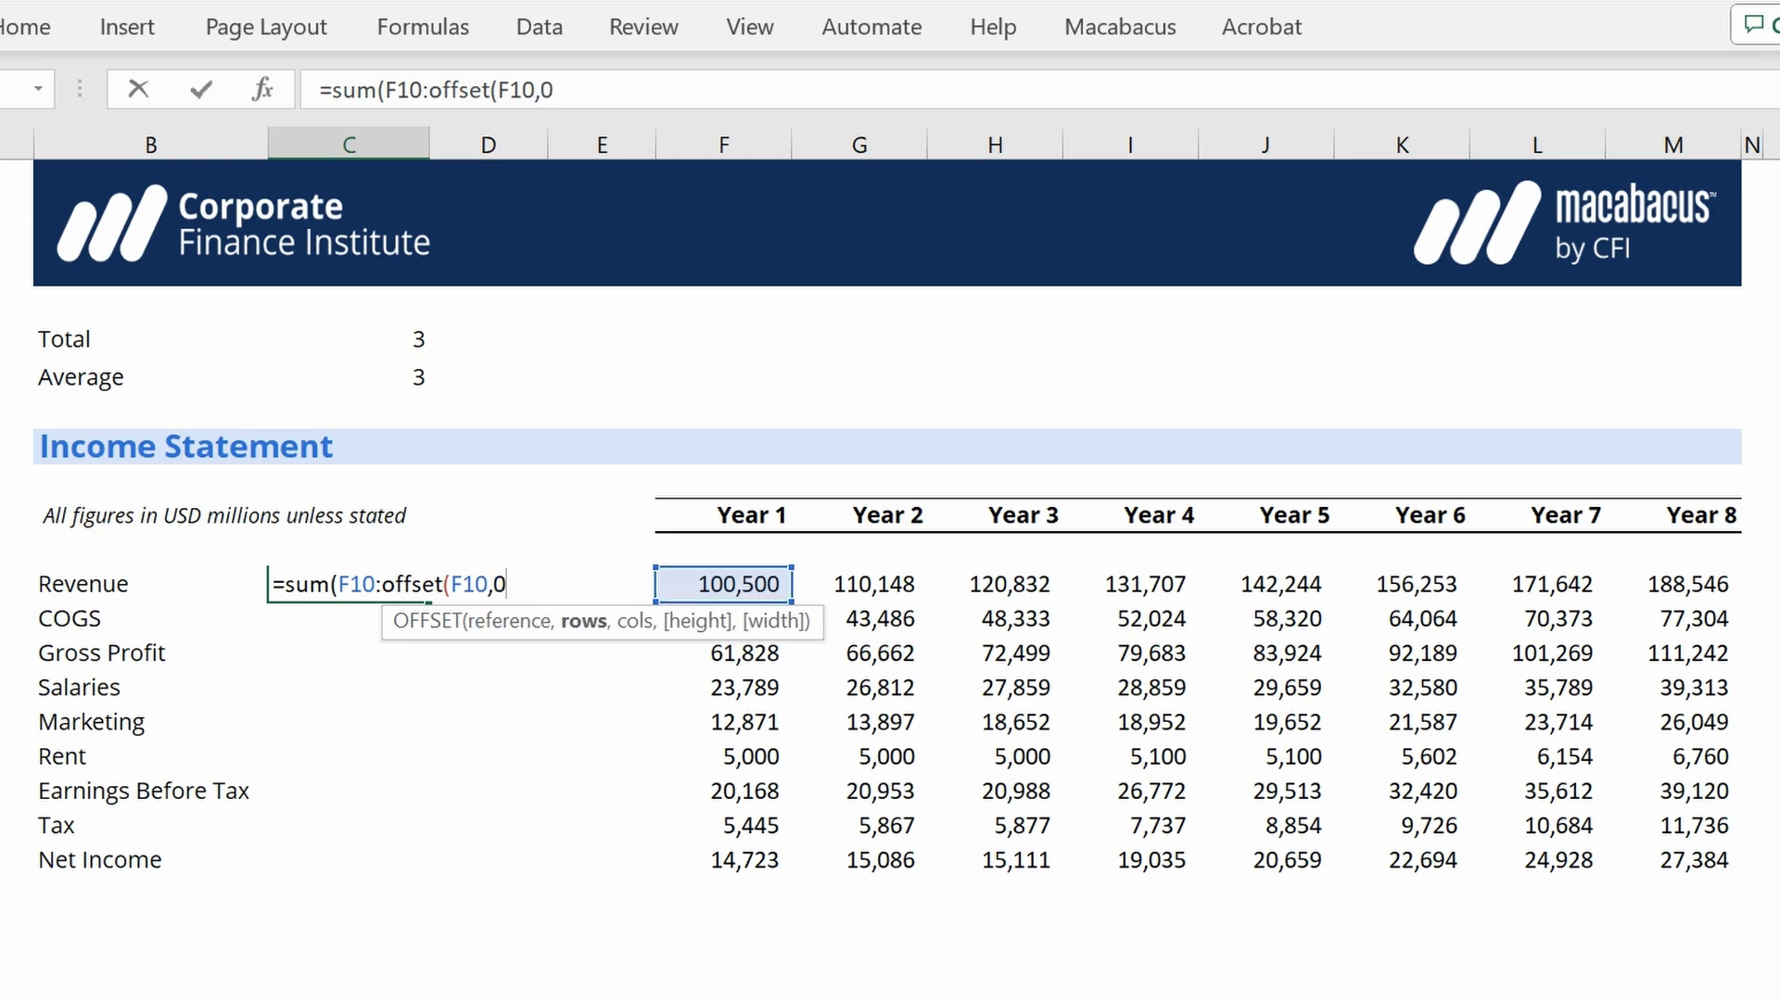
pyautogui.write(',')
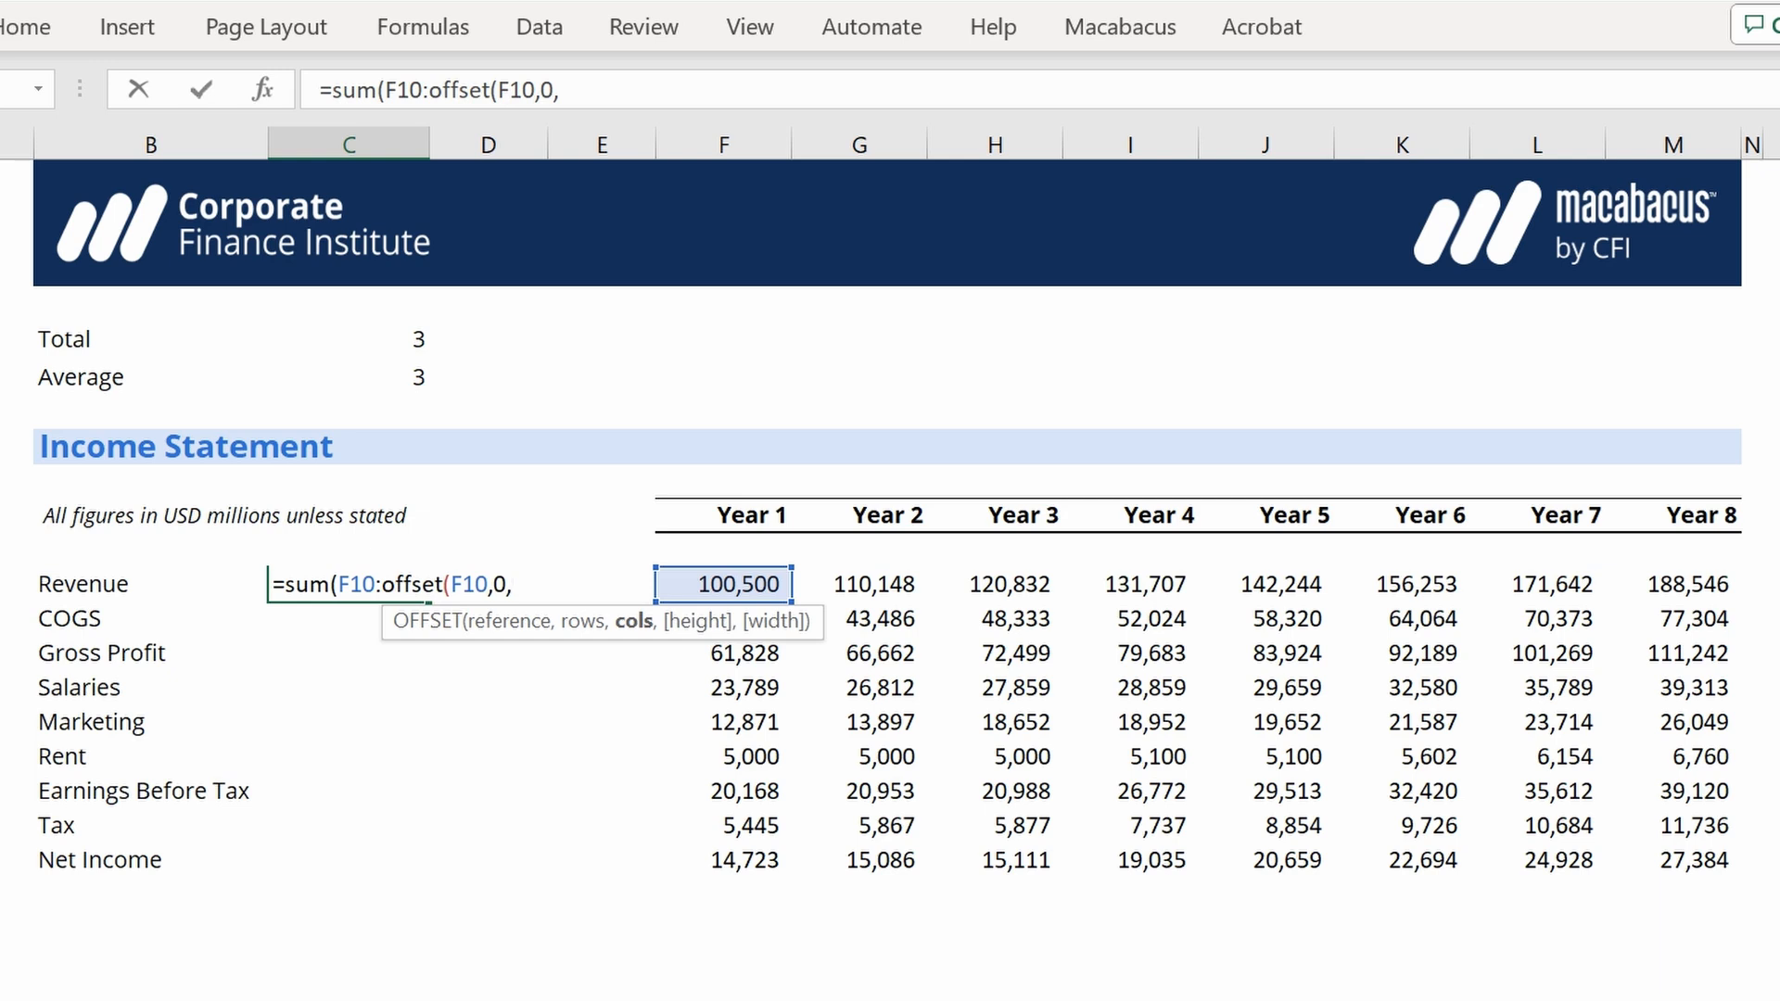
pyautogui.click(349, 339)
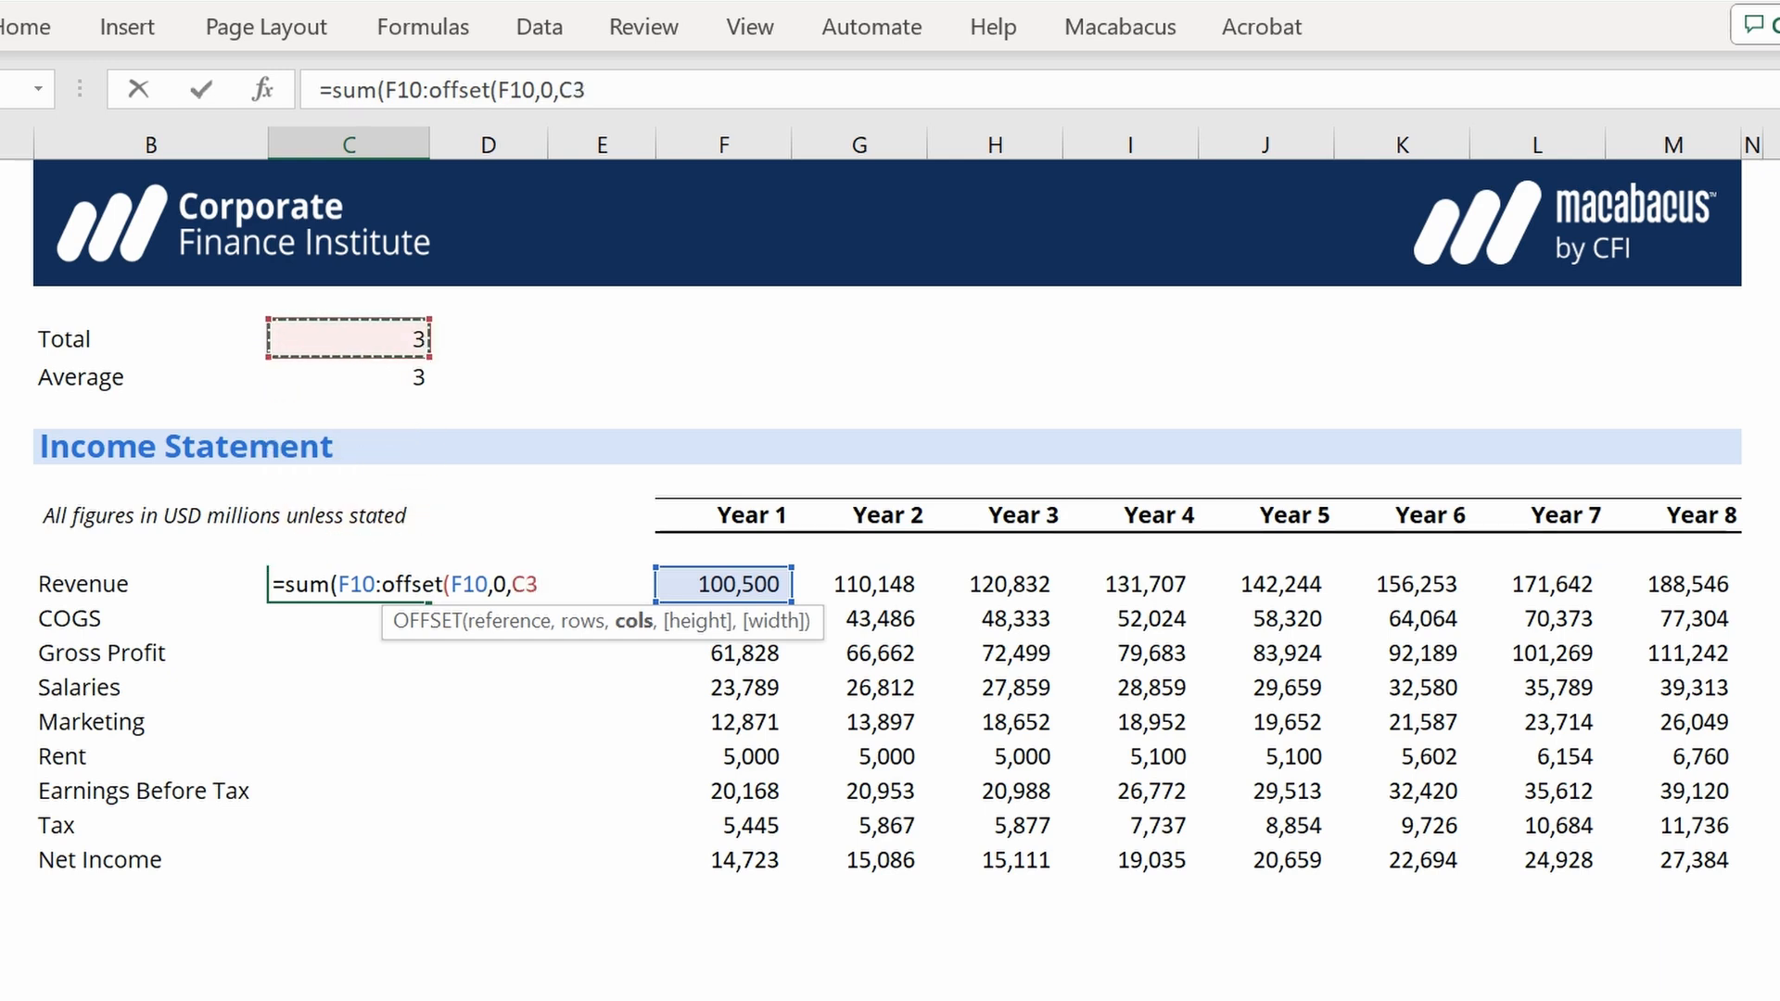
pyautogui.press('f4')
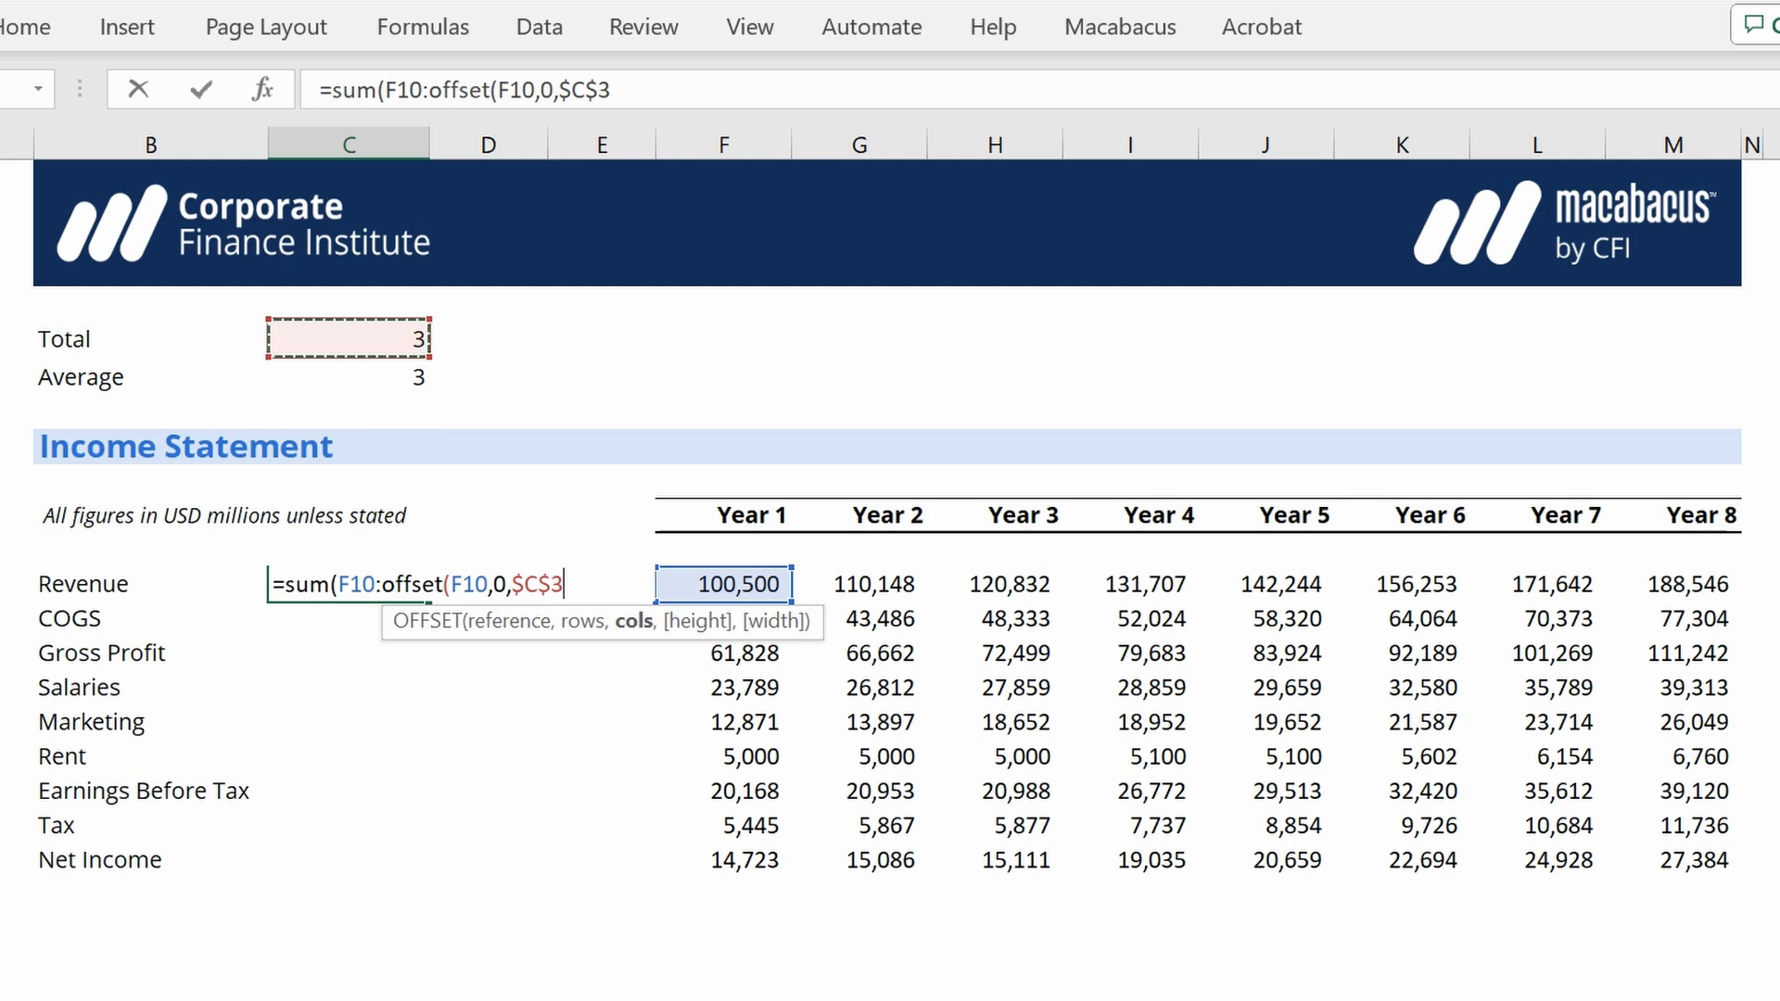
pyautogui.write('-')
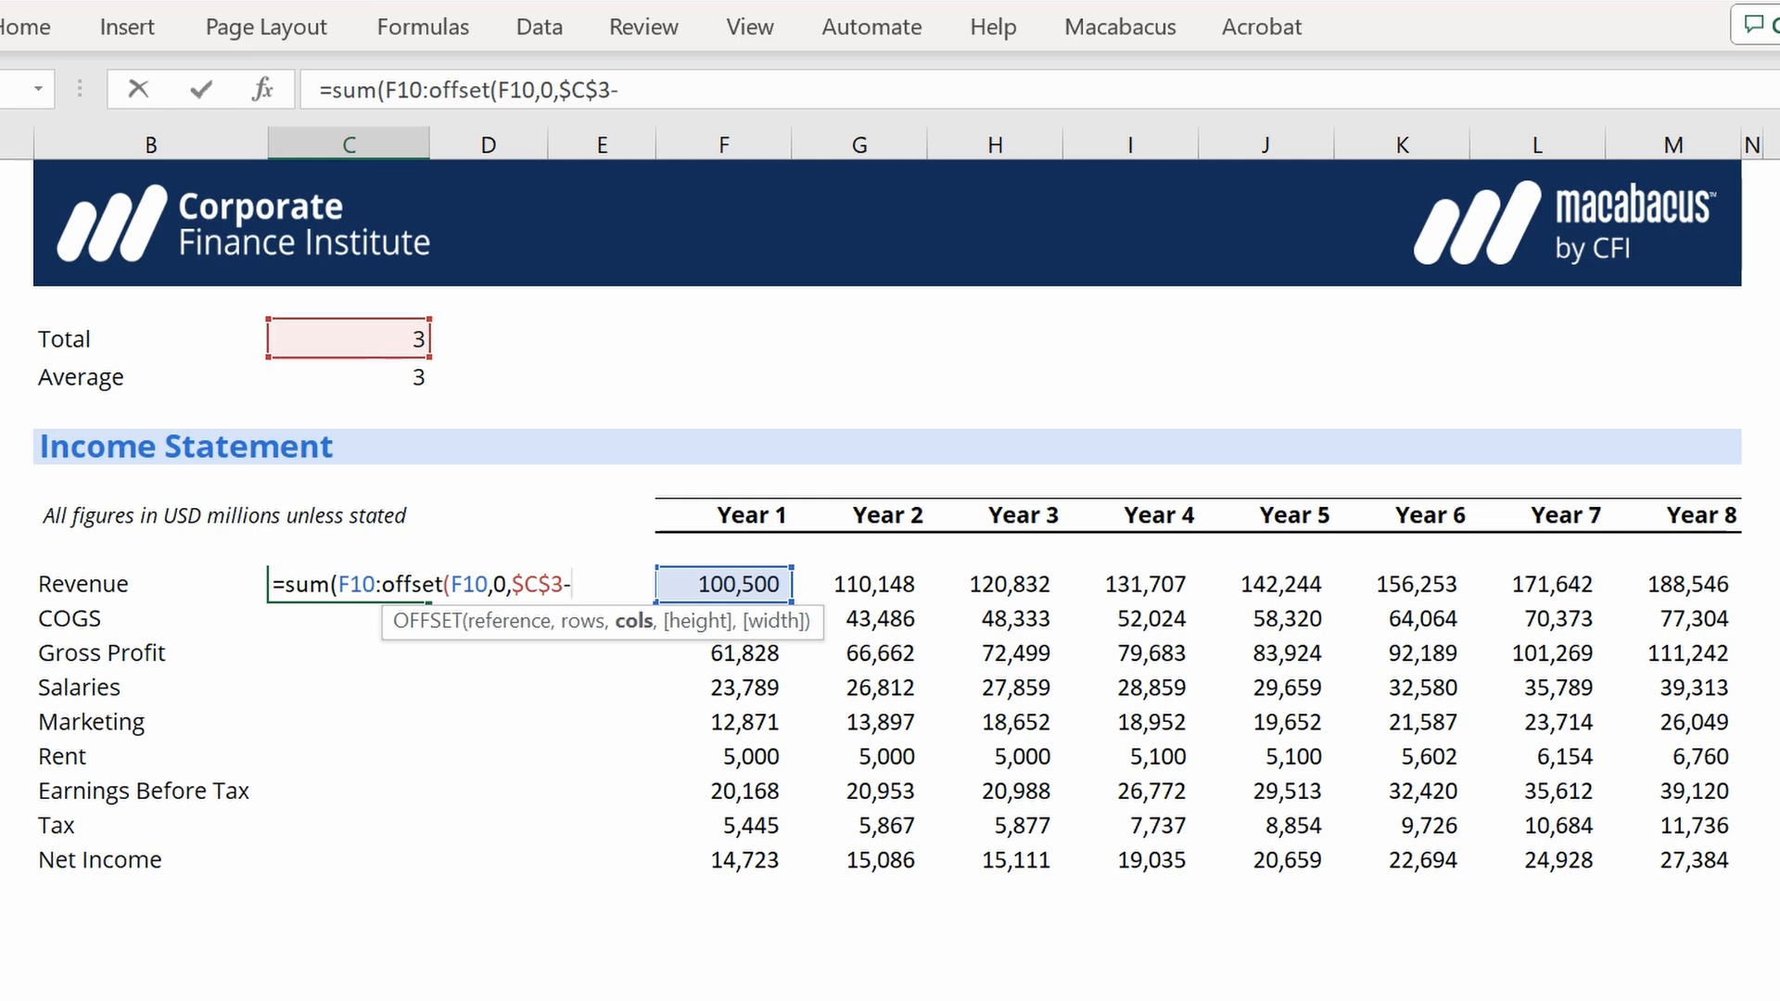
pyautogui.write('-1_')
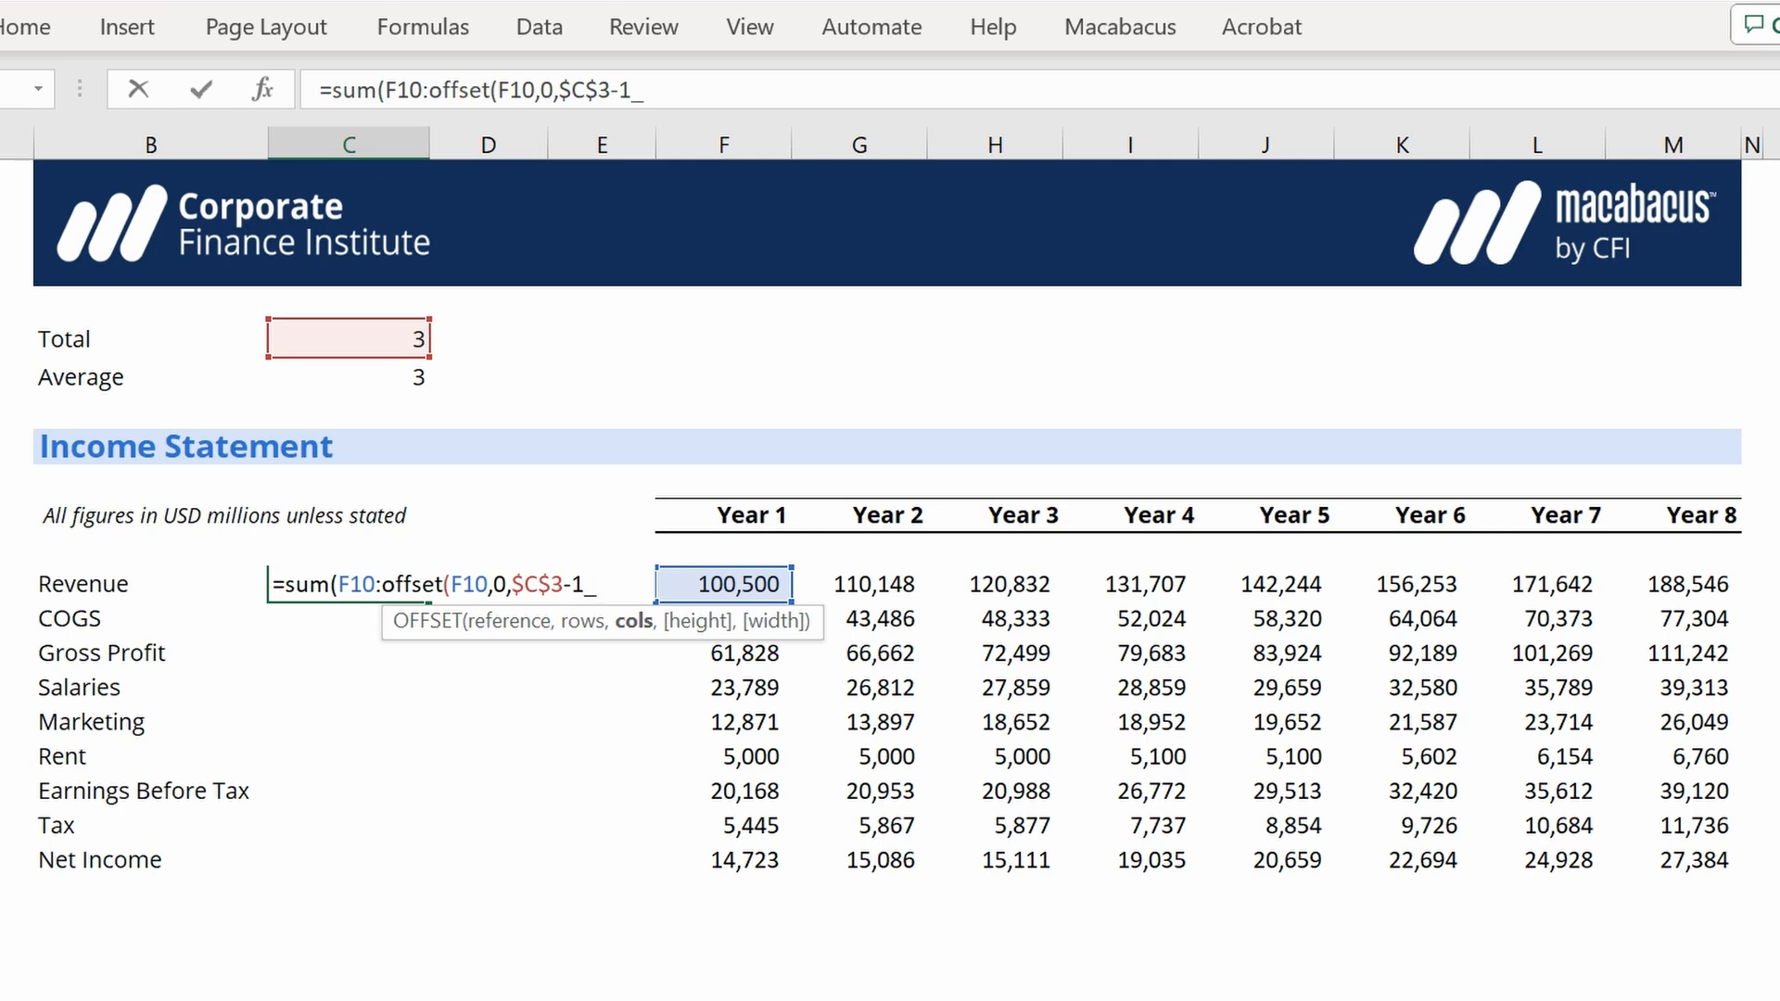
pyautogui.write('))')
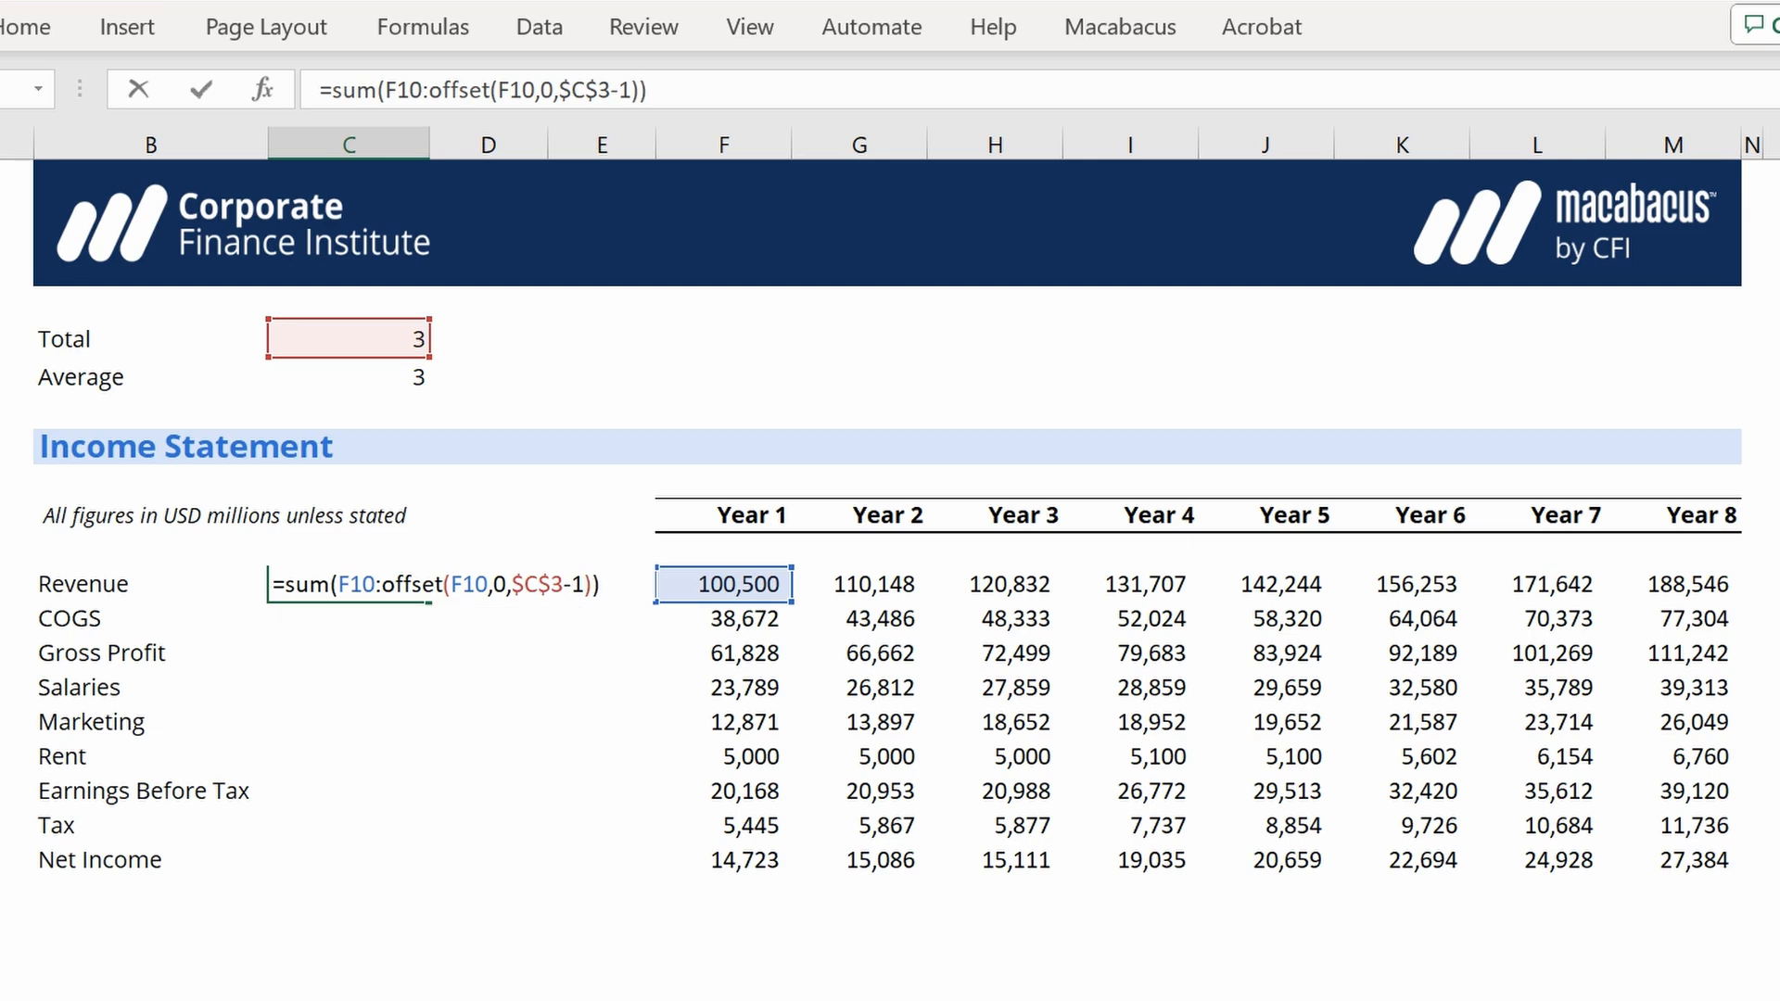
pyautogui.press('Return')
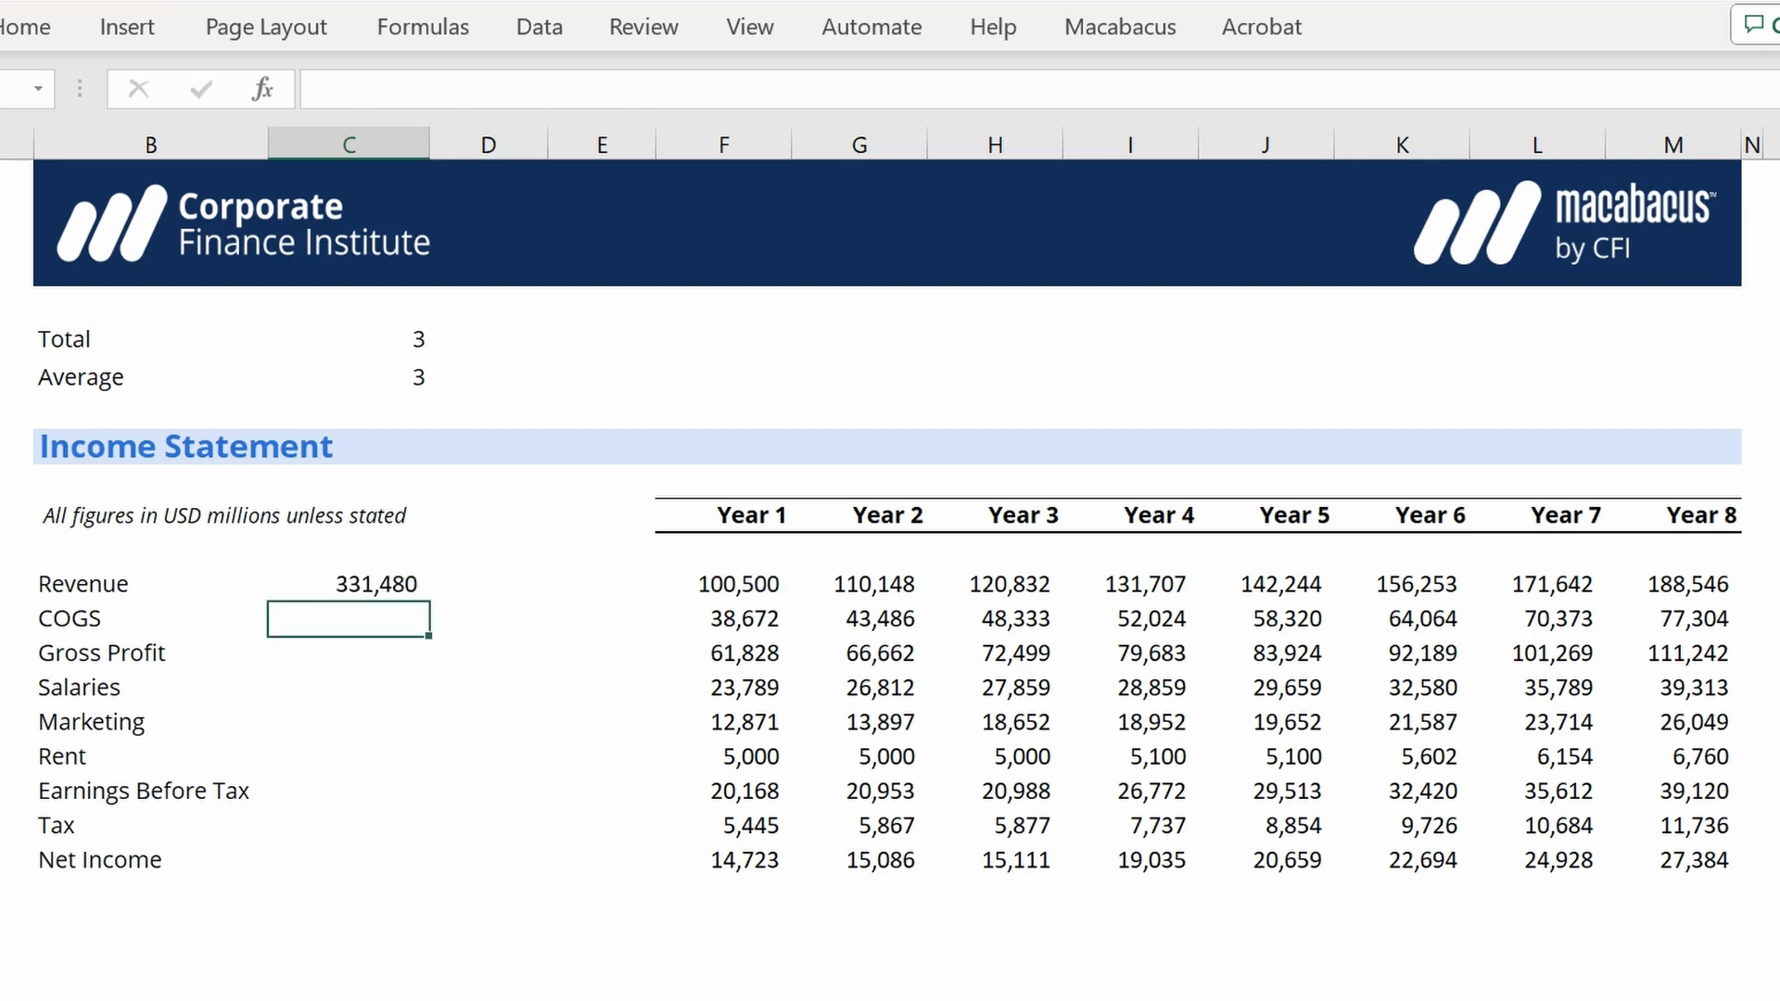
pyautogui.click(348, 375)
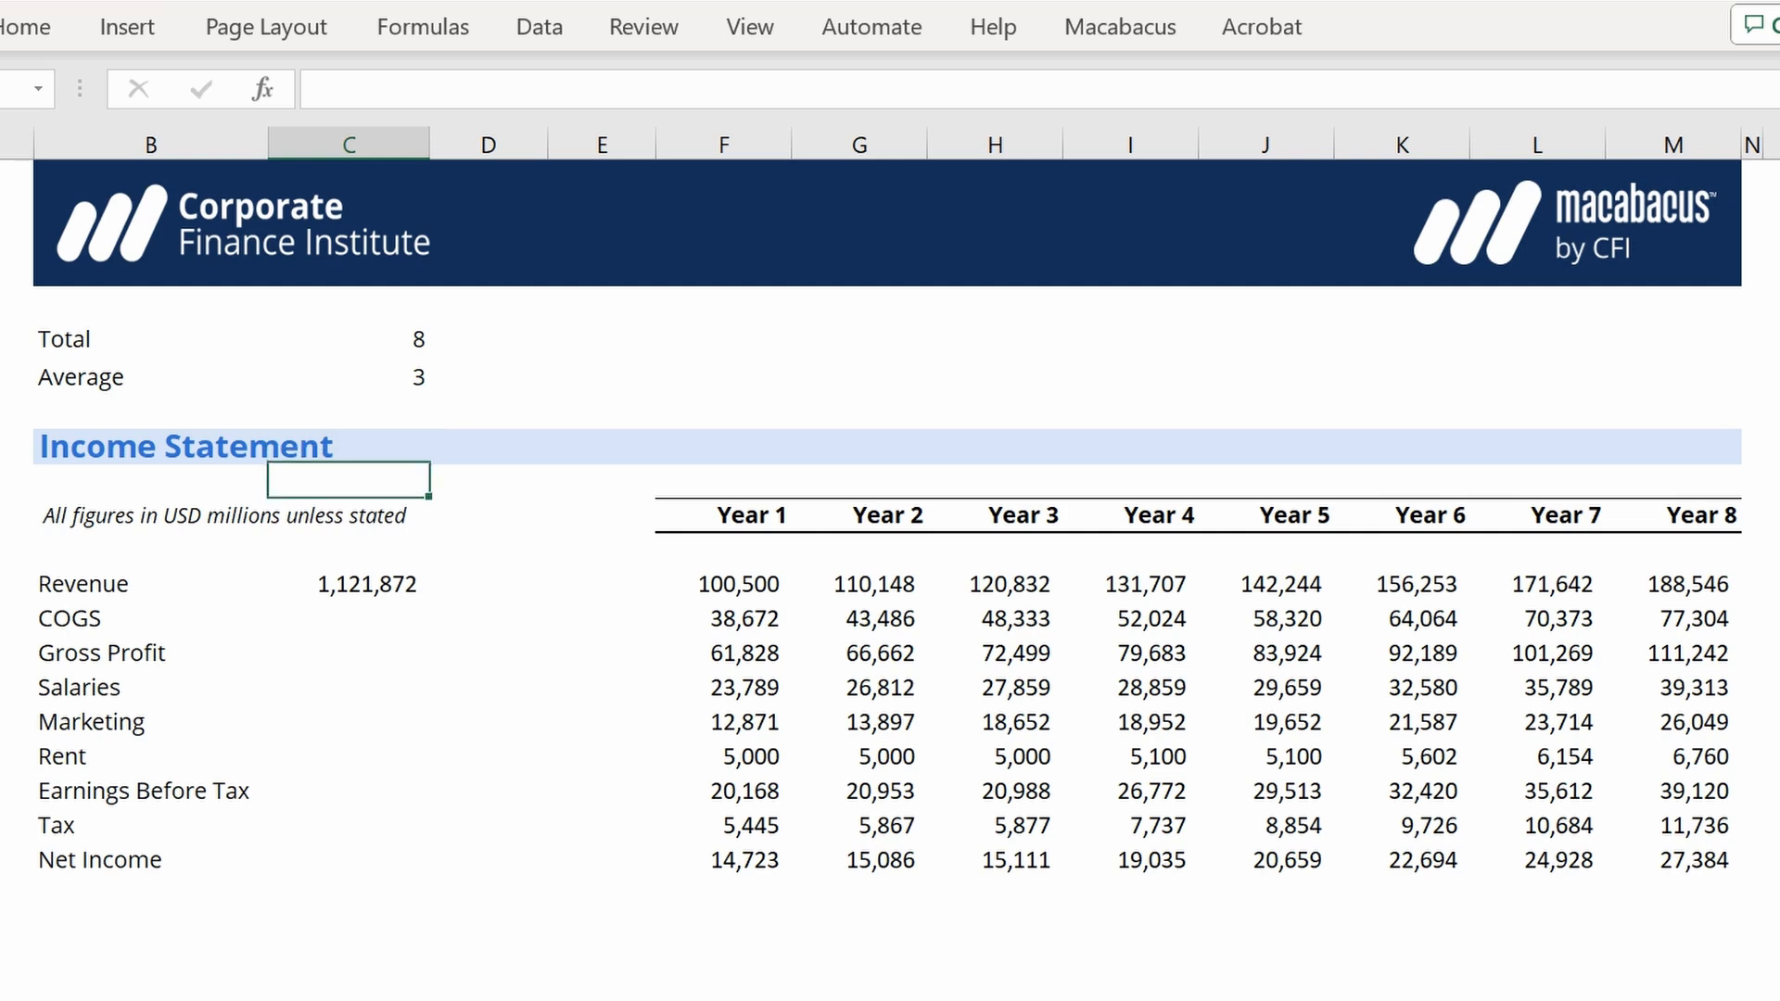
pyautogui.click(486, 583)
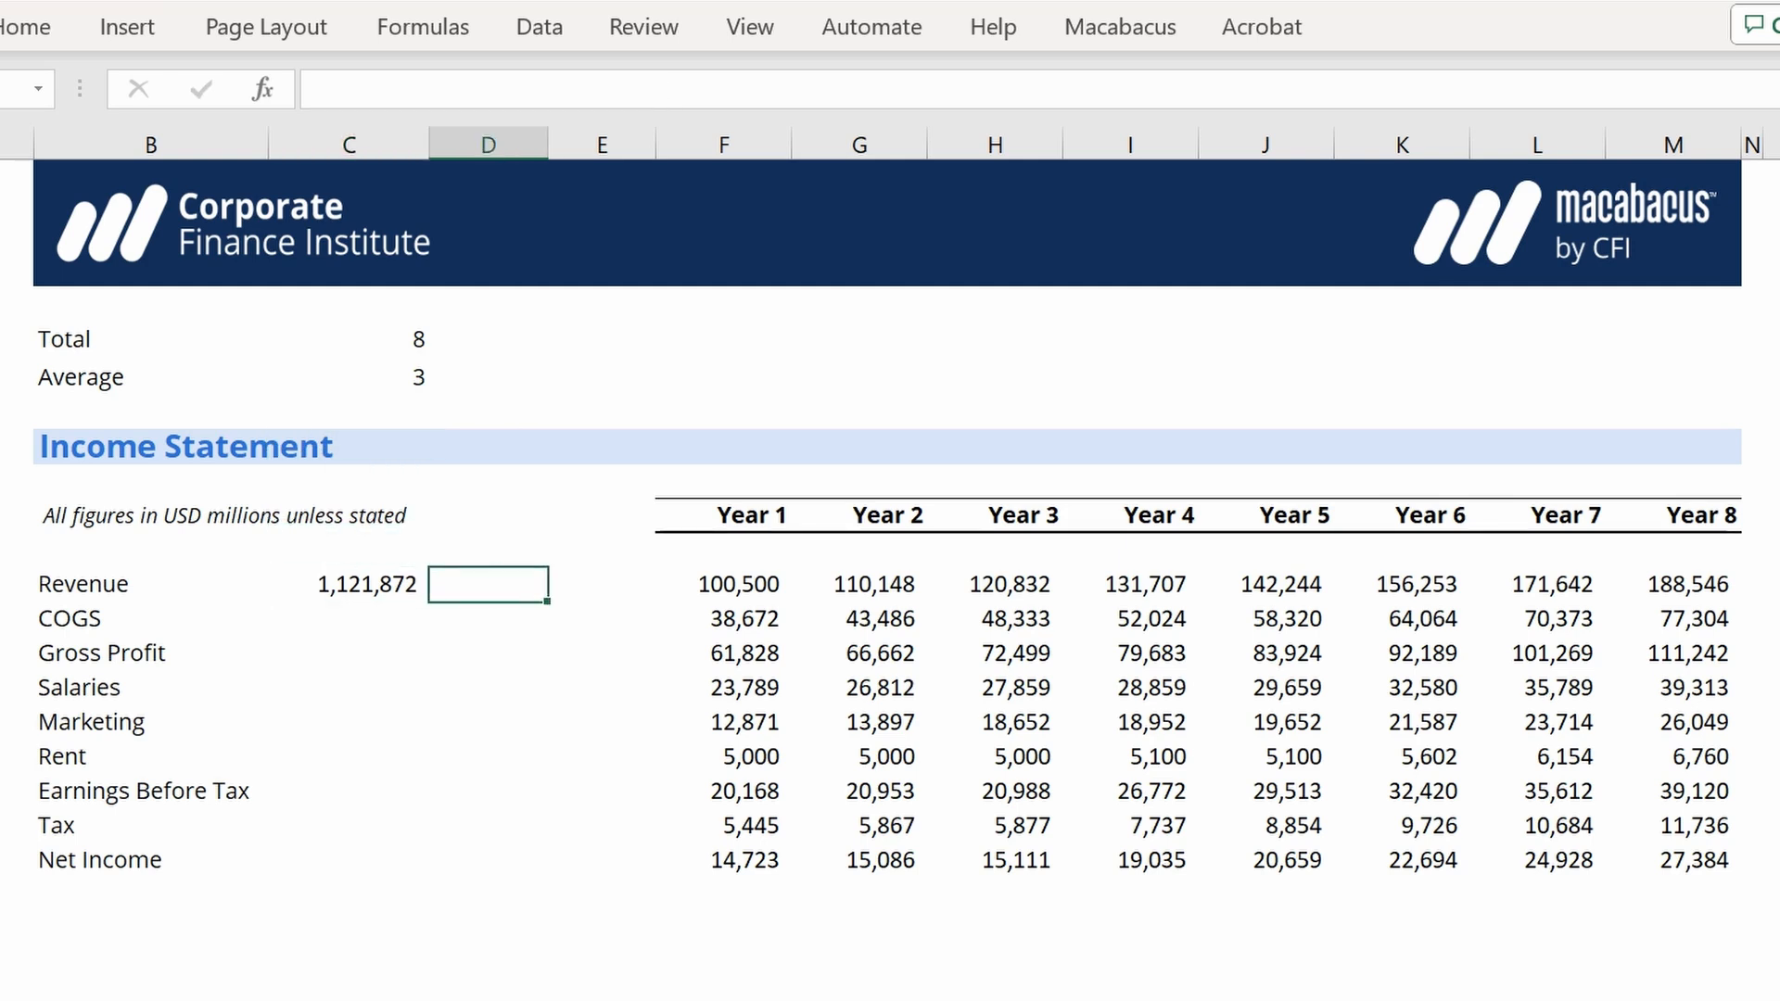
pyautogui.write('=sum(G10:M10')
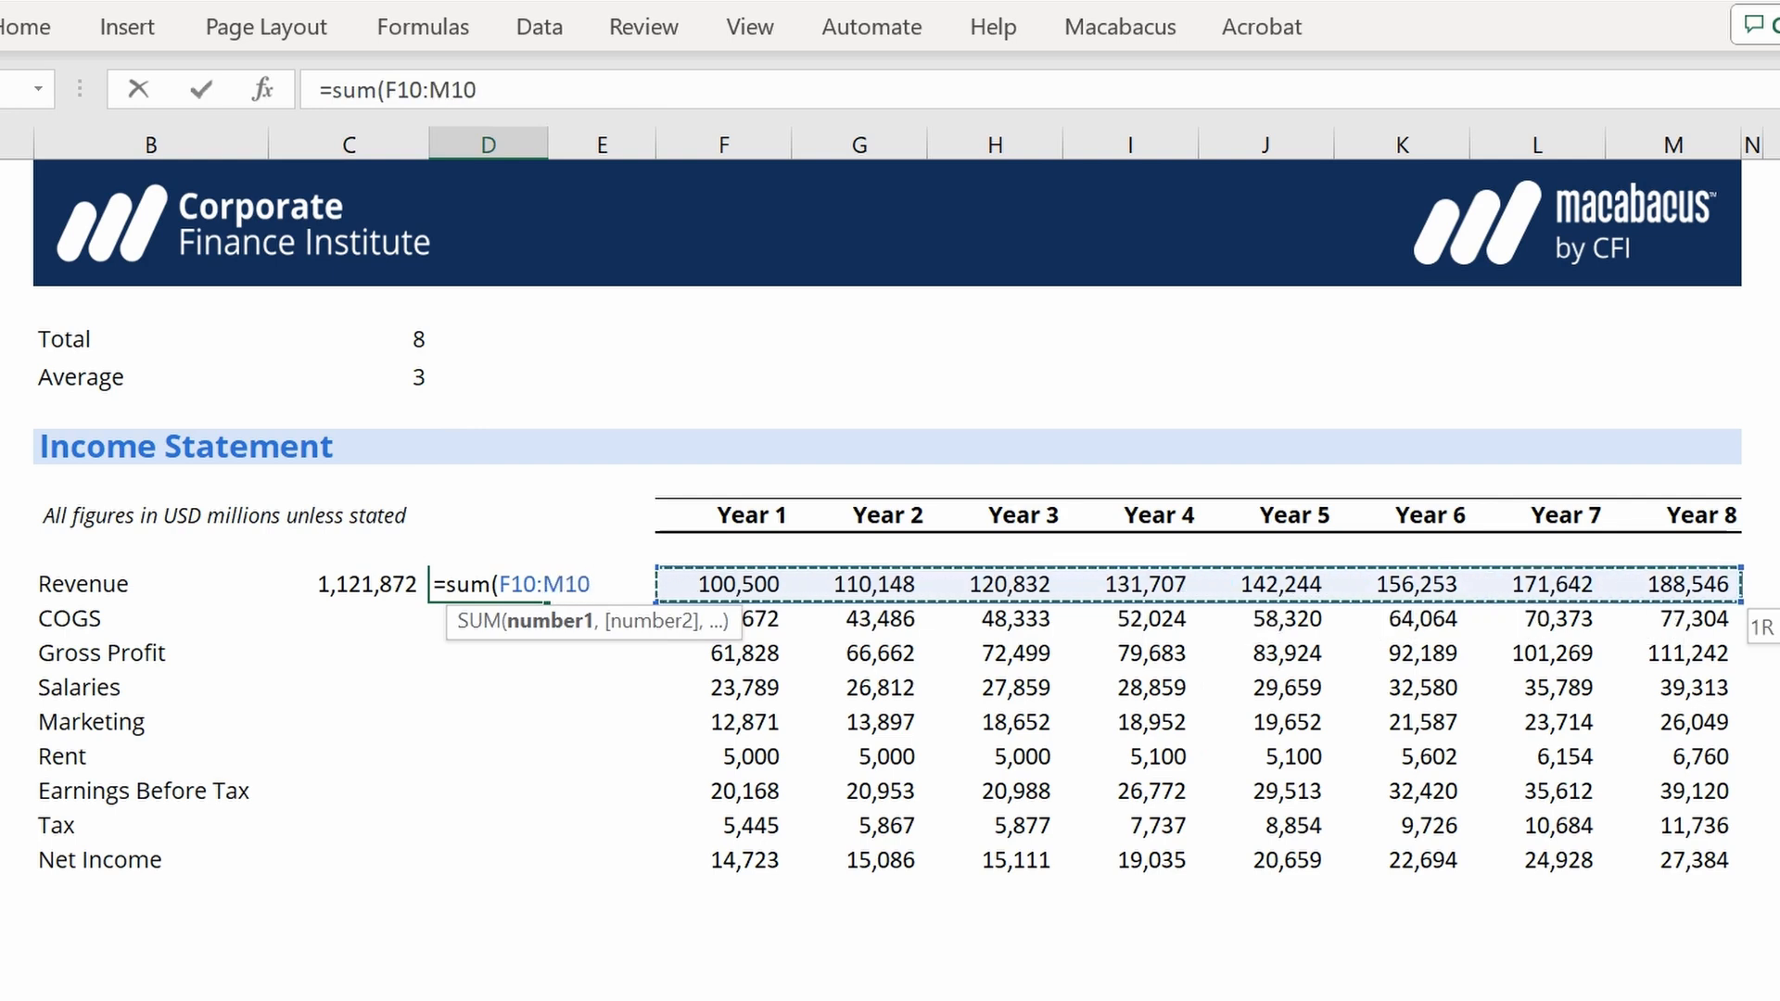
pyautogui.press('Return')
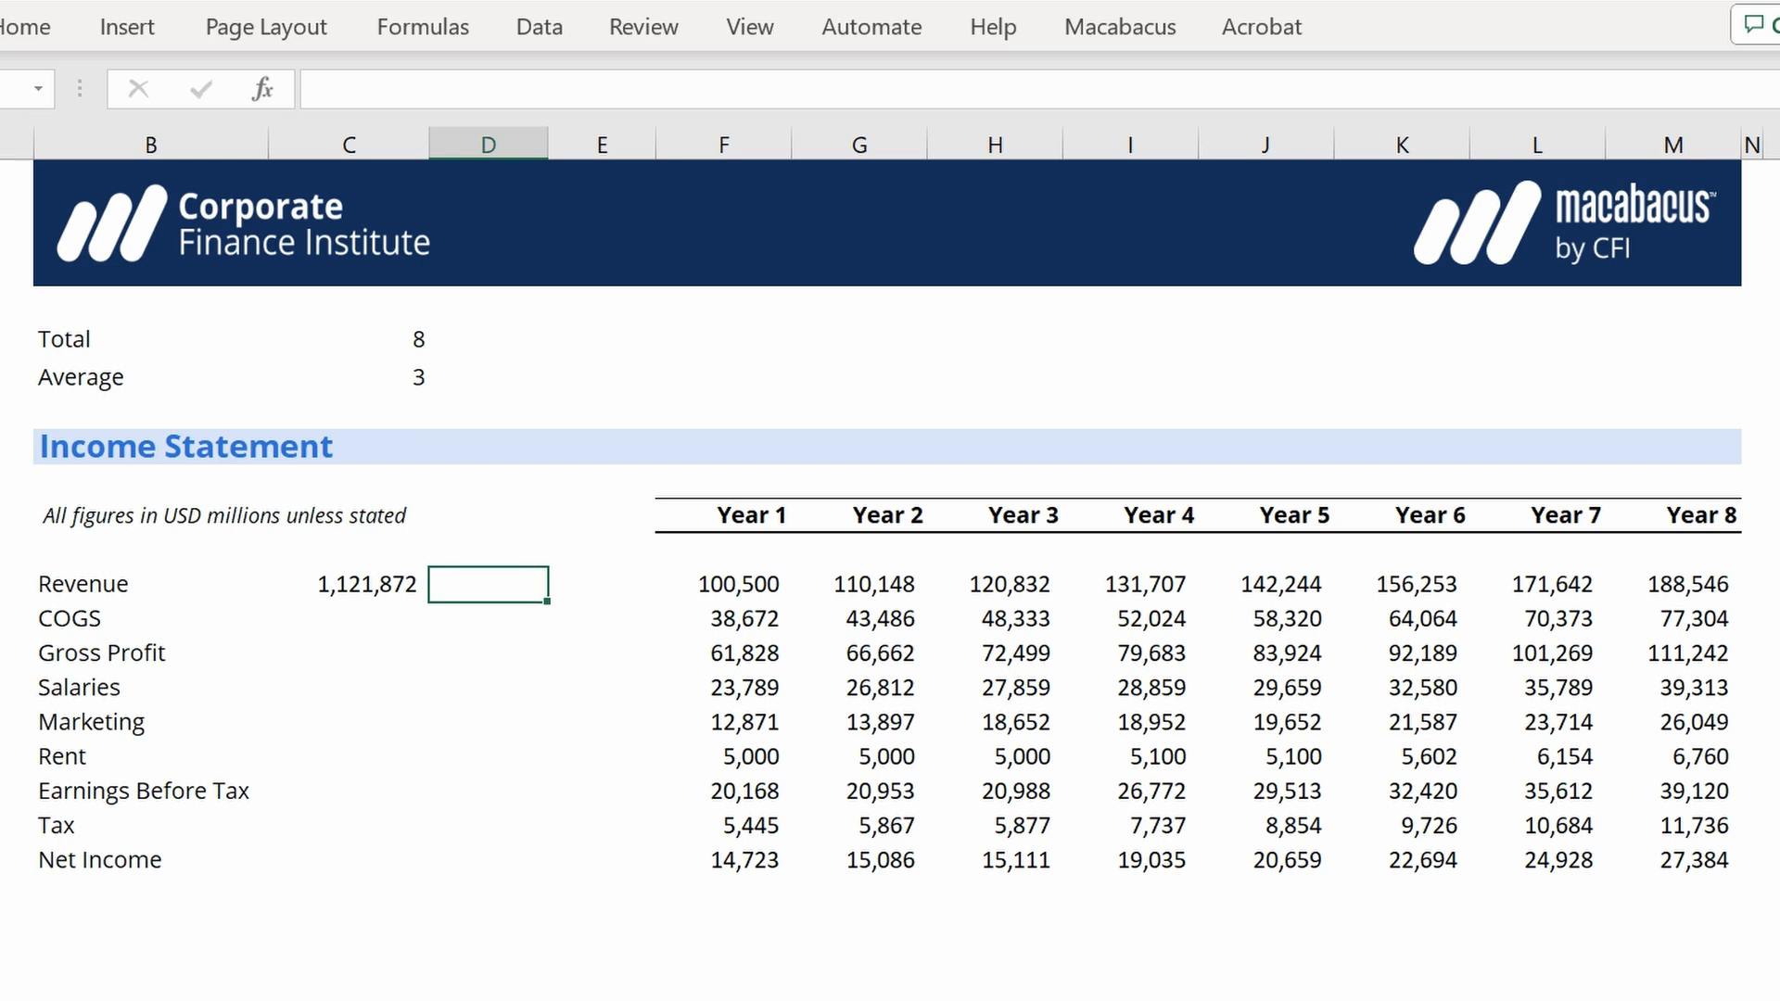
pyautogui.click(487, 411)
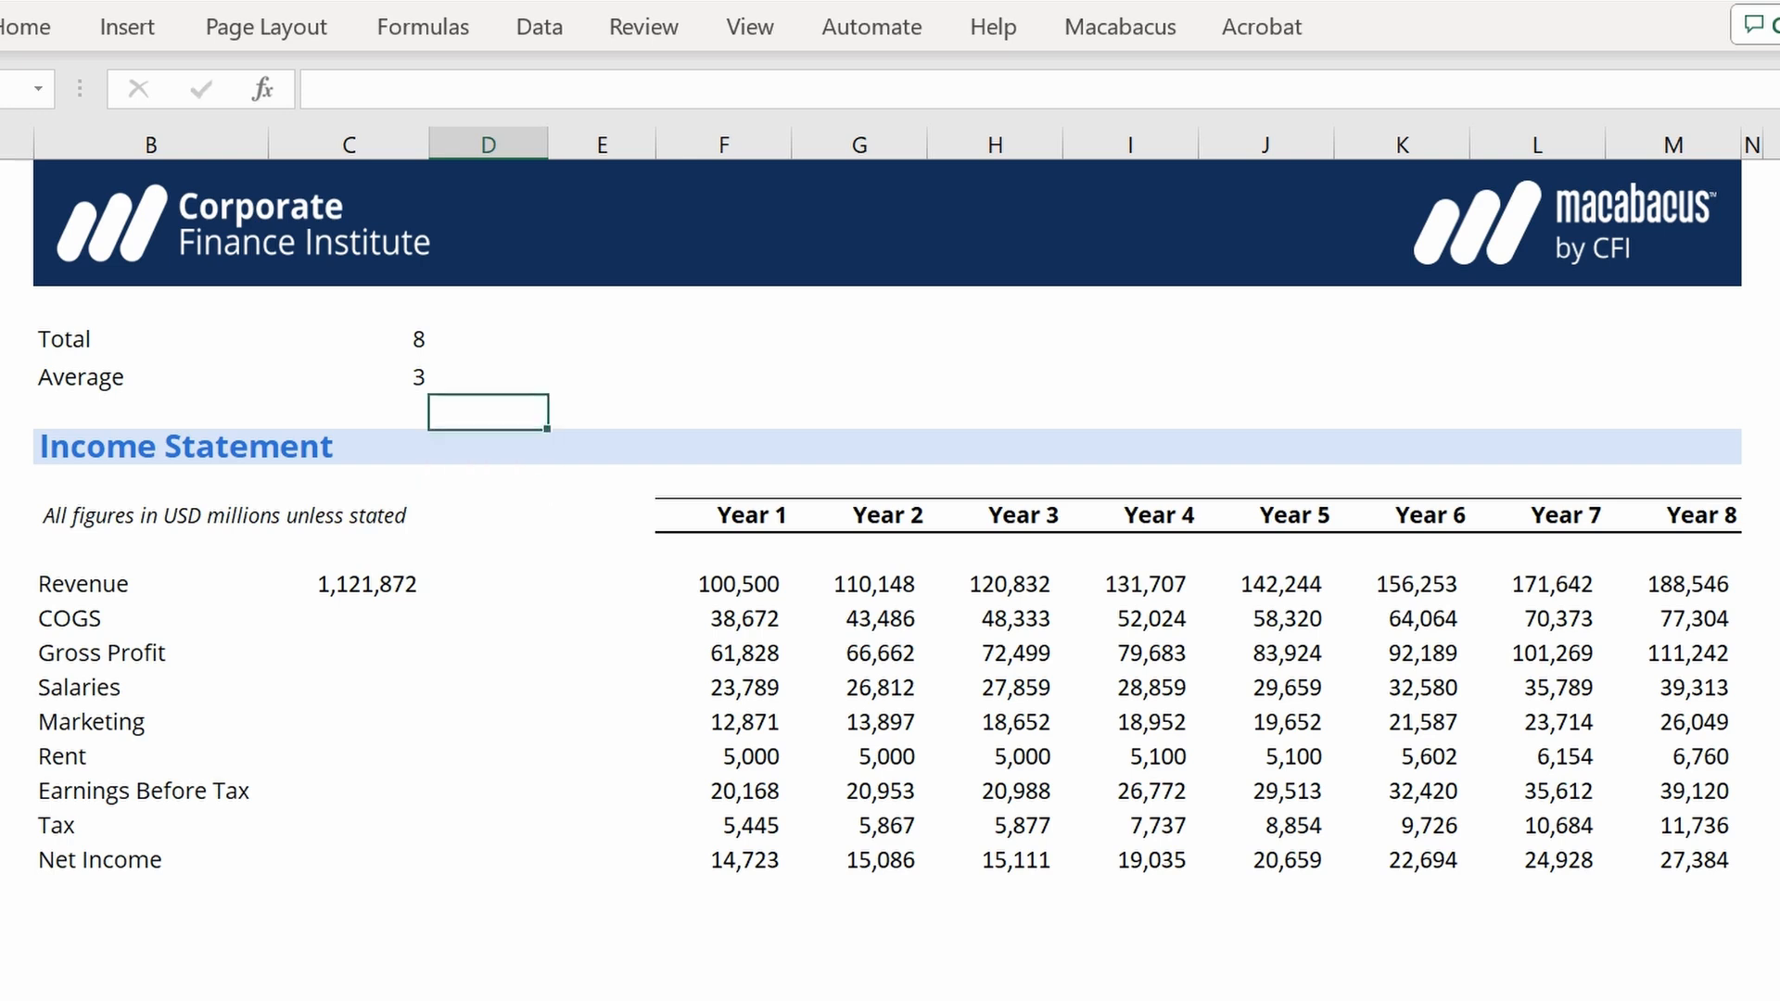
pyautogui.click(349, 534)
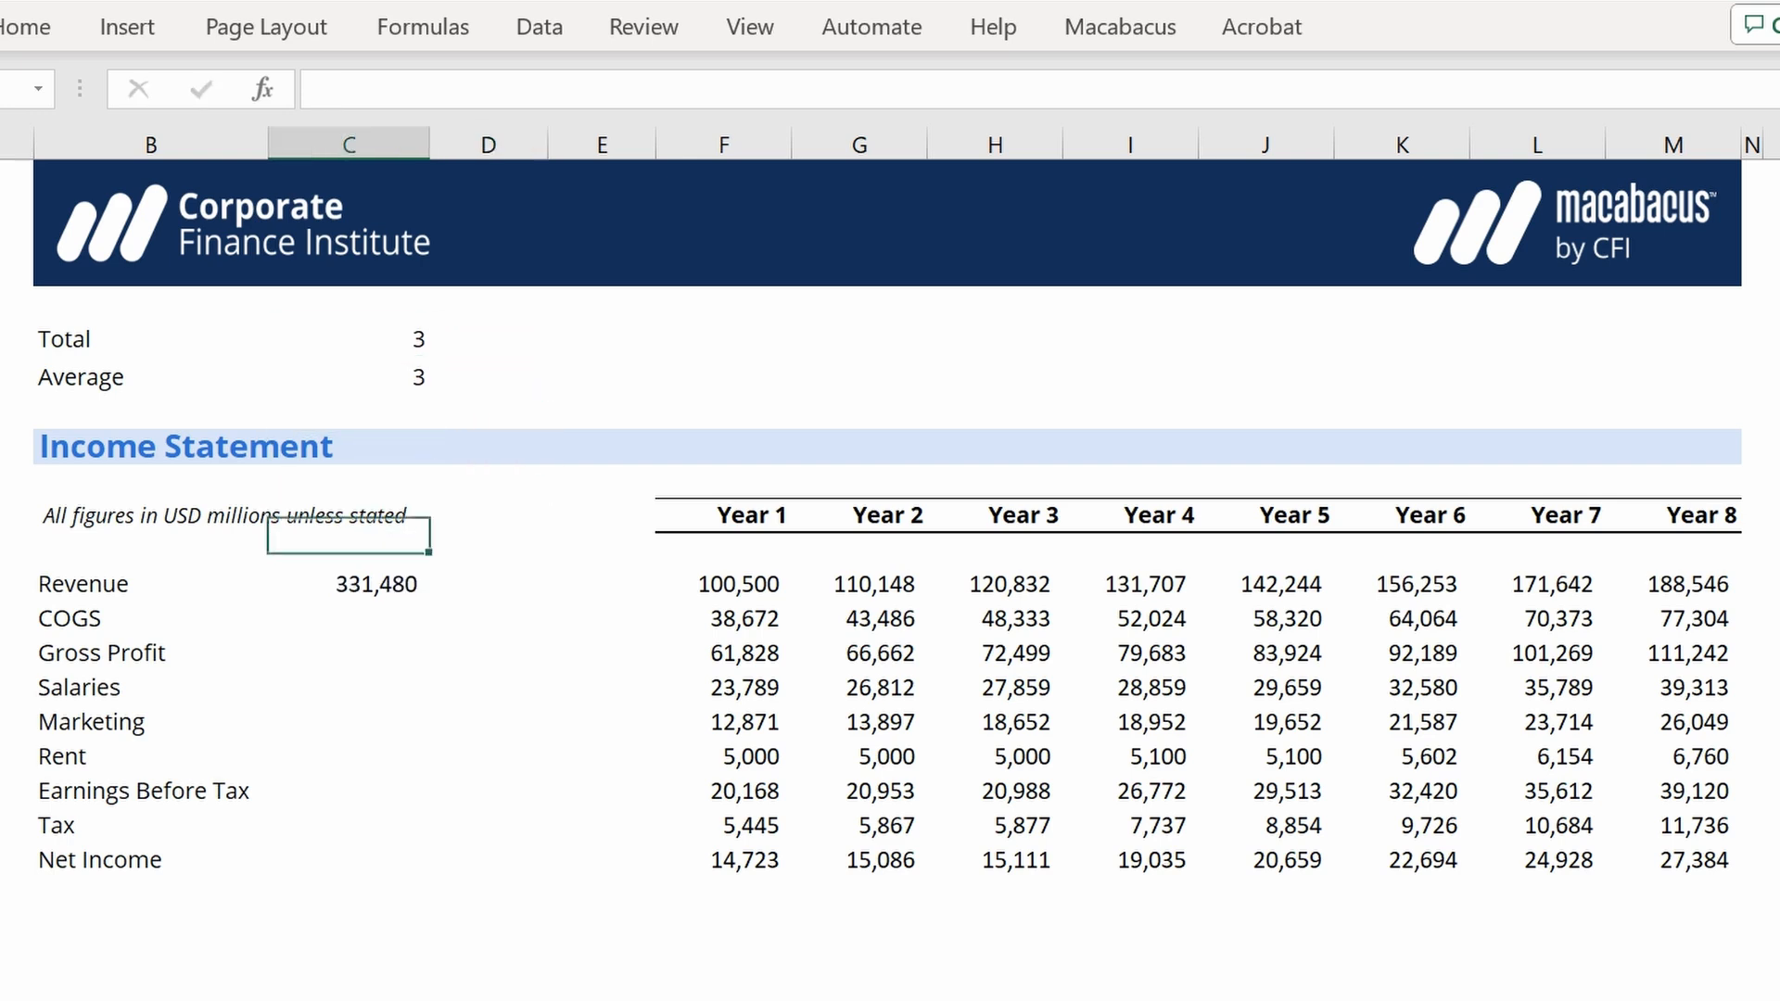
# Enter =AVERAGE(F10:OFFSET(F10,0,$C$4-1)) in D10, giving a Revenue average of 110,493.
pyautogui.write('=a')
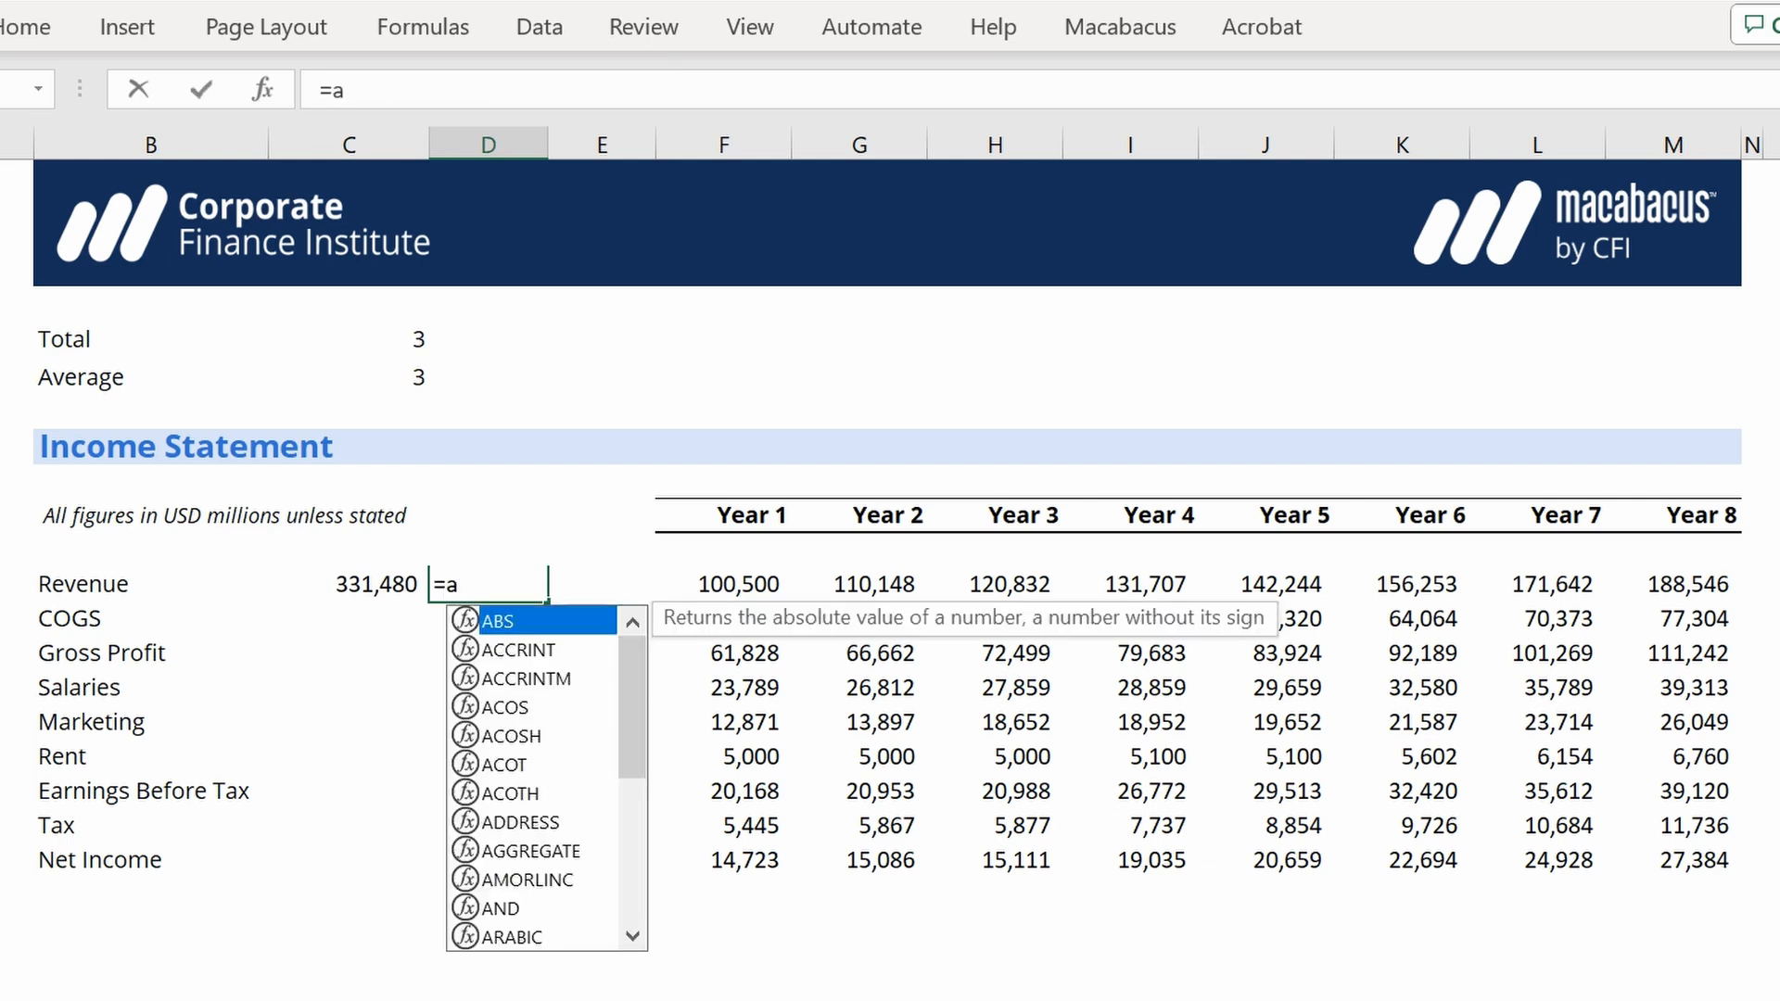
pyautogui.write('verage(')
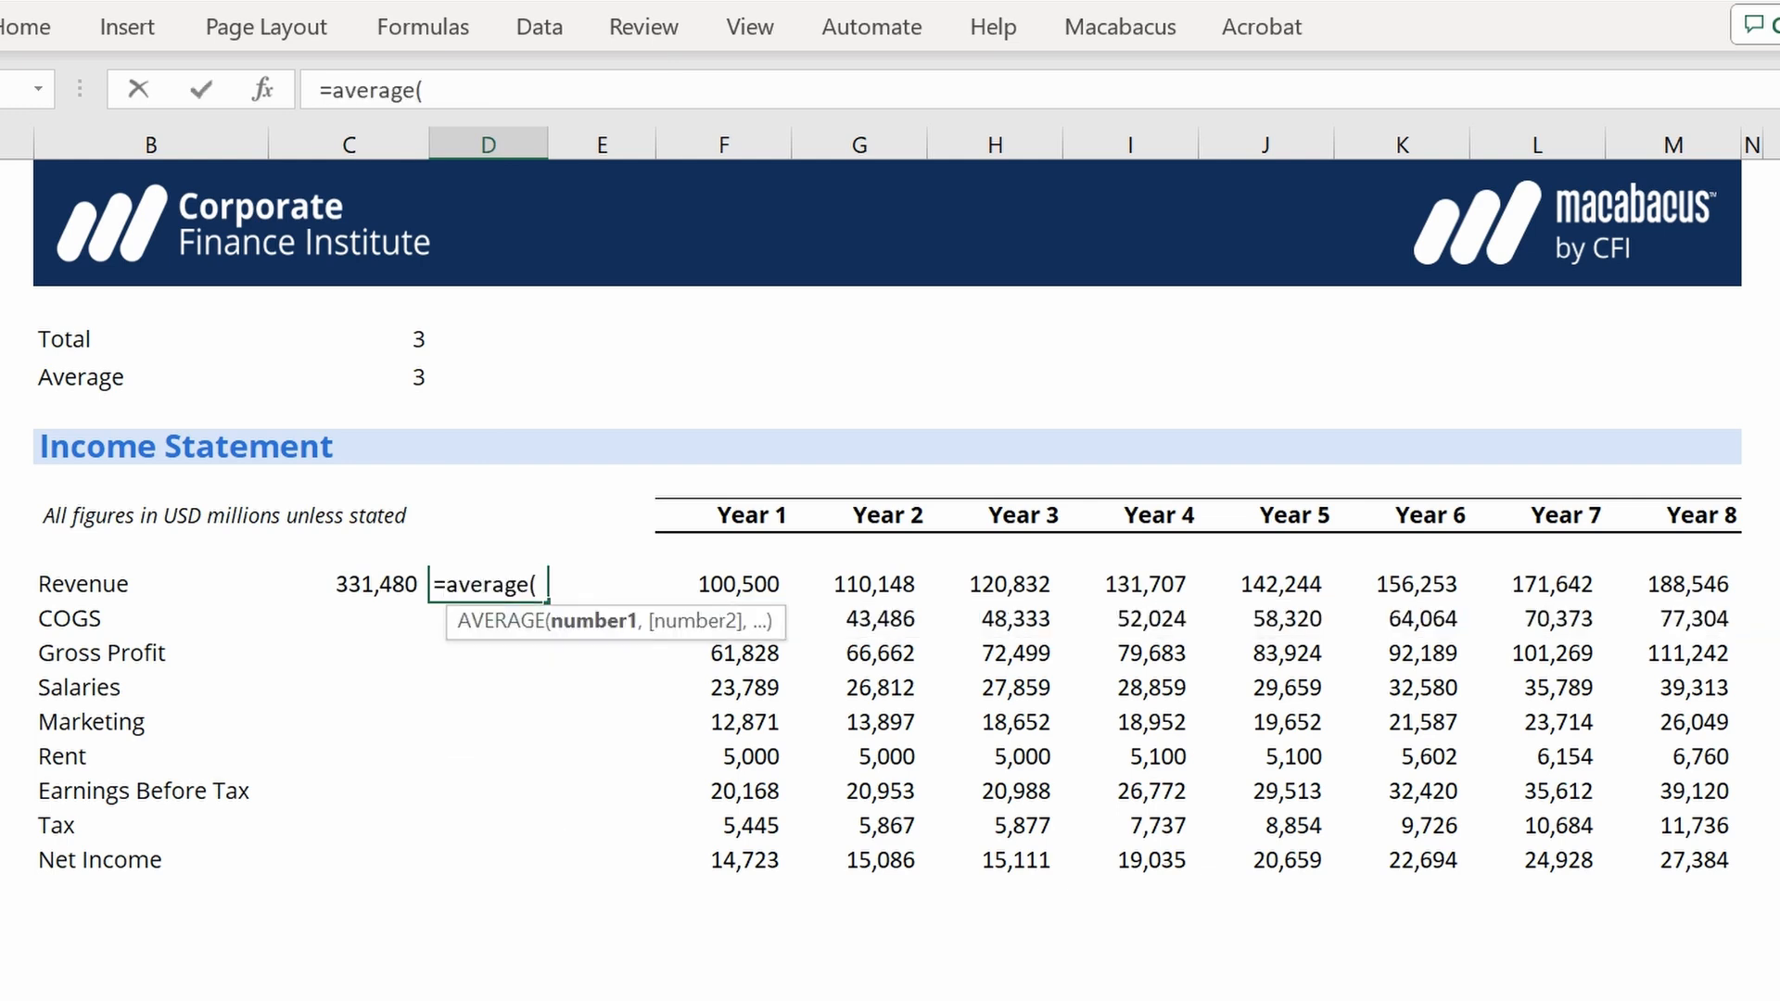
pyautogui.write('D10')
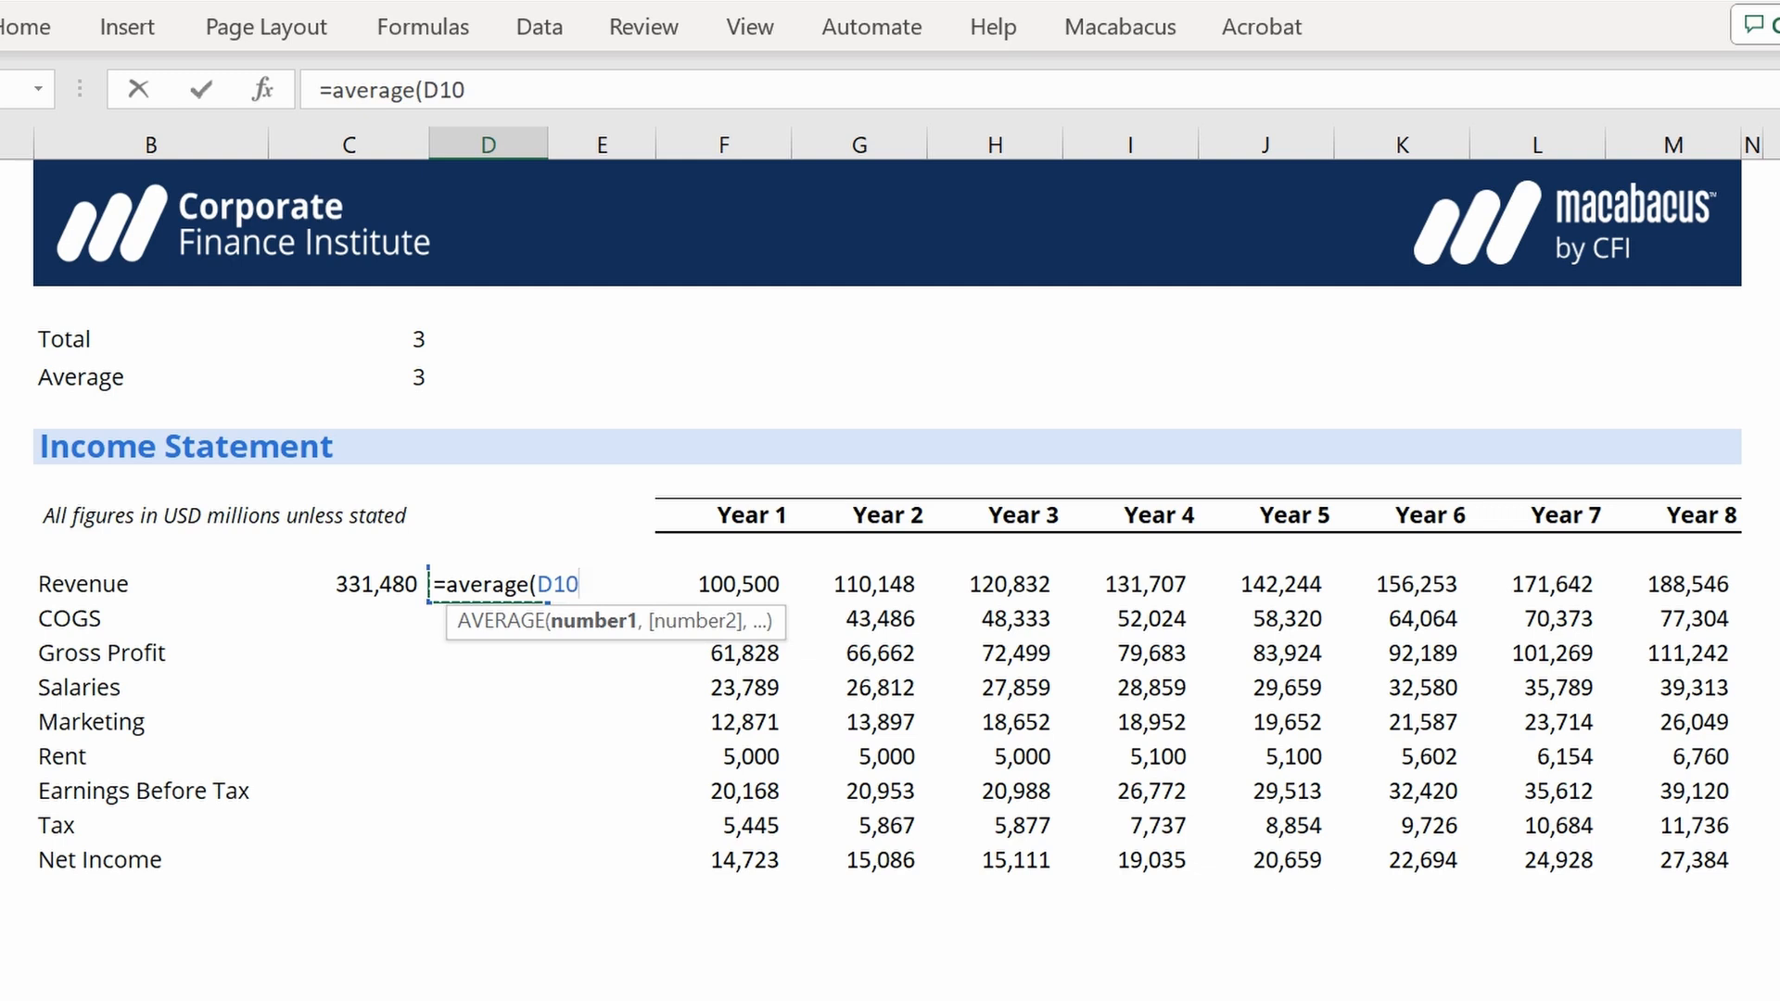
pyautogui.click(723, 585)
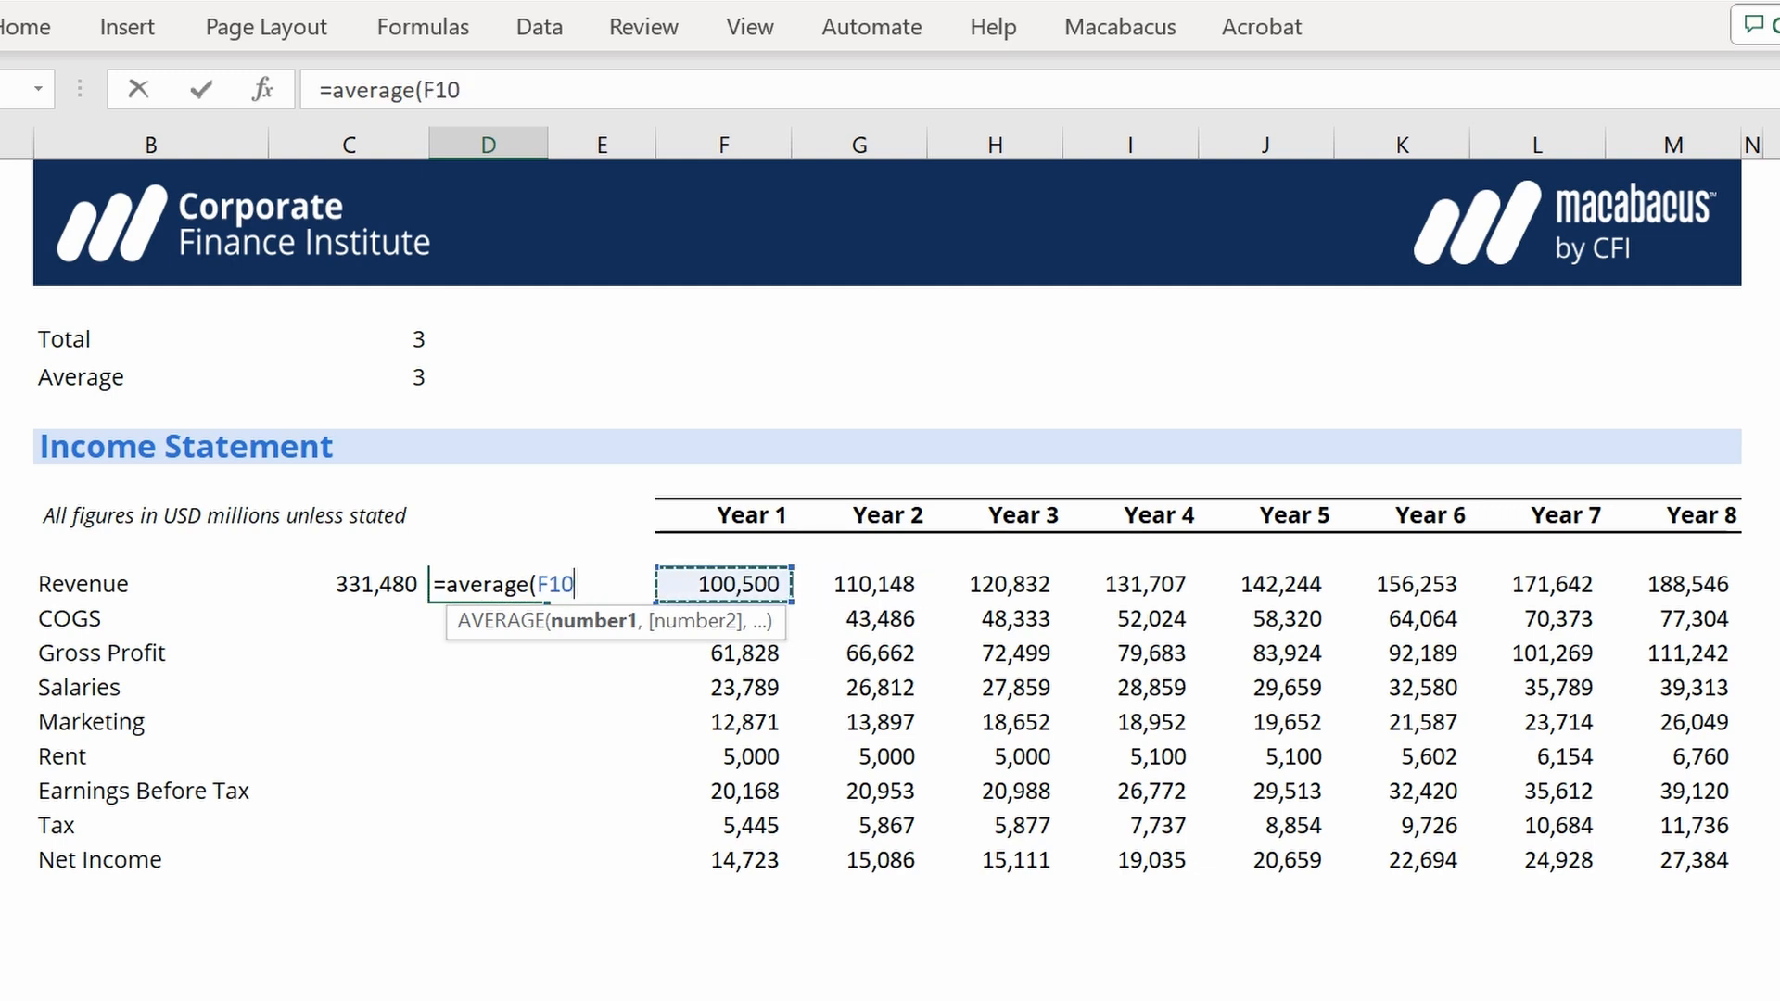
pyautogui.write(':F10')
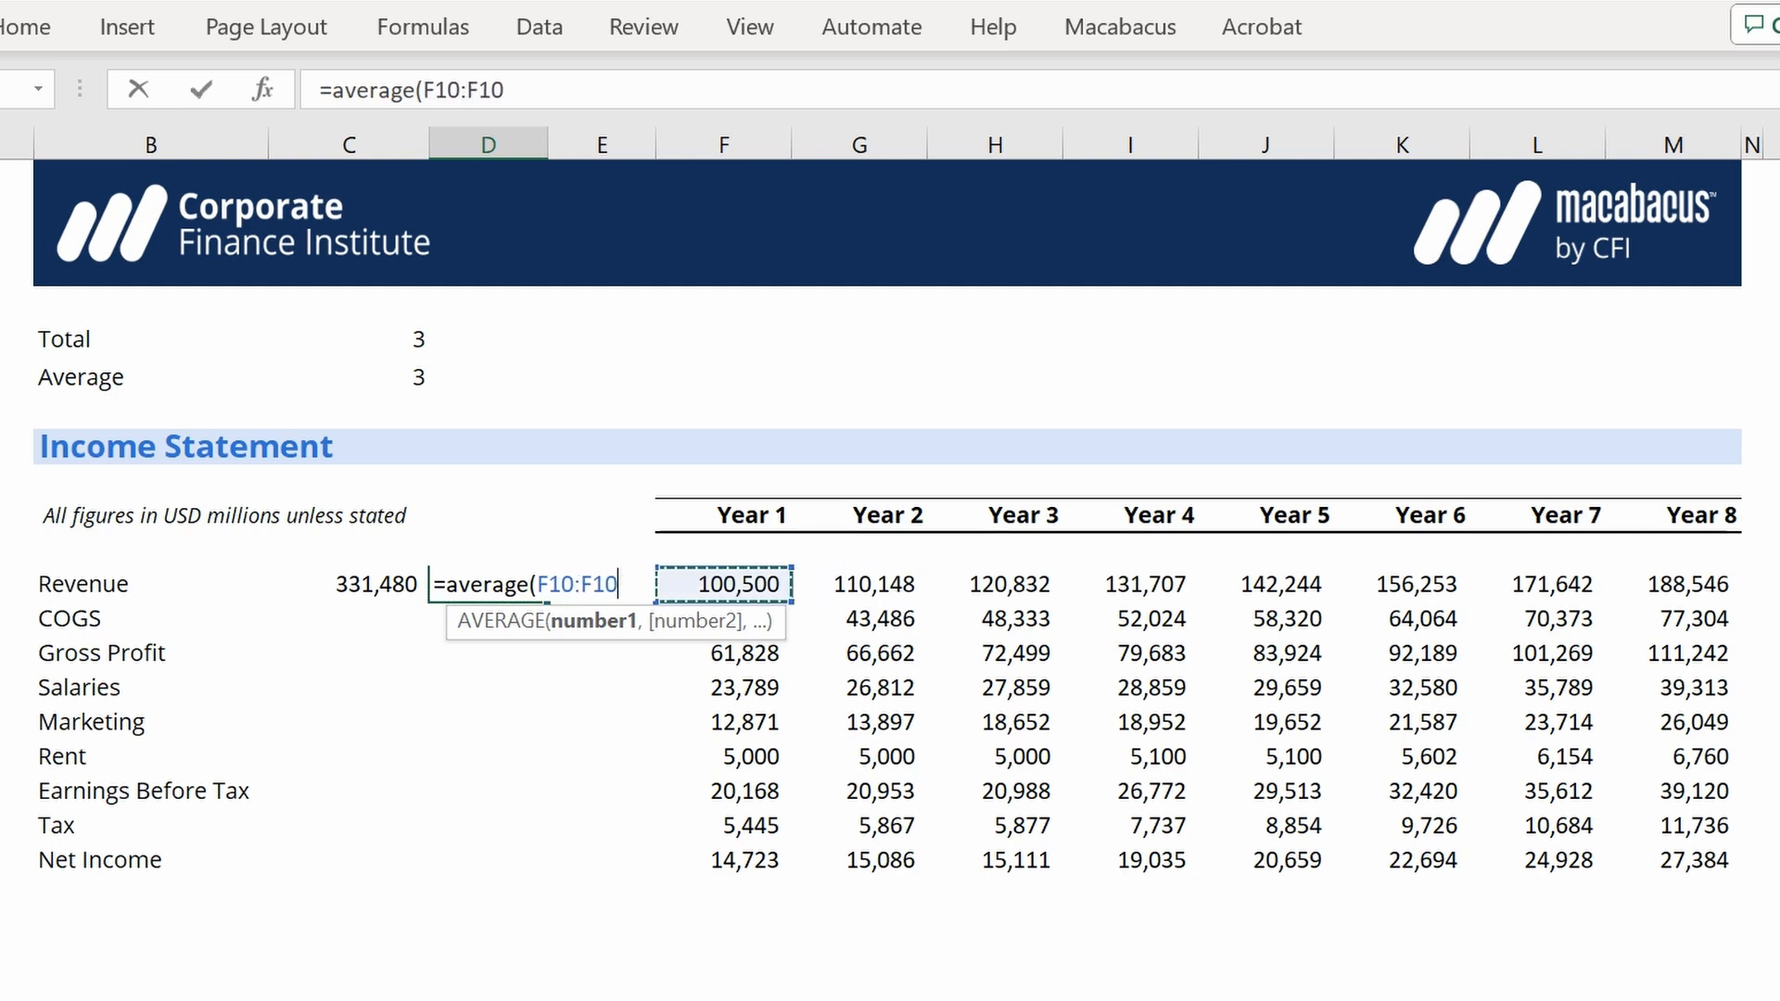
pyautogui.write('offset')
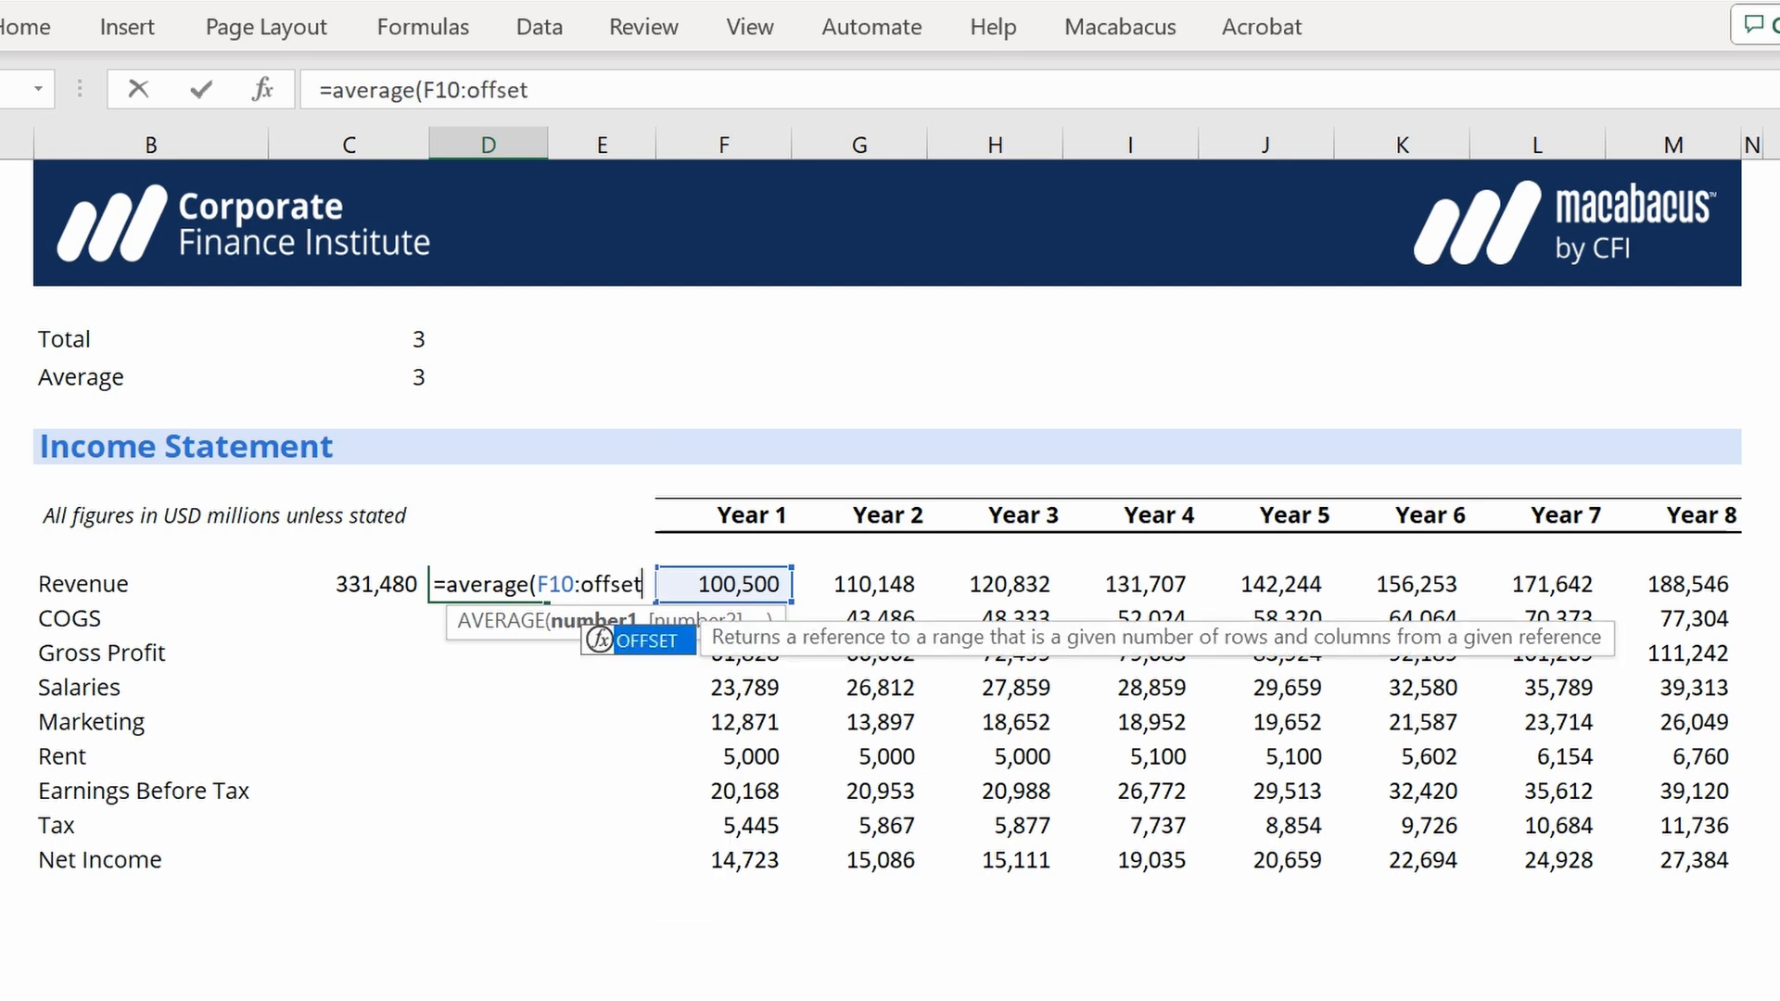
pyautogui.write('(E10')
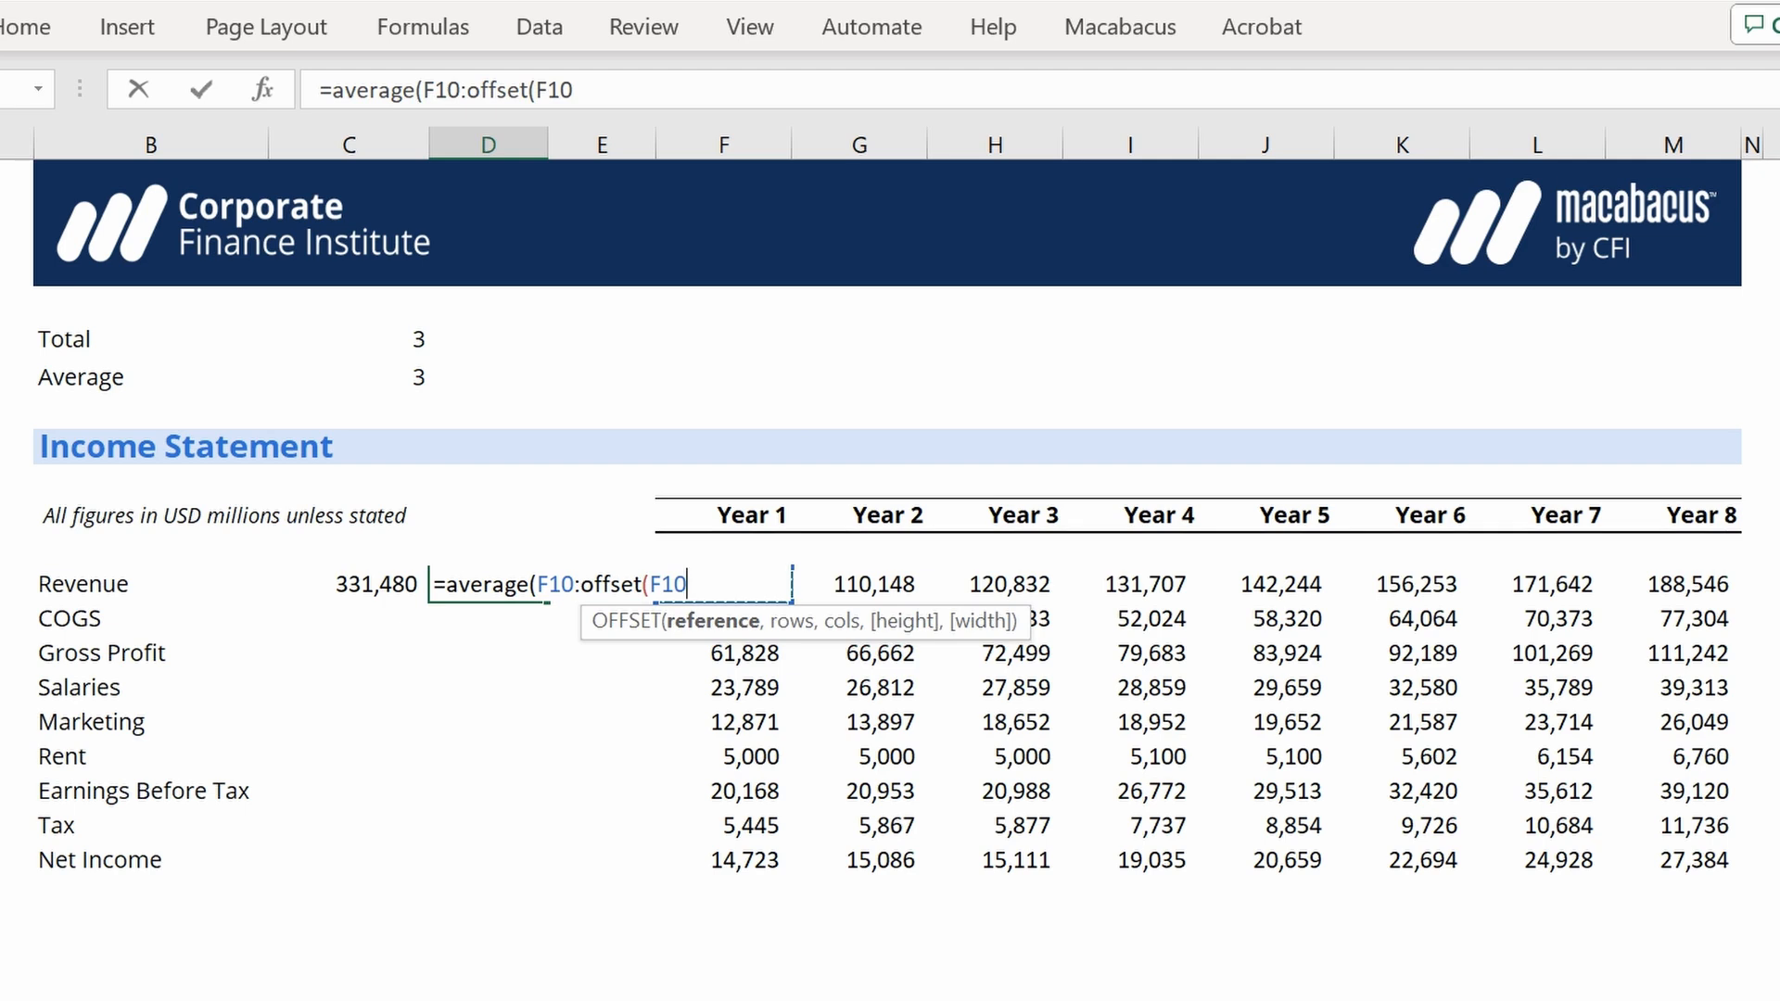
pyautogui.write(',')
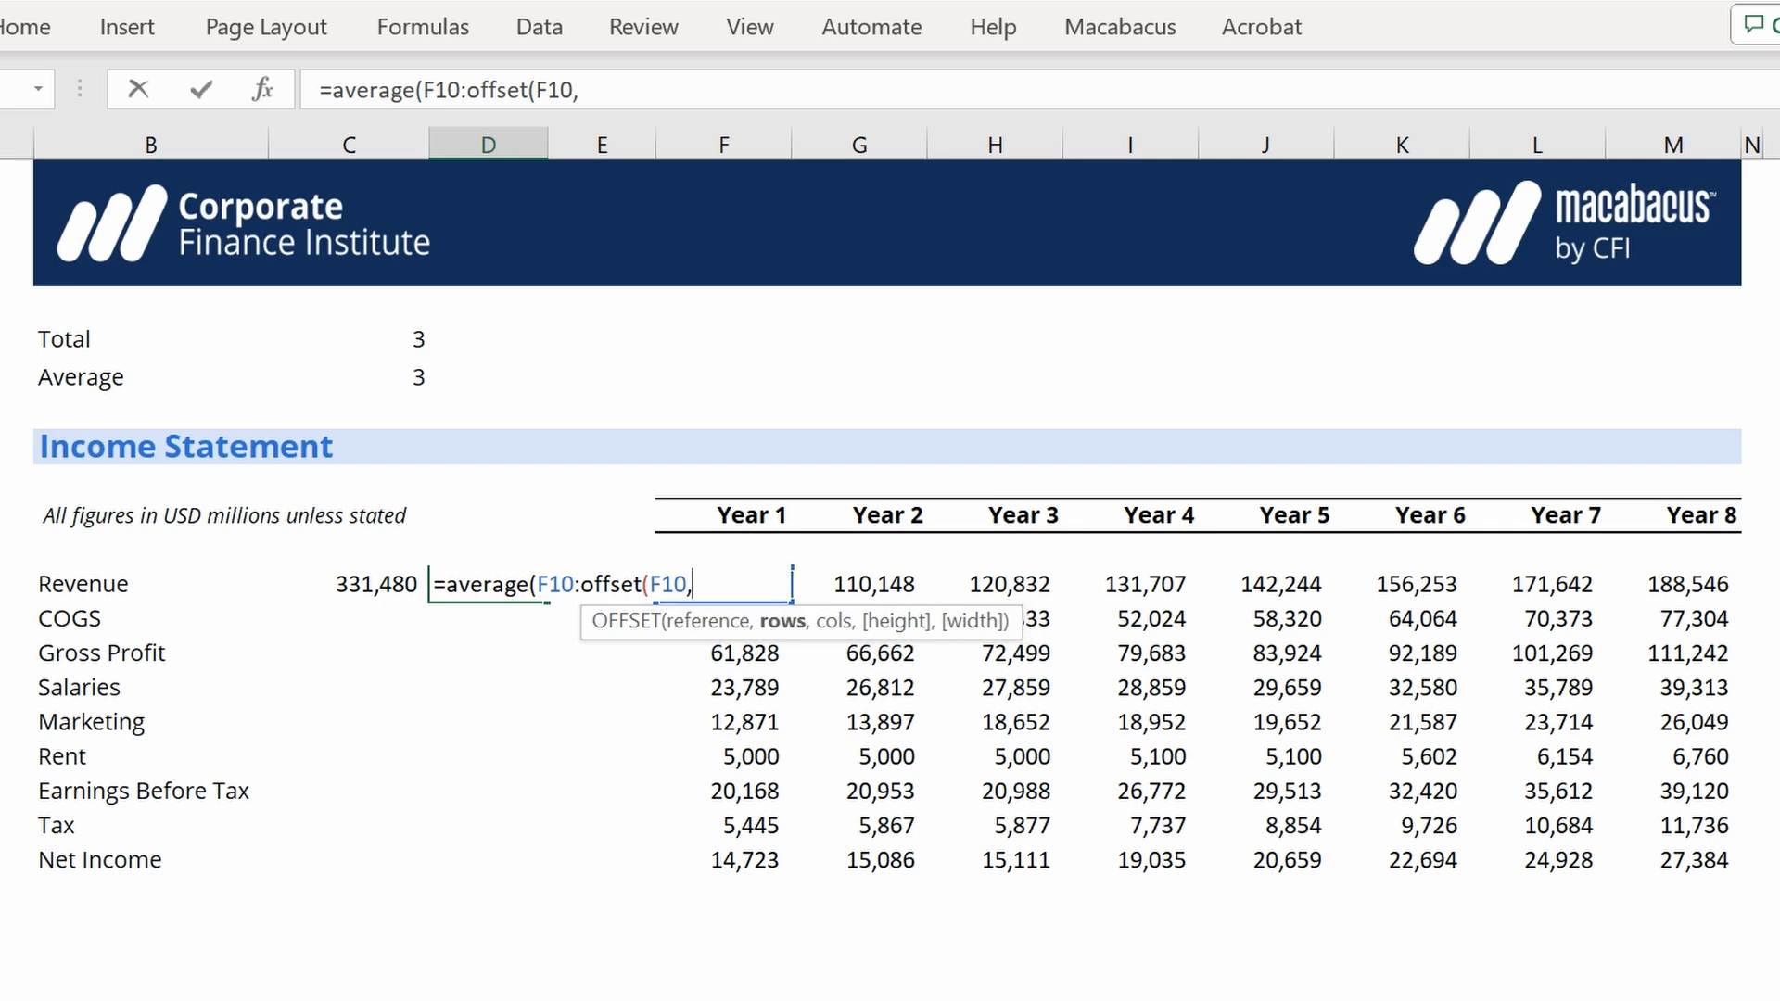
pyautogui.write('0,D6')
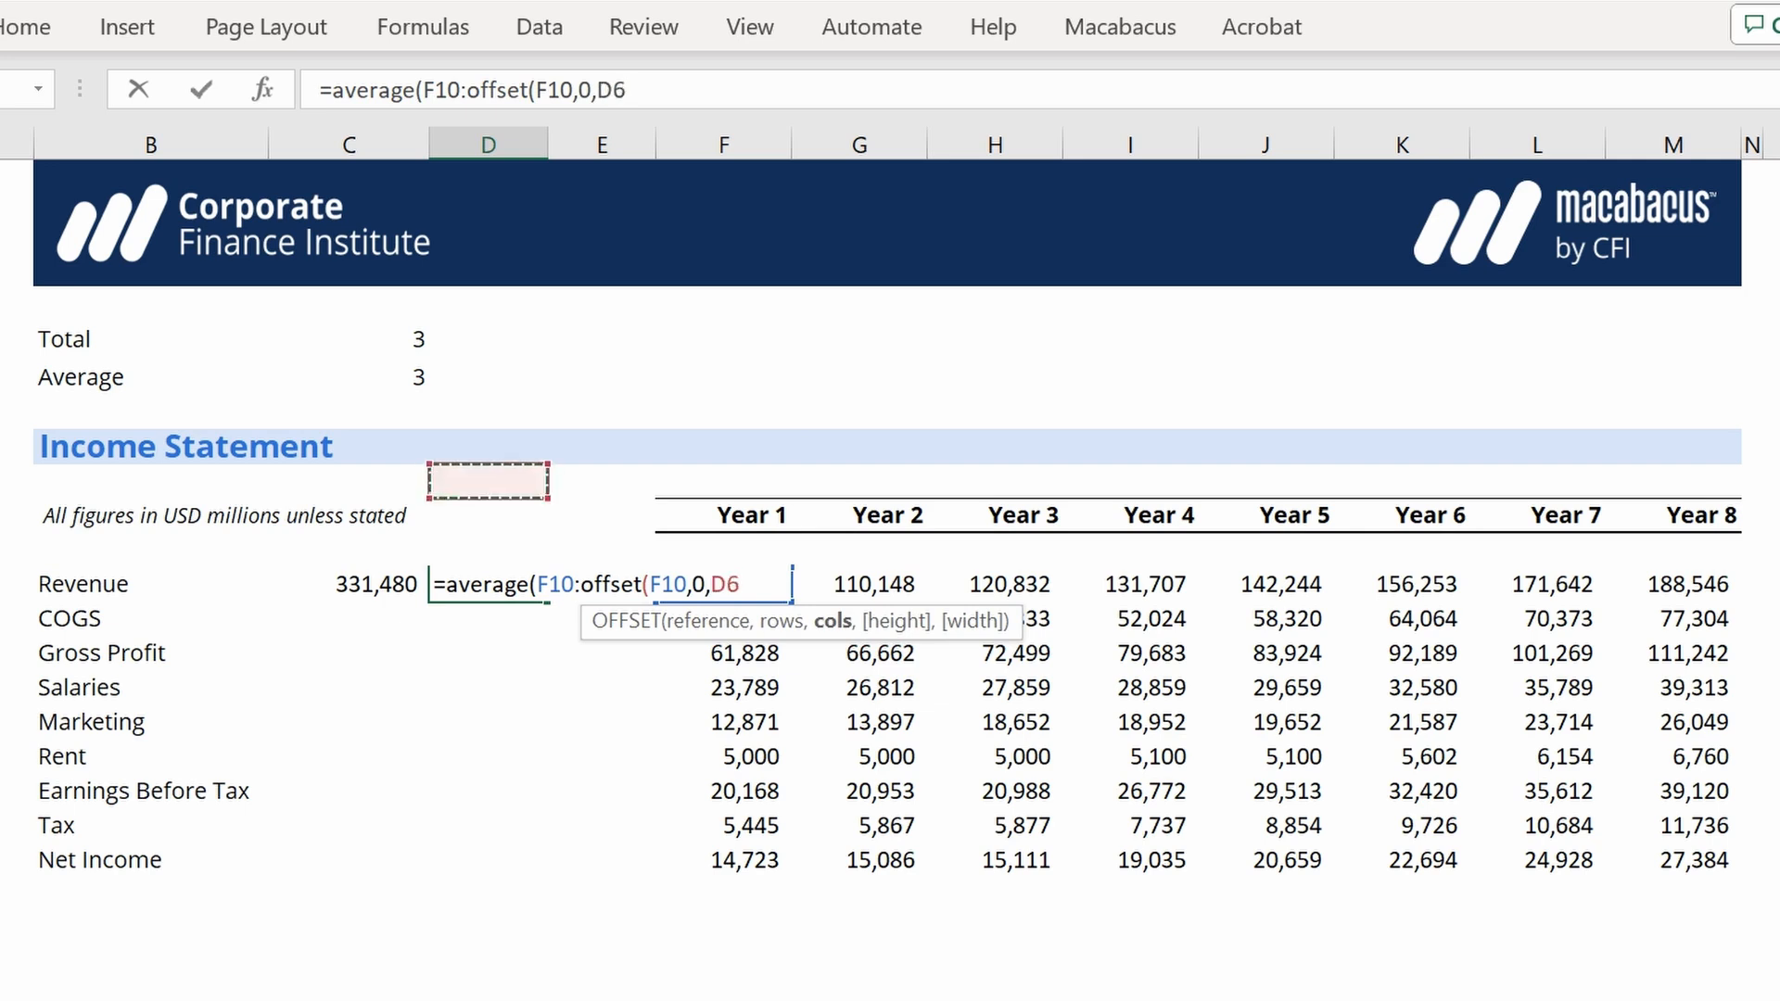
pyautogui.click(347, 376)
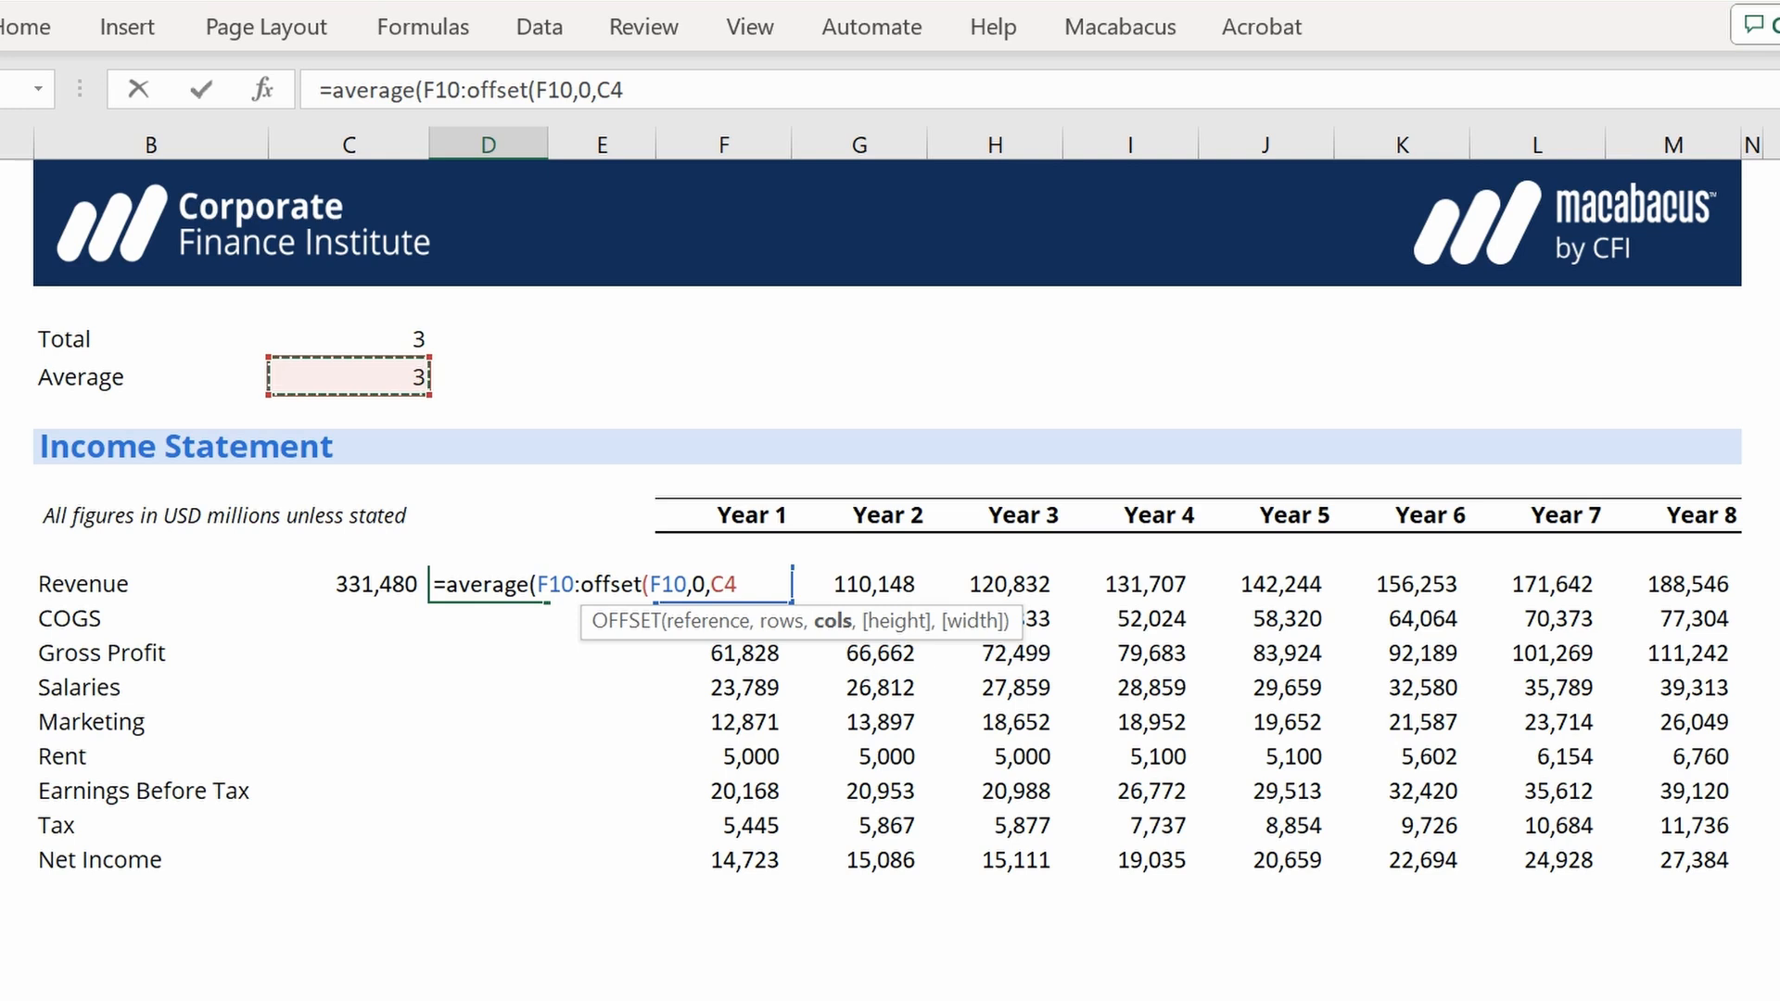
pyautogui.press('f4')
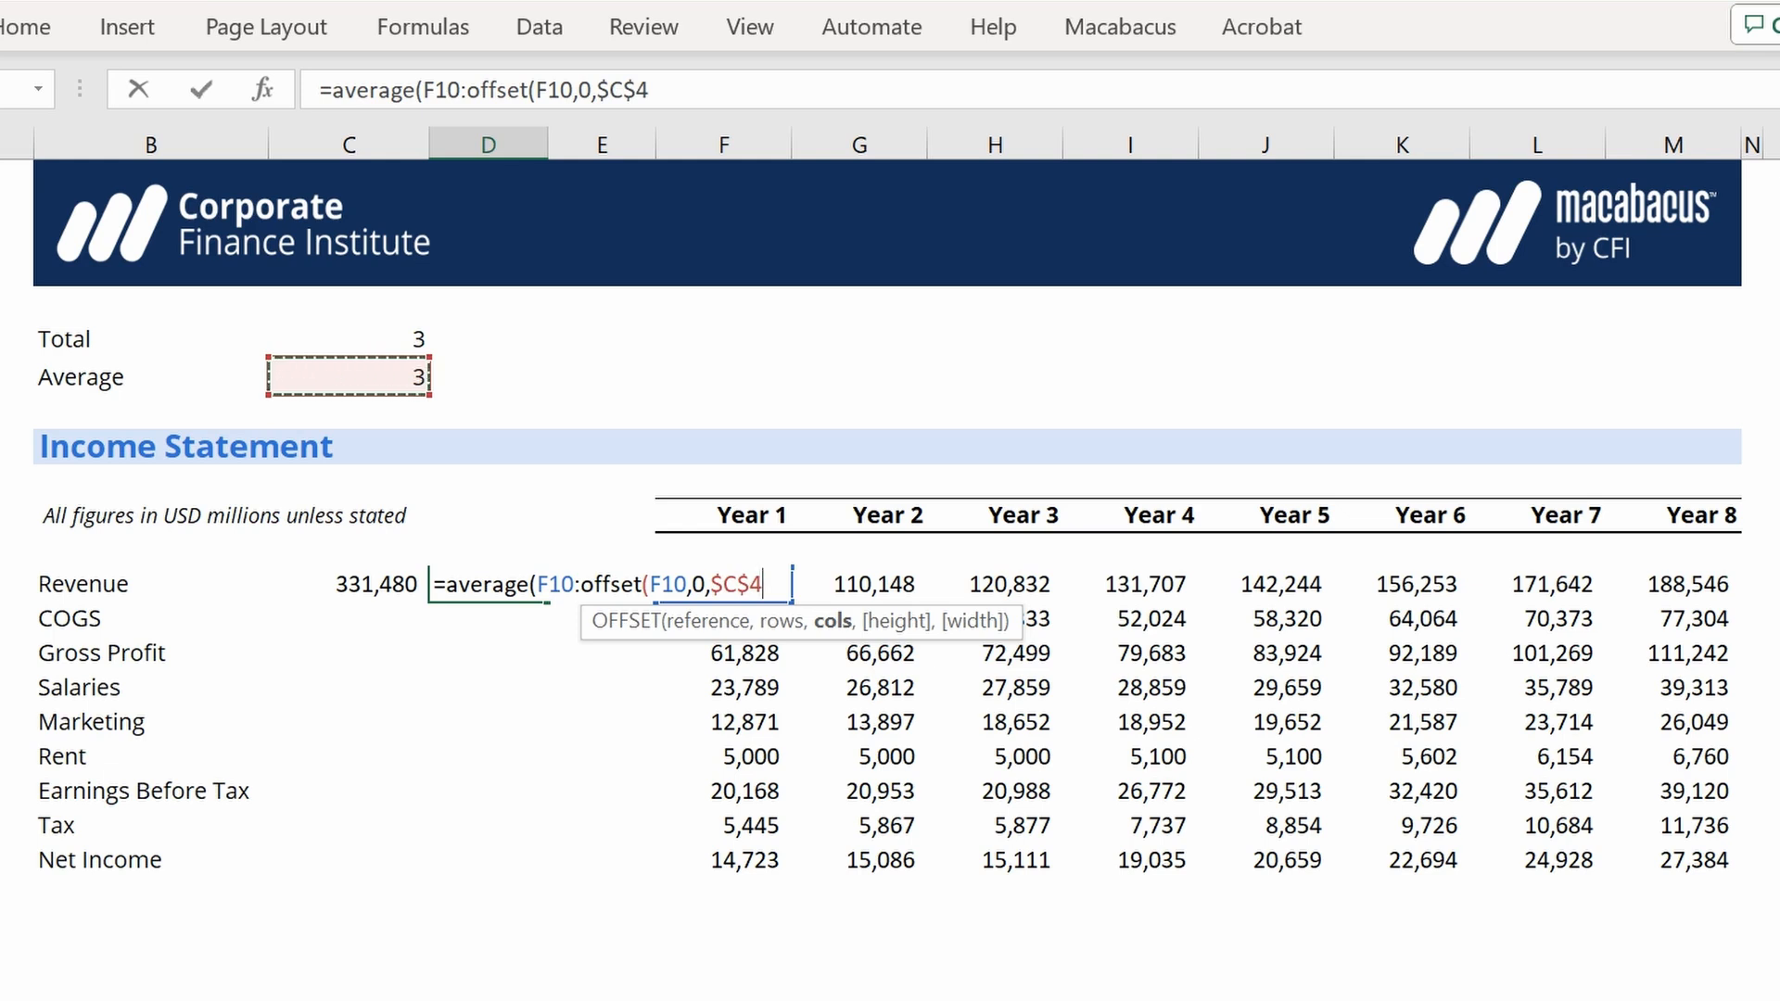
pyautogui.write('-1')
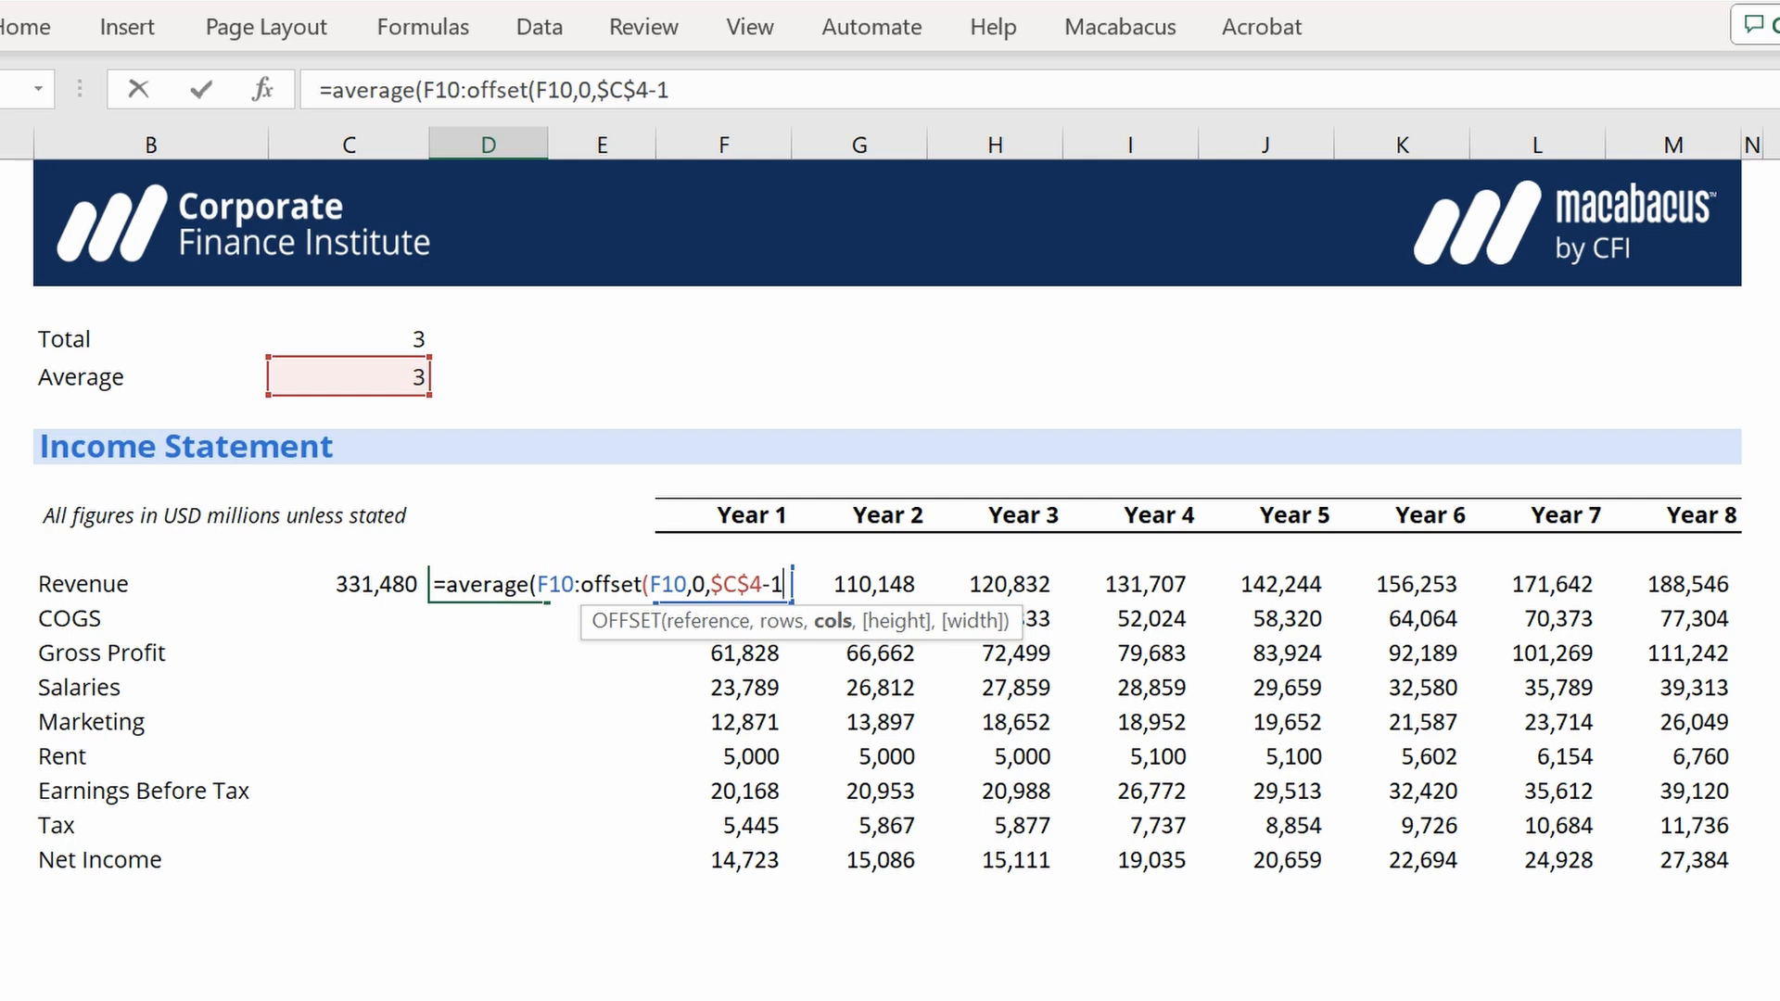
pyautogui.write('))')
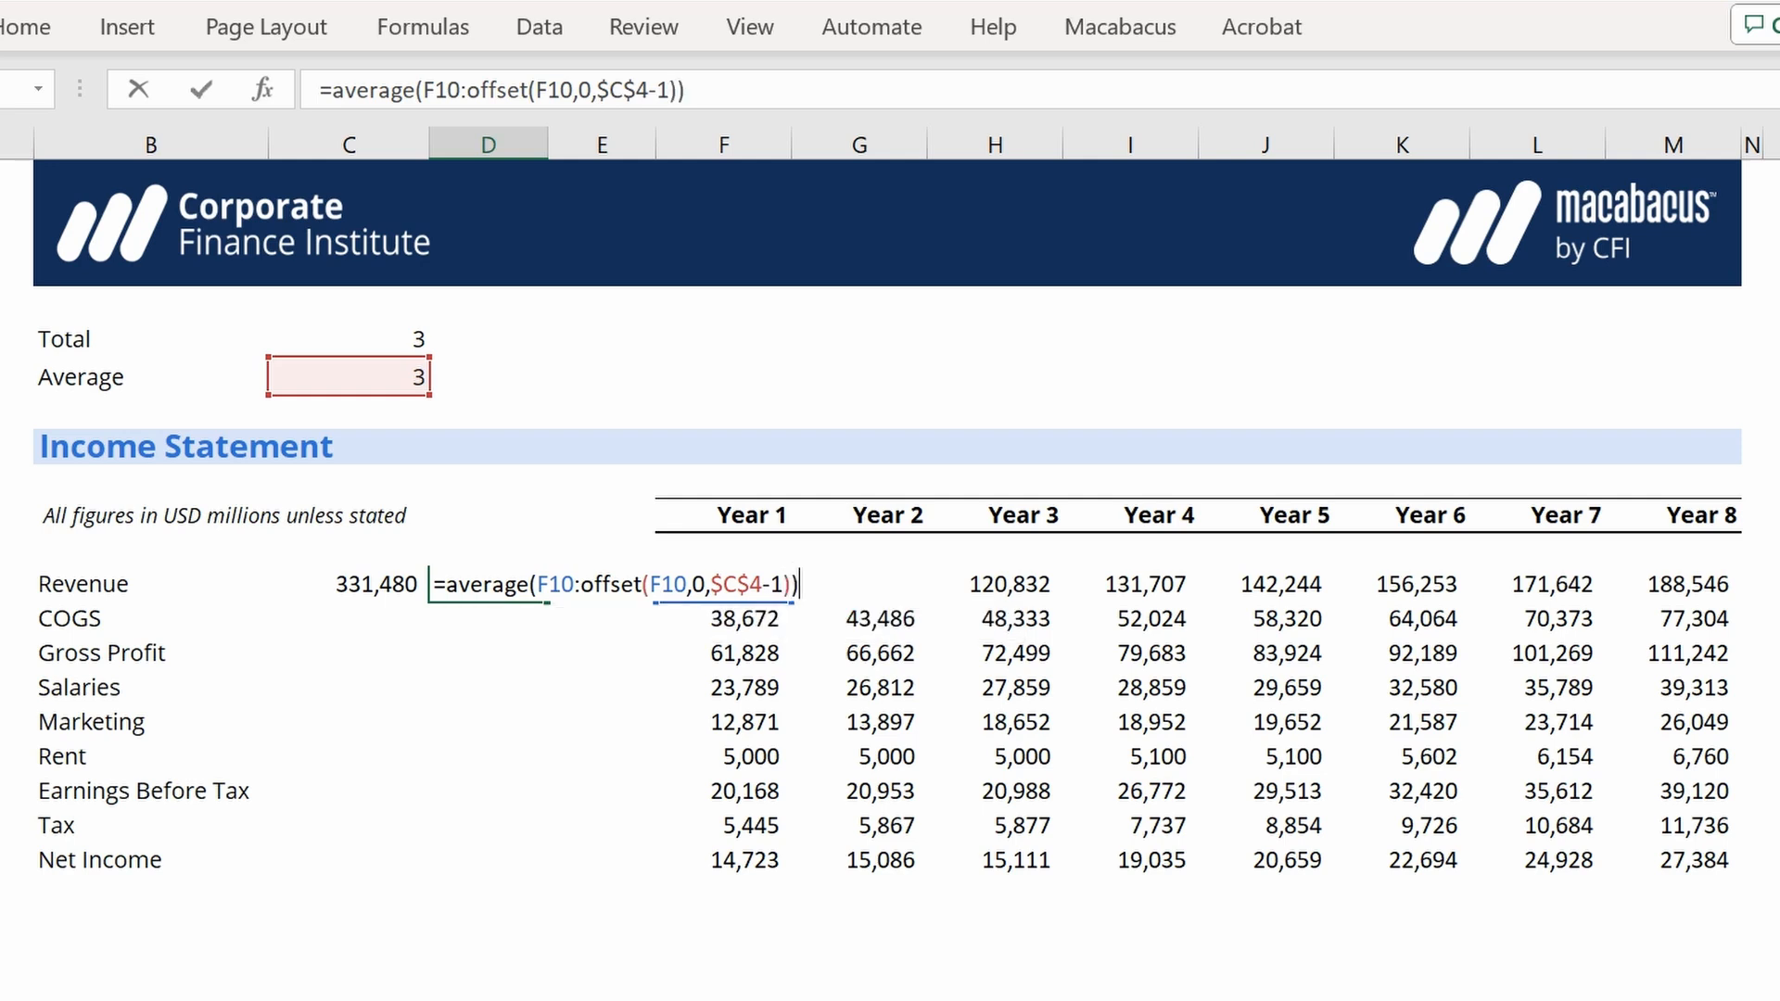
pyautogui.press('Return')
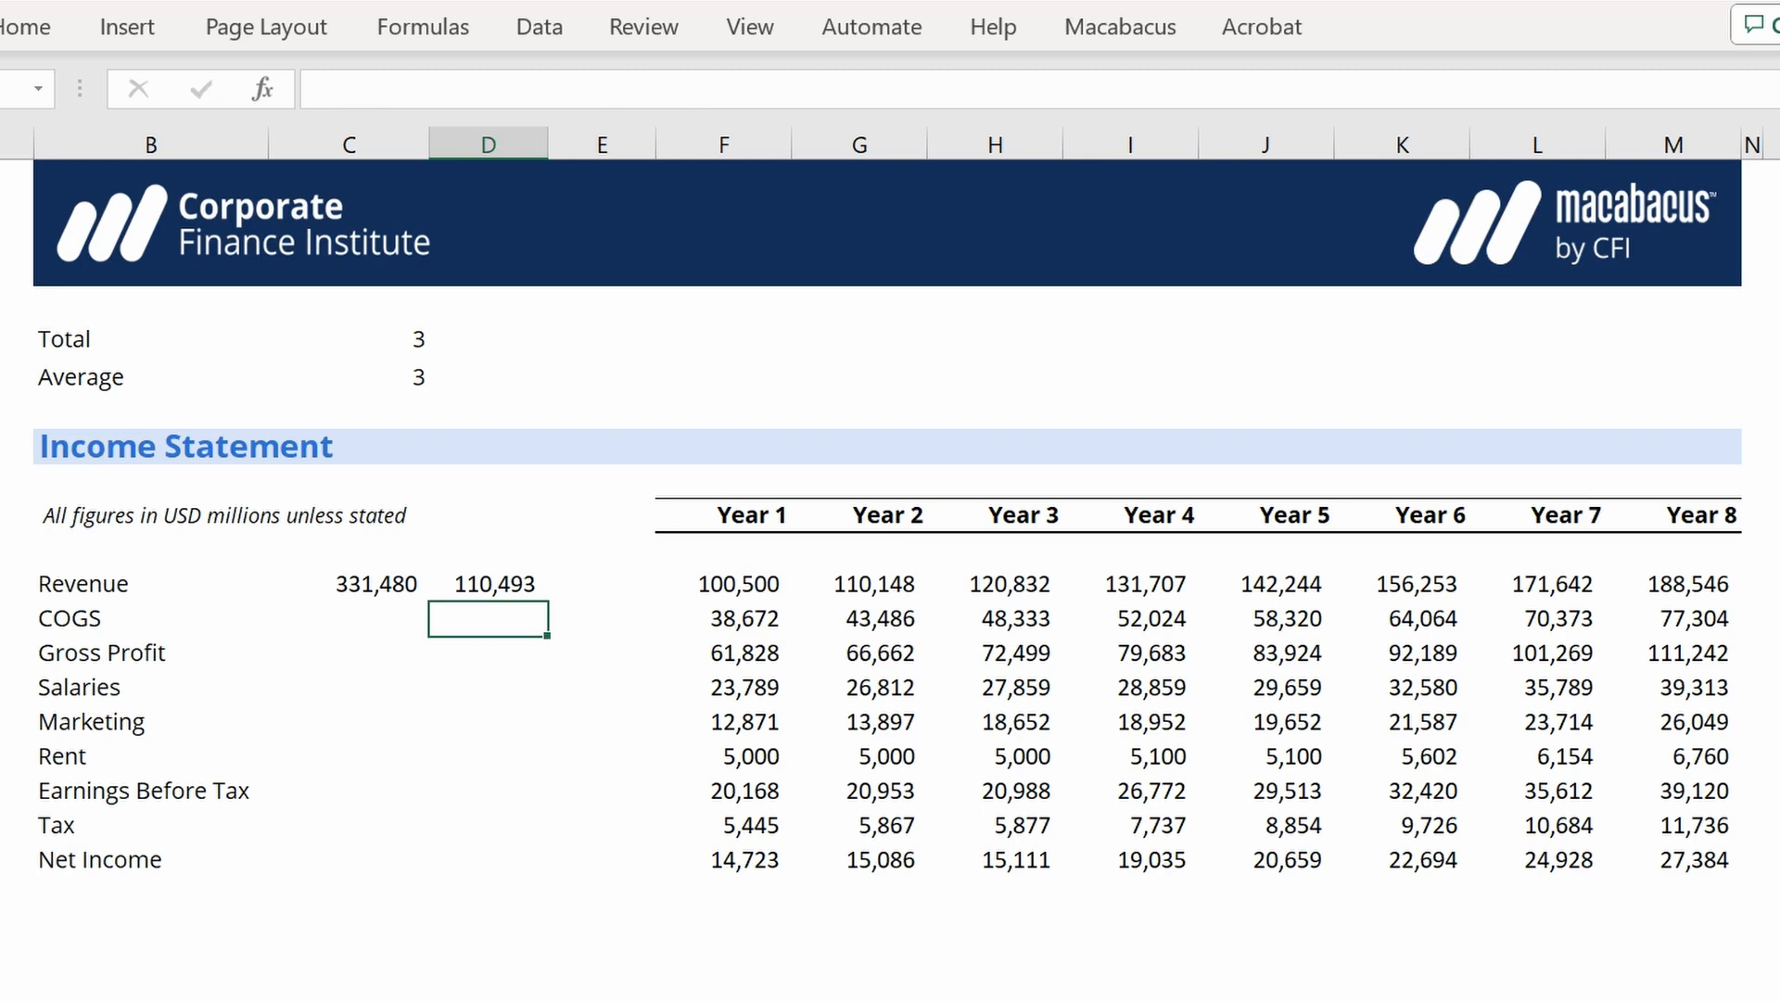
# Discard the unfinished COGS average formula and set the Average year count in C4 to 5.
pyautogui.write('=average(F10')
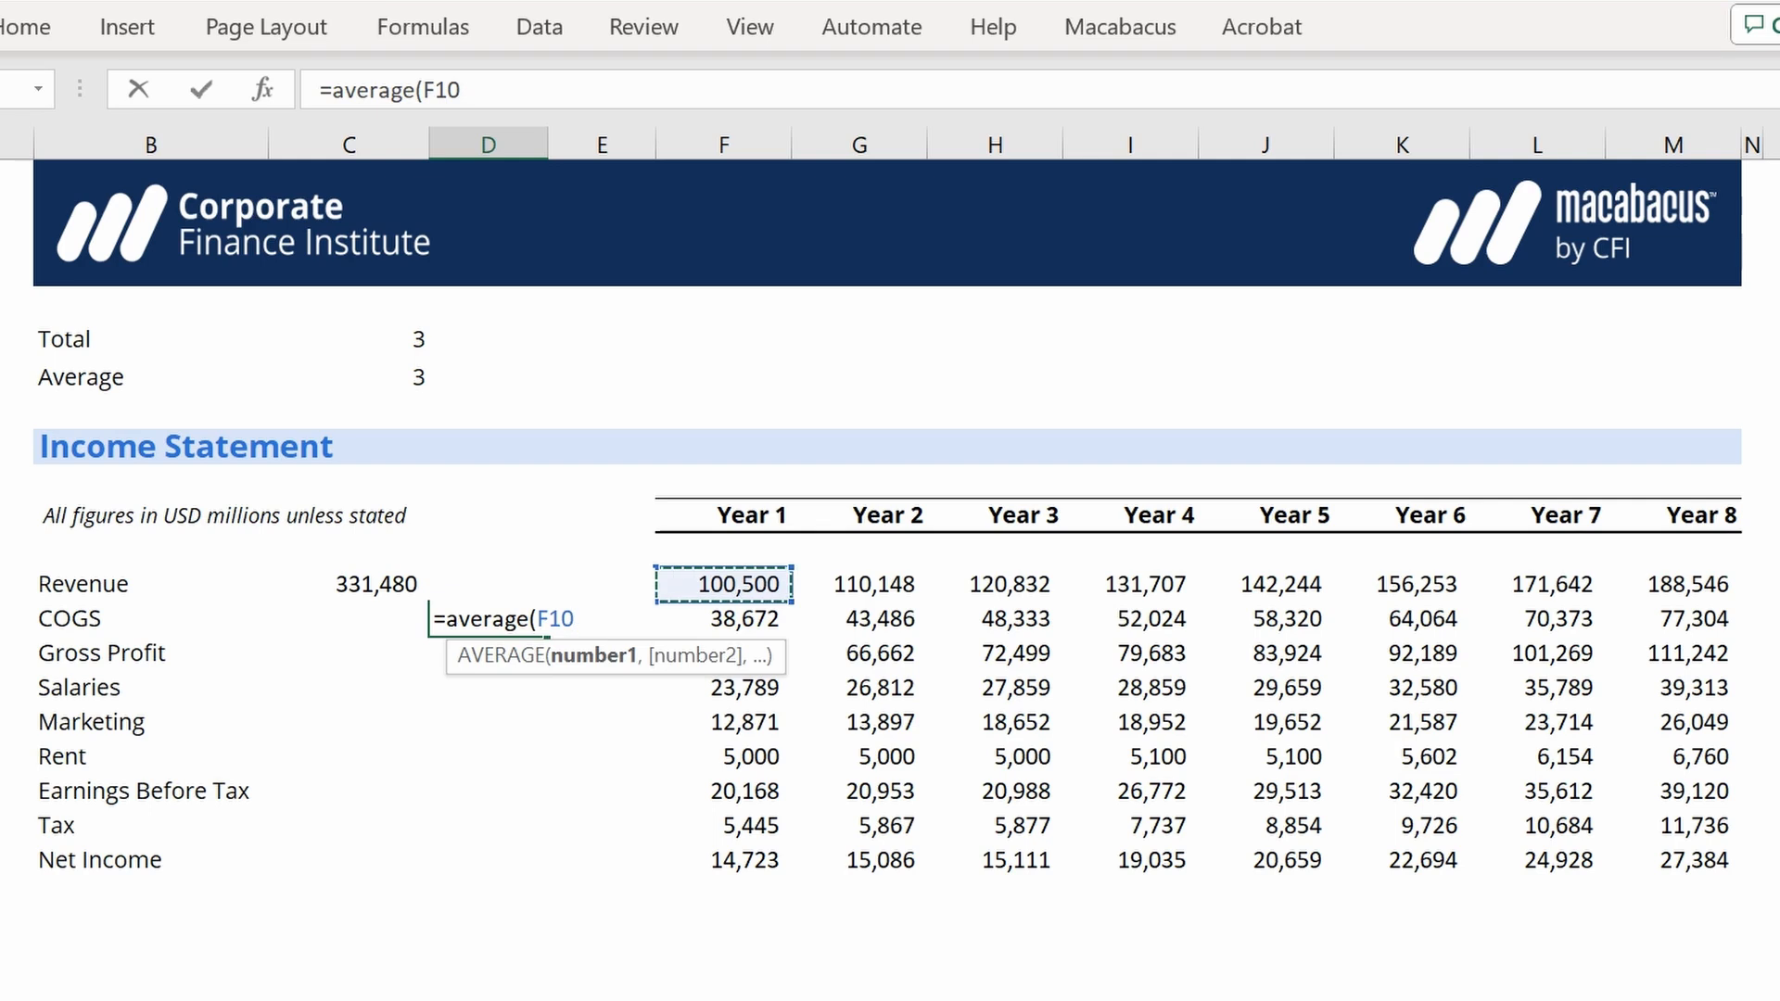
pyautogui.press('Return')
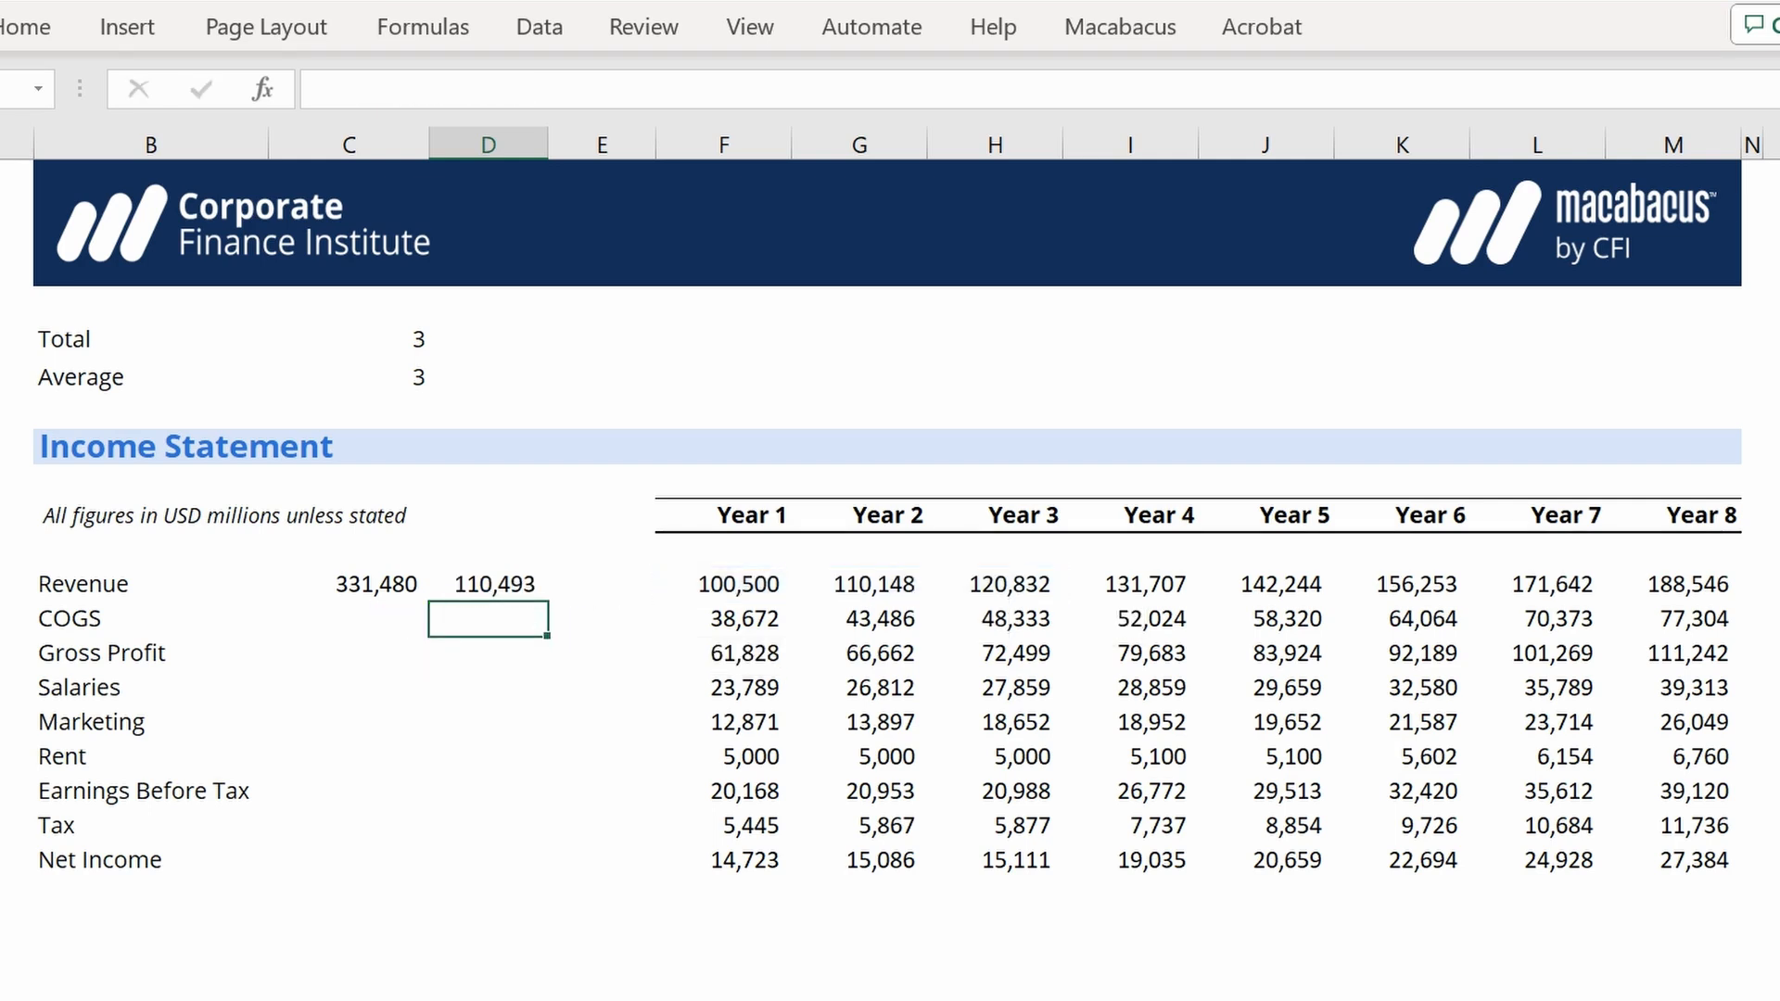
pyautogui.click(348, 375)
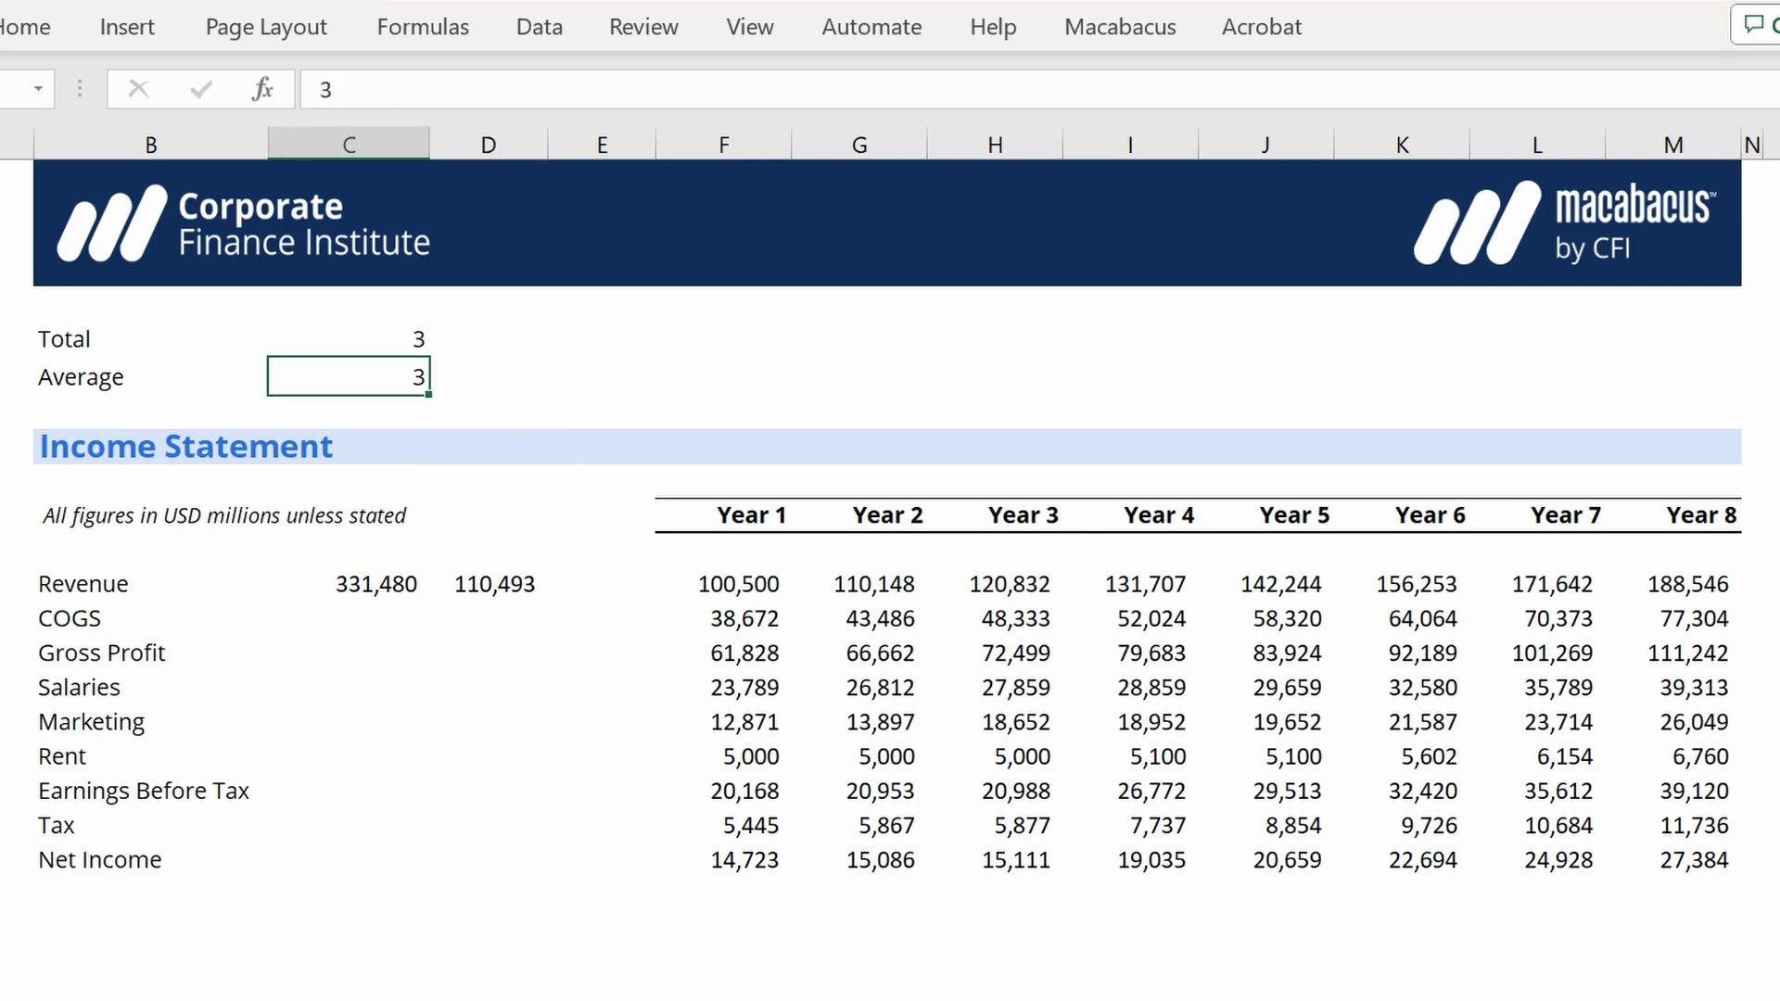
pyautogui.write('5')
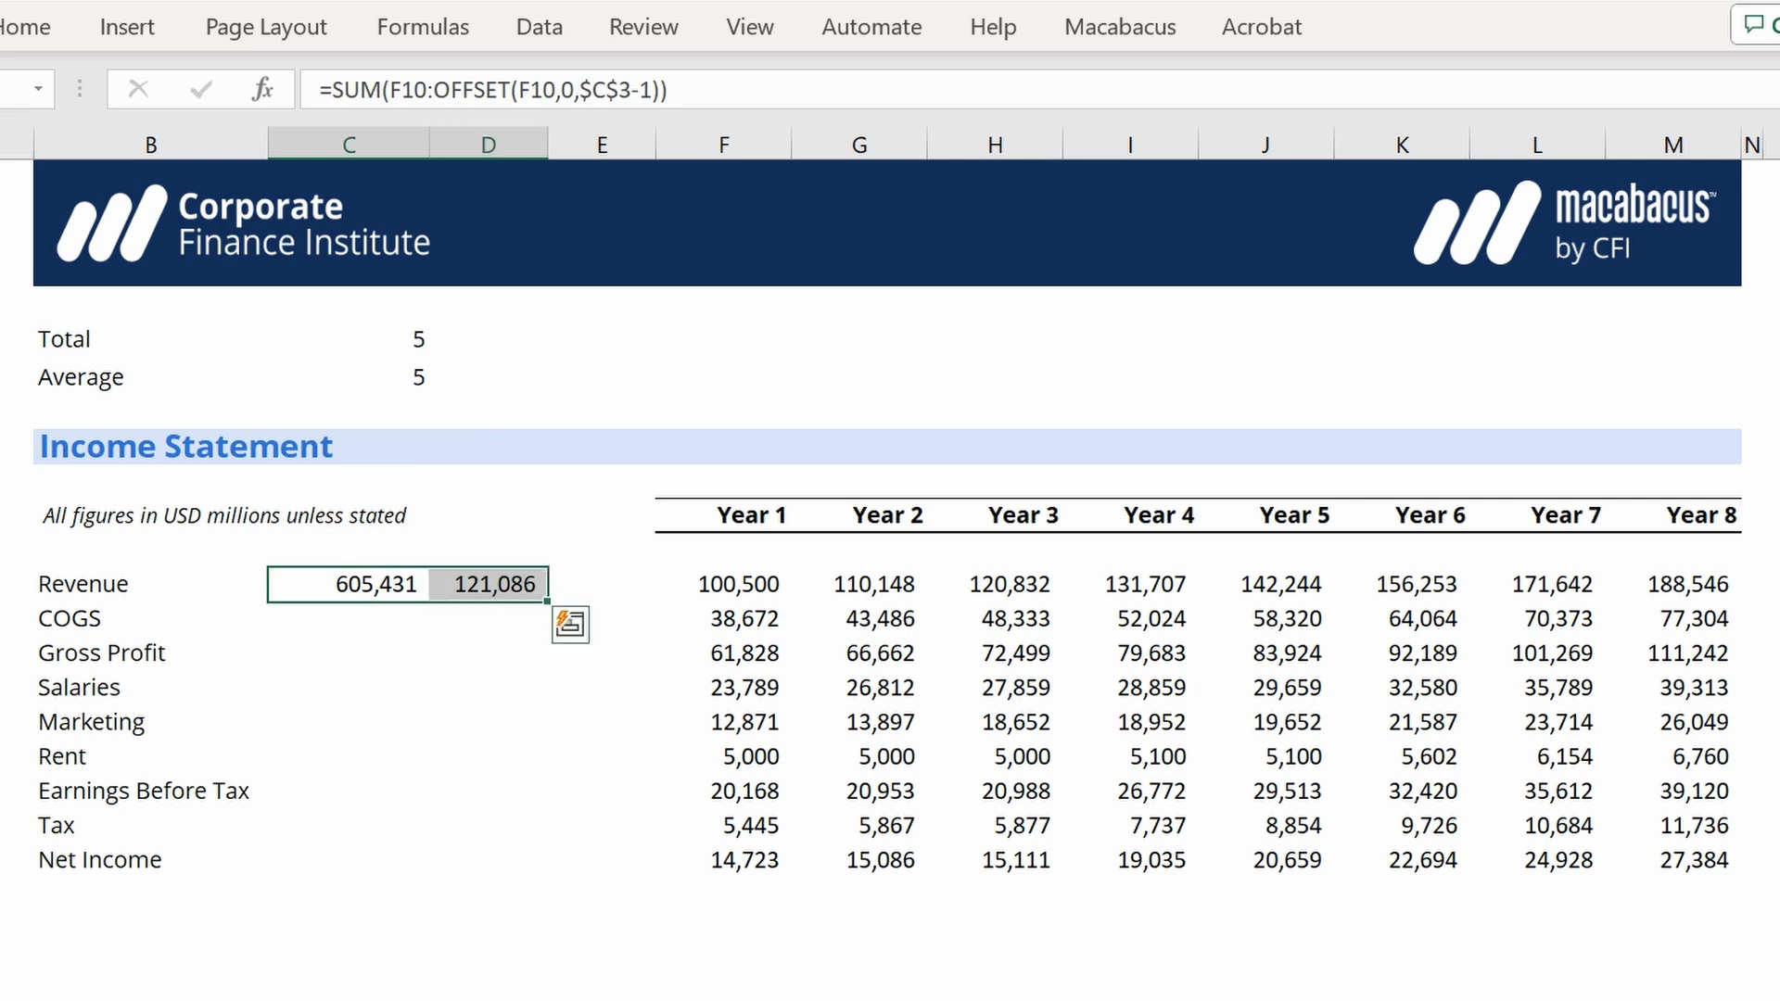
# Fill the C10:D10 total and average formulas down through Net Income with Ctrl+D.
pyautogui.press('ctrl+d')
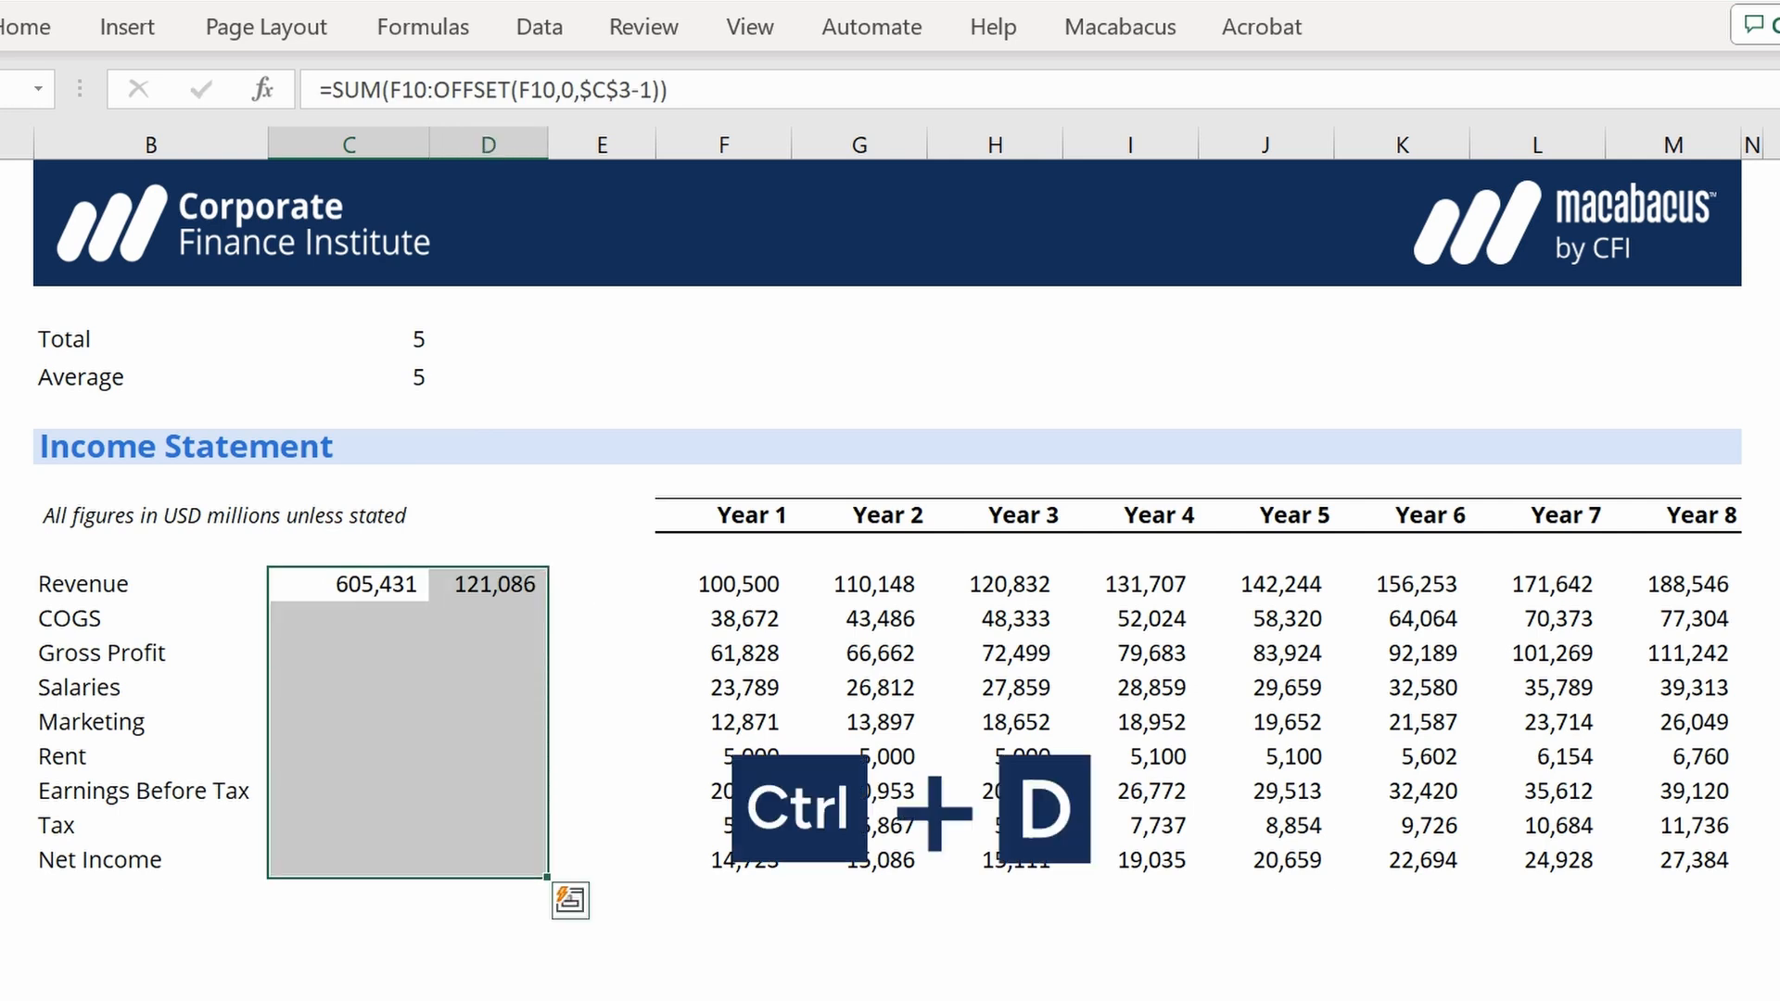
pyautogui.press('ctrl+d')
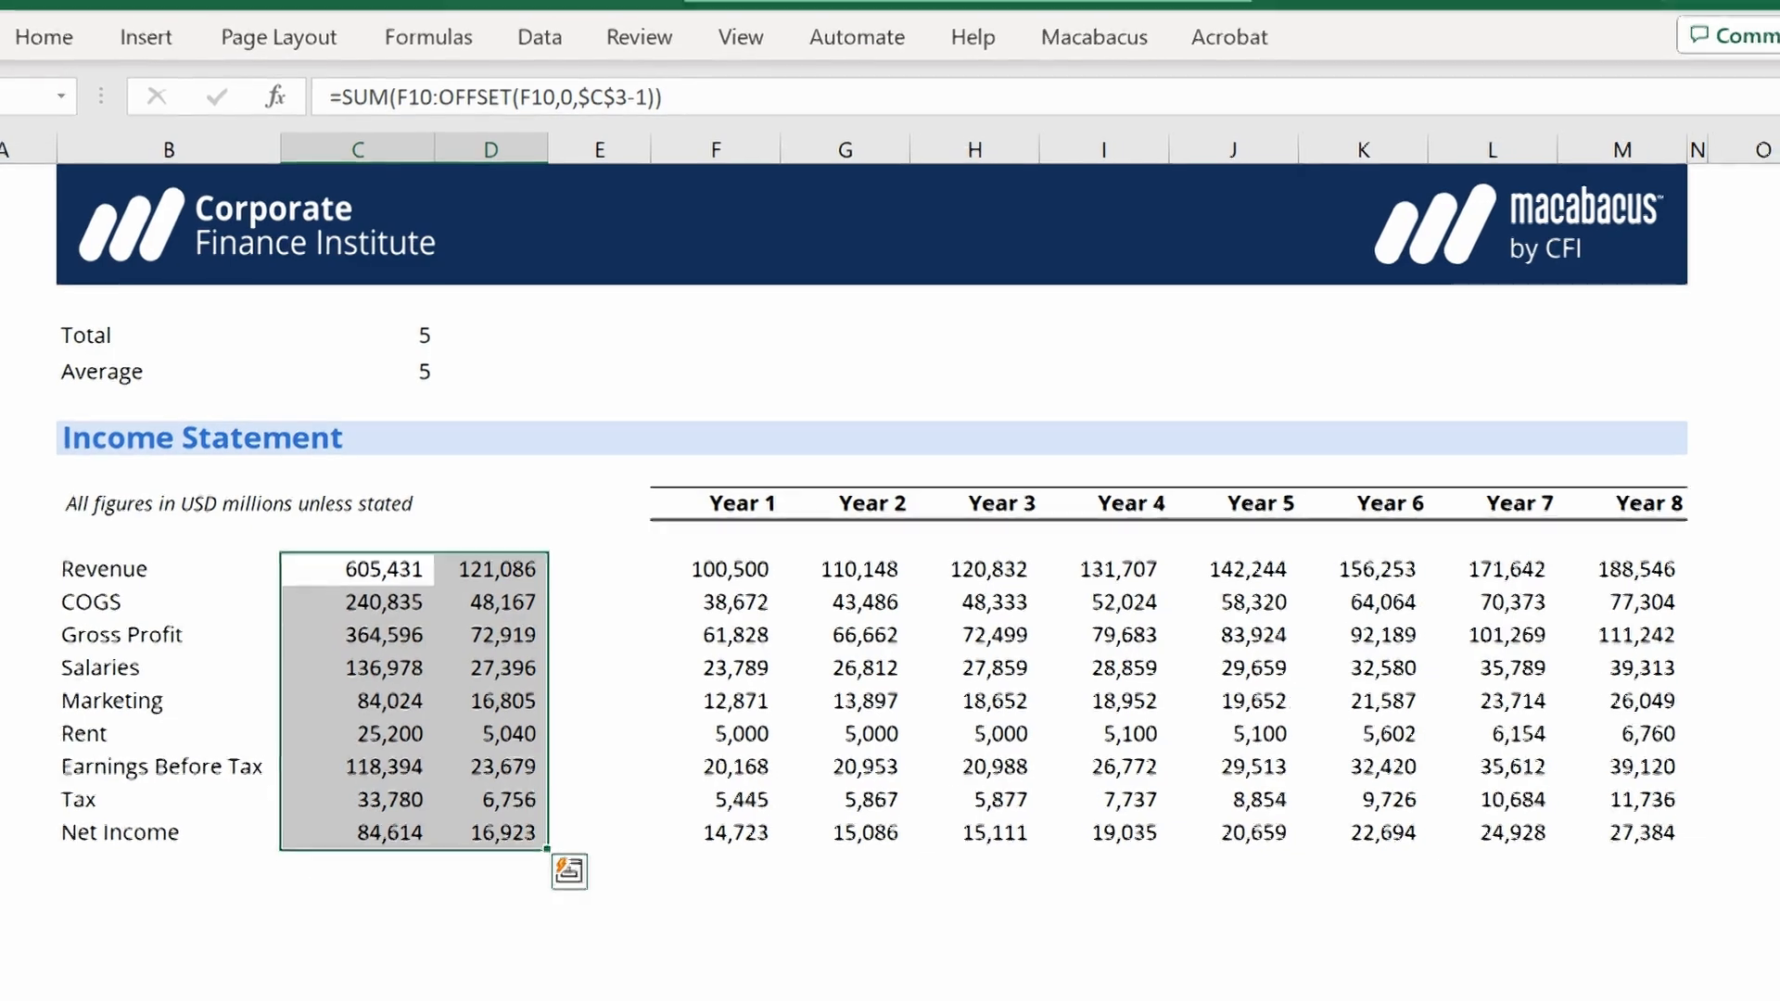